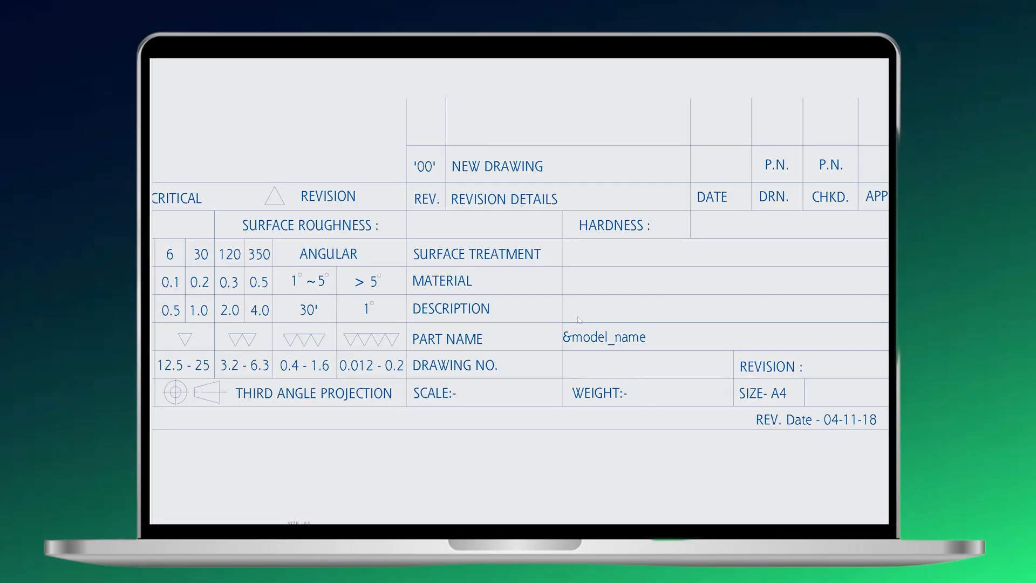
Step: Open a4.frm from the recent files for reference, then return to the A3.FRM window
{"action": "left_click", "coordinate": [605, 336]}
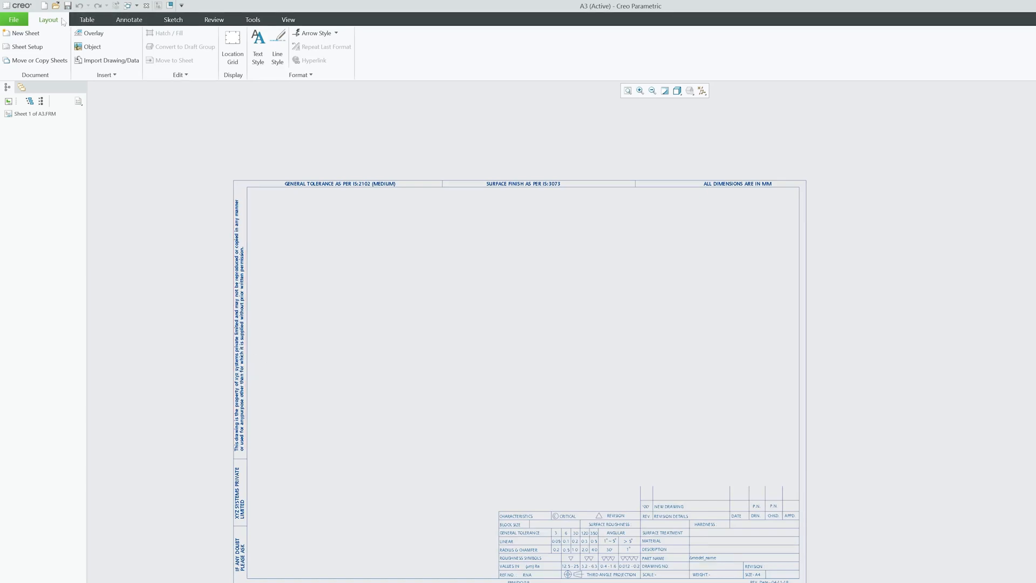
{"action": "left_click", "coordinate": [13, 19]}
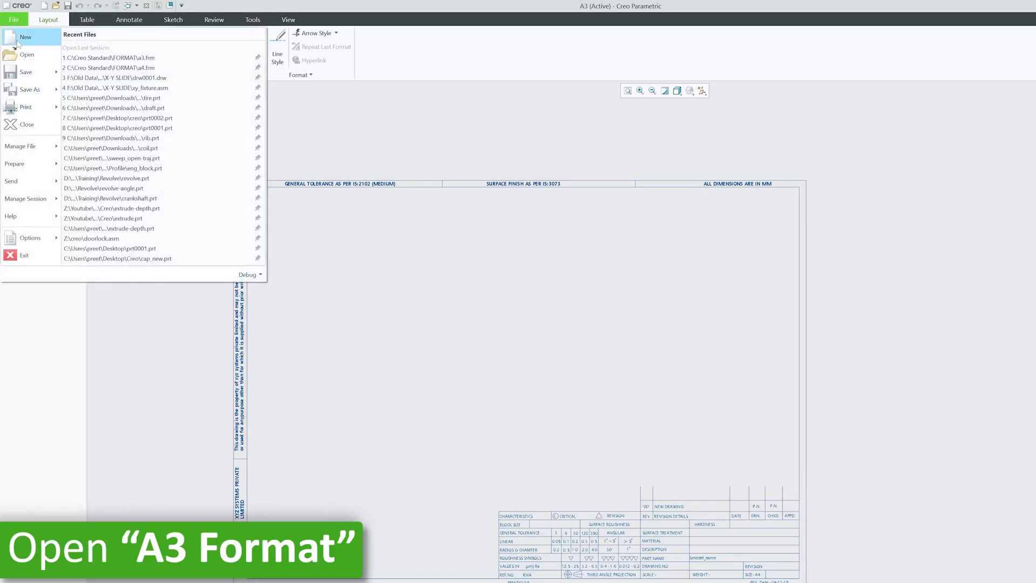
{"action": "mouse_move", "coordinate": [132, 67]}
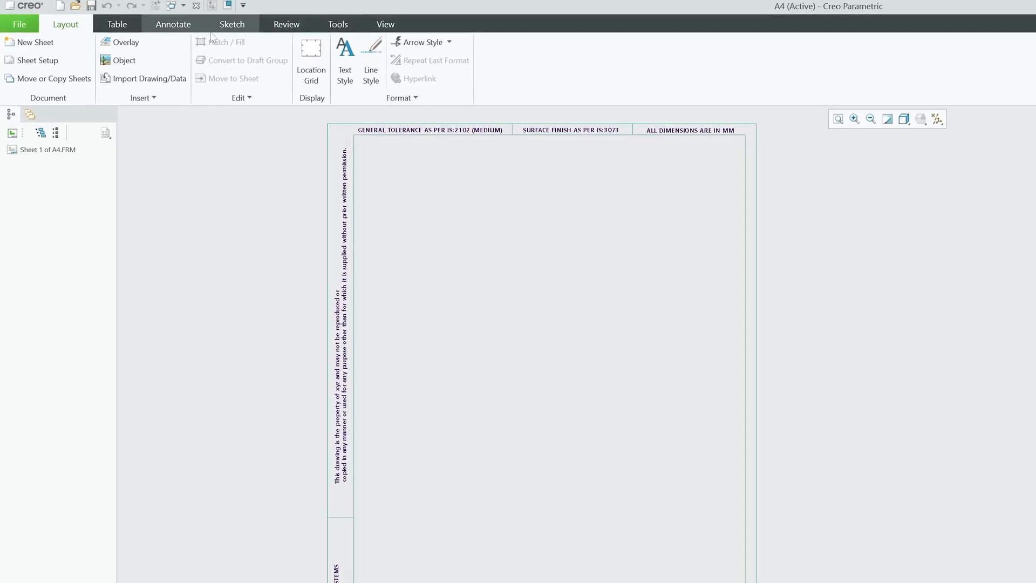
{"action": "left_click", "coordinate": [385, 24]}
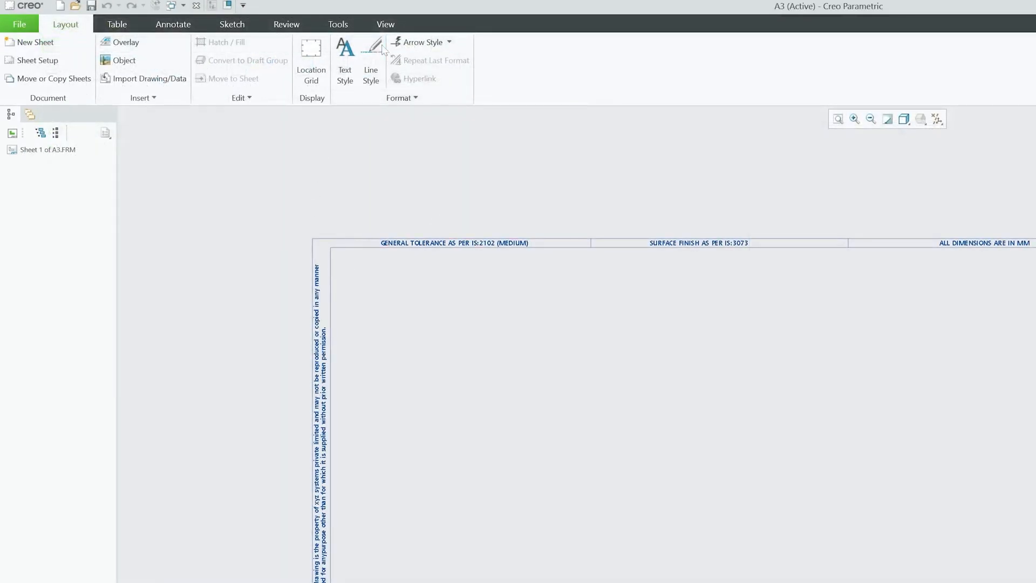
Step: Close the open format windows and erase the undisplayed objects from the session
{"action": "left_click", "coordinate": [19, 24]}
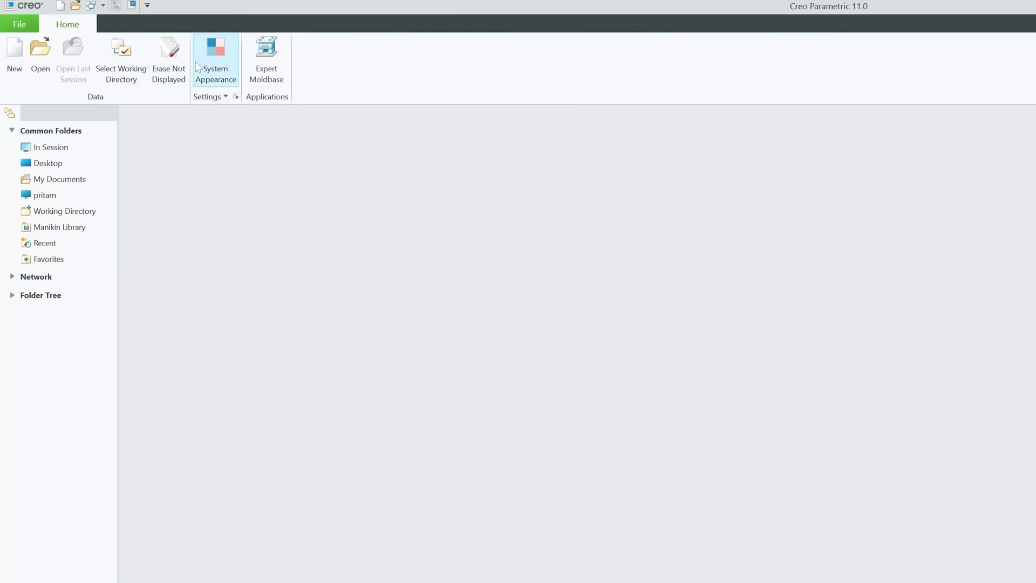
{"action": "left_click", "coordinate": [168, 58]}
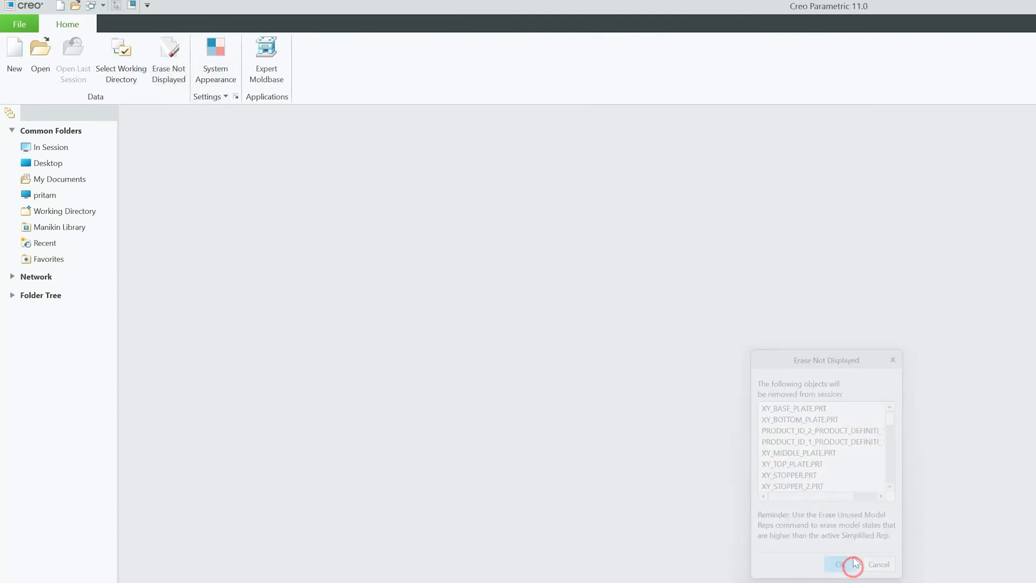
{"action": "left_click", "coordinate": [841, 564]}
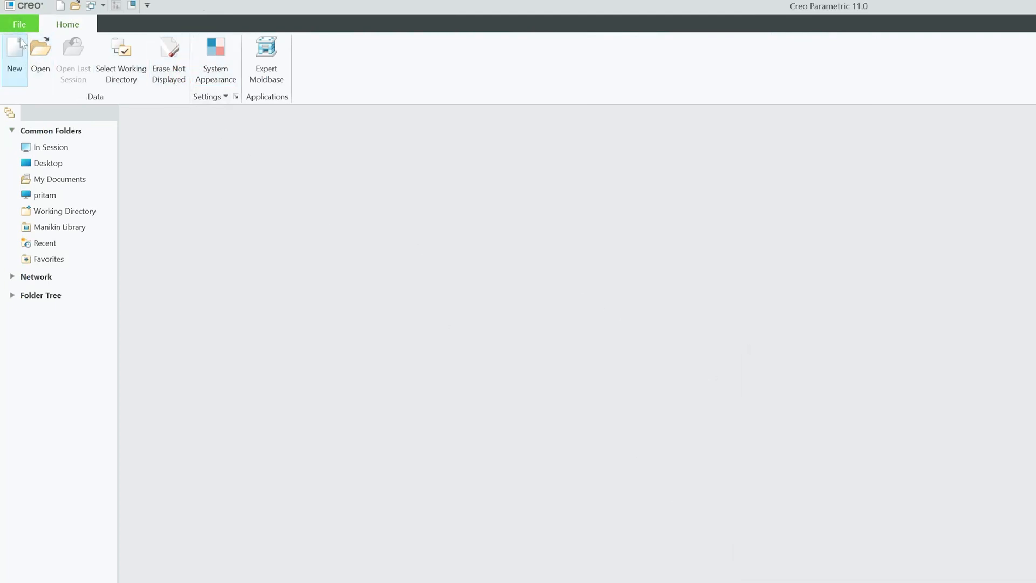
Step: Create a new Format file named frm0001
{"action": "left_click", "coordinate": [14, 58]}
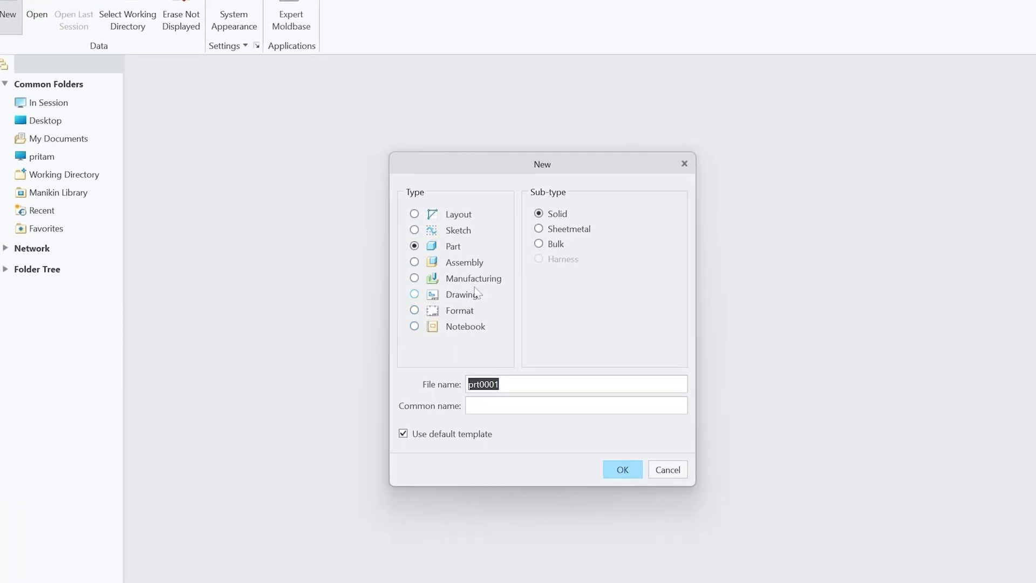
{"action": "left_click", "coordinate": [415, 311]}
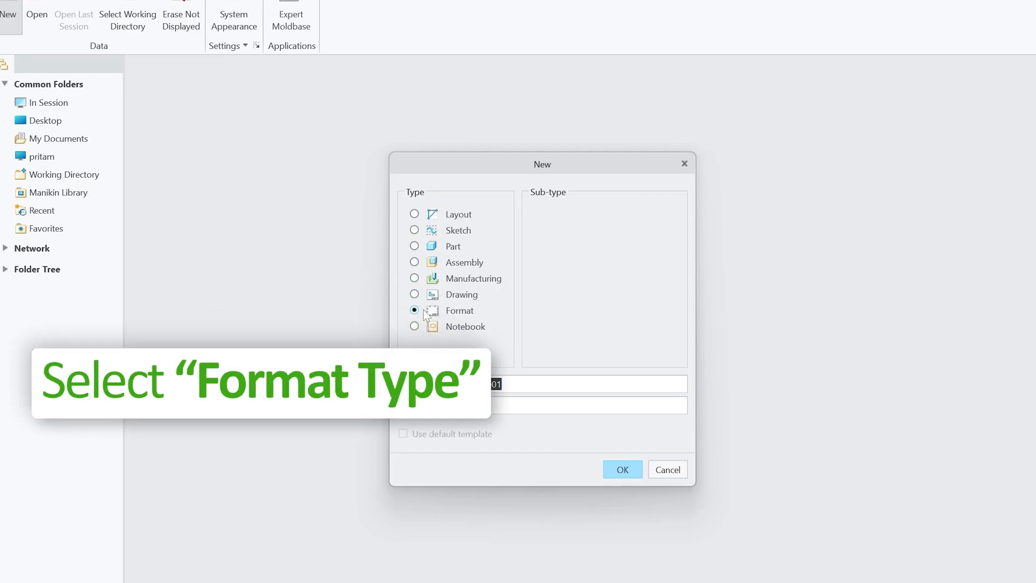
{"action": "left_click", "coordinate": [413, 311]}
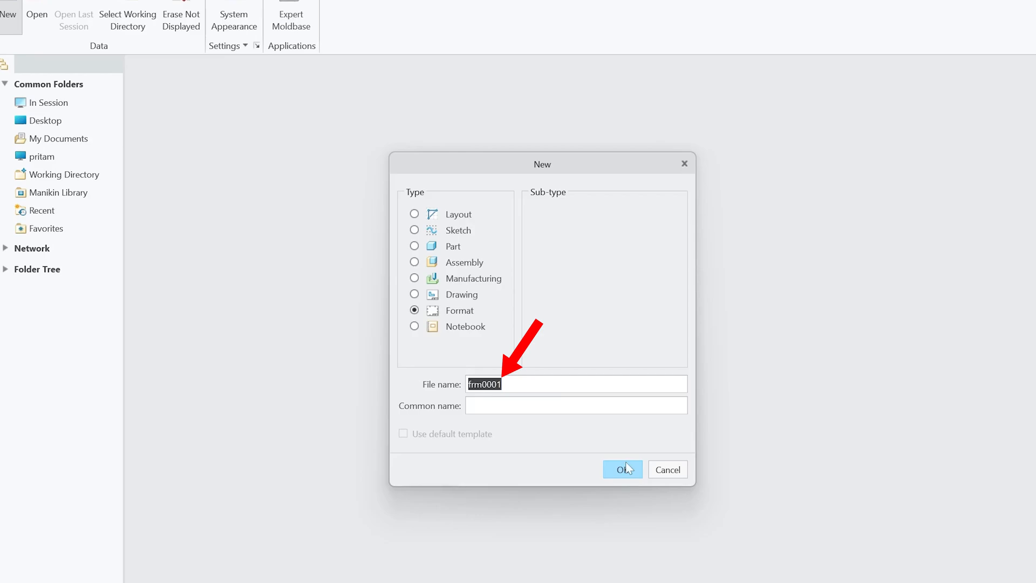
{"action": "left_click", "coordinate": [622, 470]}
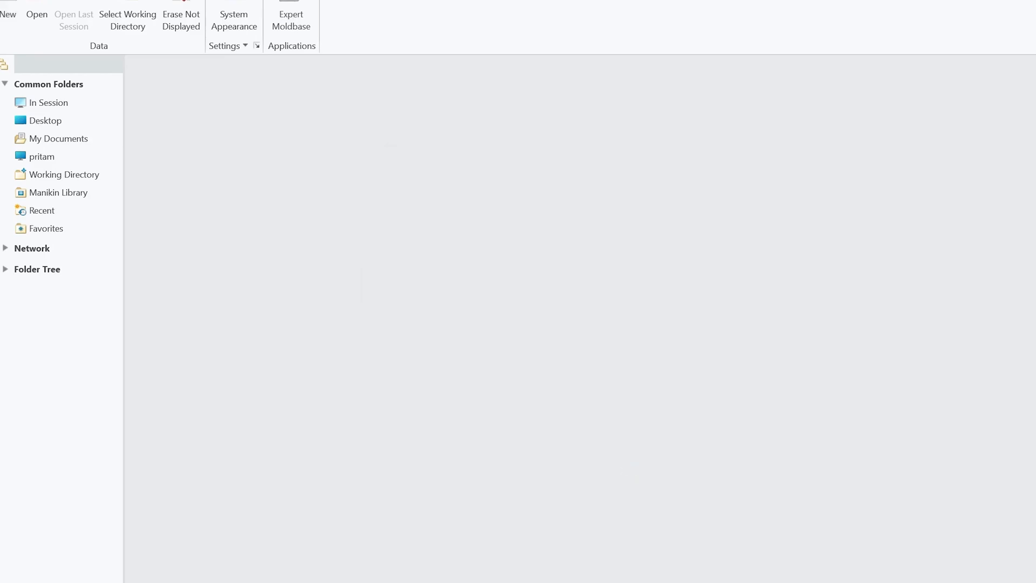
Step: Make the new format an empty, landscape, A3-size sheet
{"action": "left_click", "coordinate": [9, 14]}
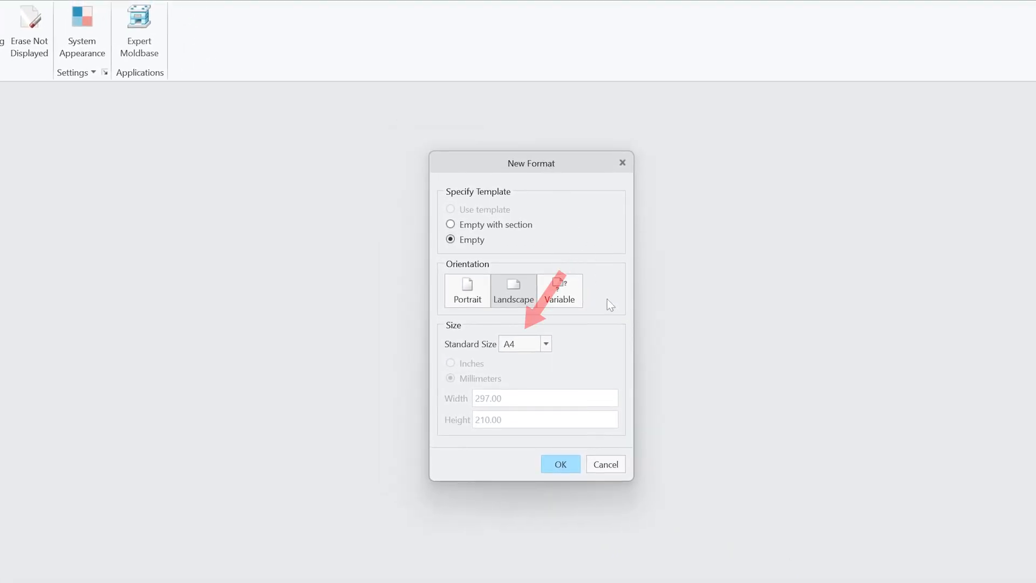
{"action": "left_click", "coordinate": [546, 344]}
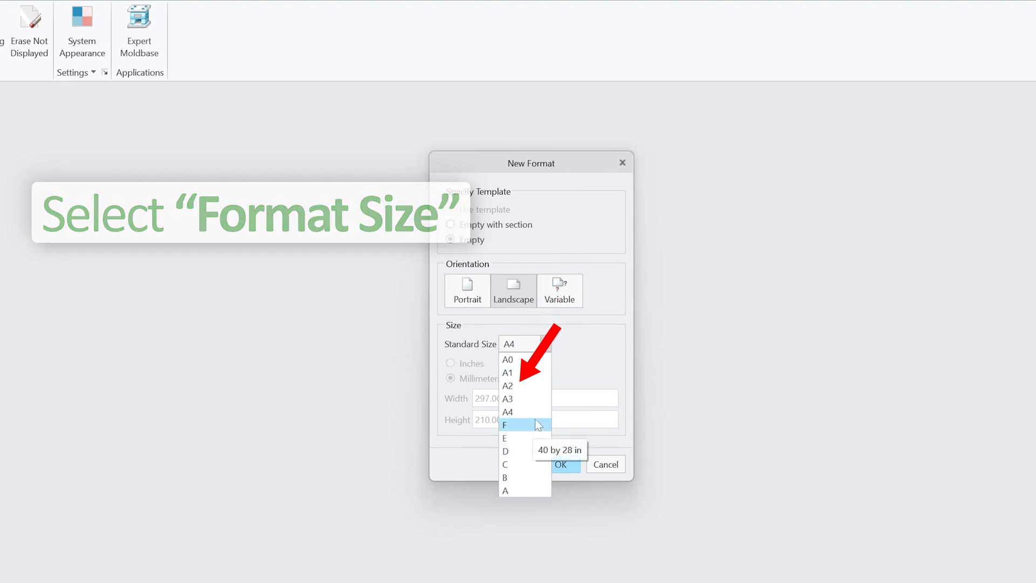
{"action": "left_click", "coordinate": [507, 399]}
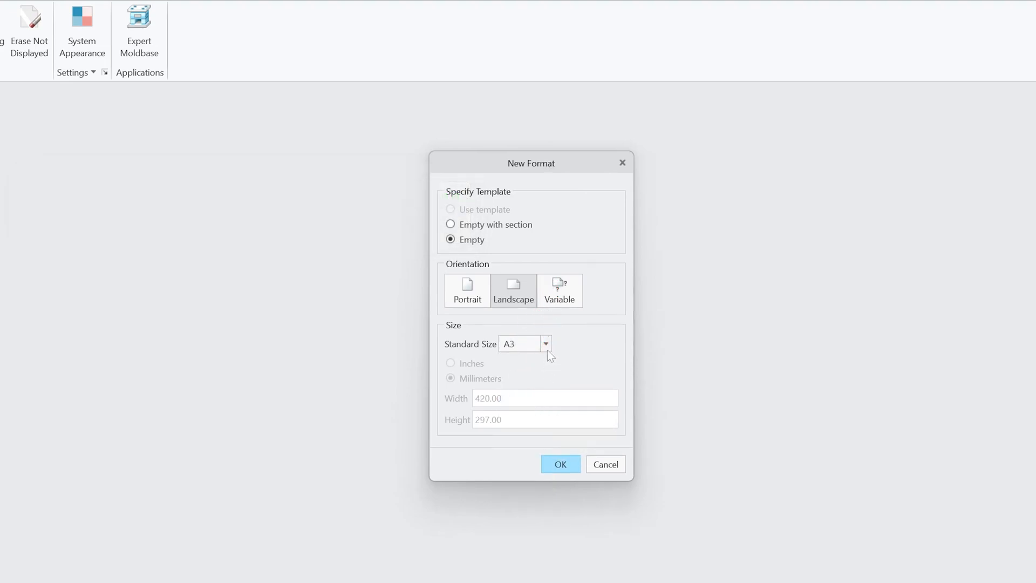
{"action": "left_click", "coordinate": [514, 291]}
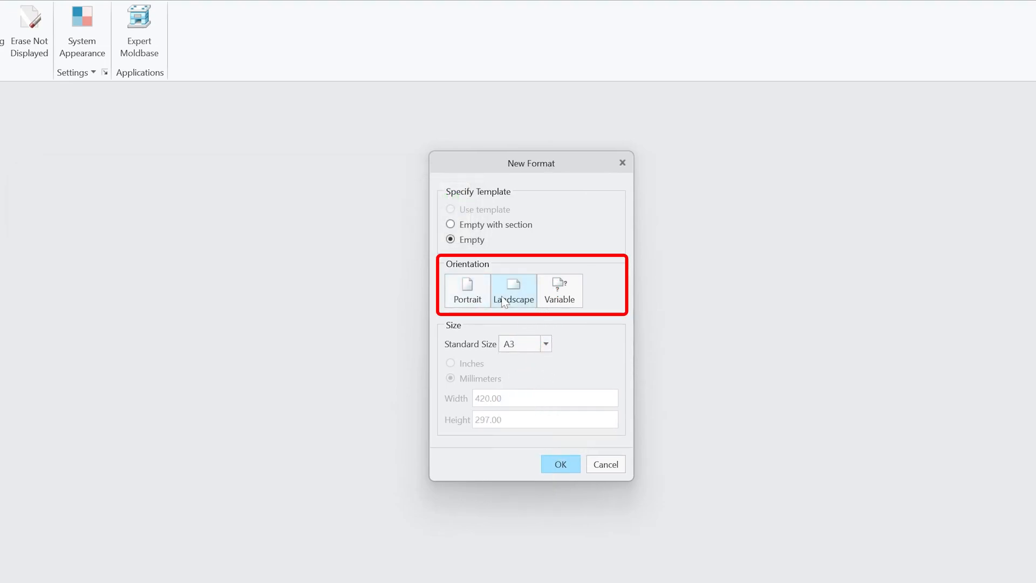
{"action": "left_click", "coordinate": [559, 290]}
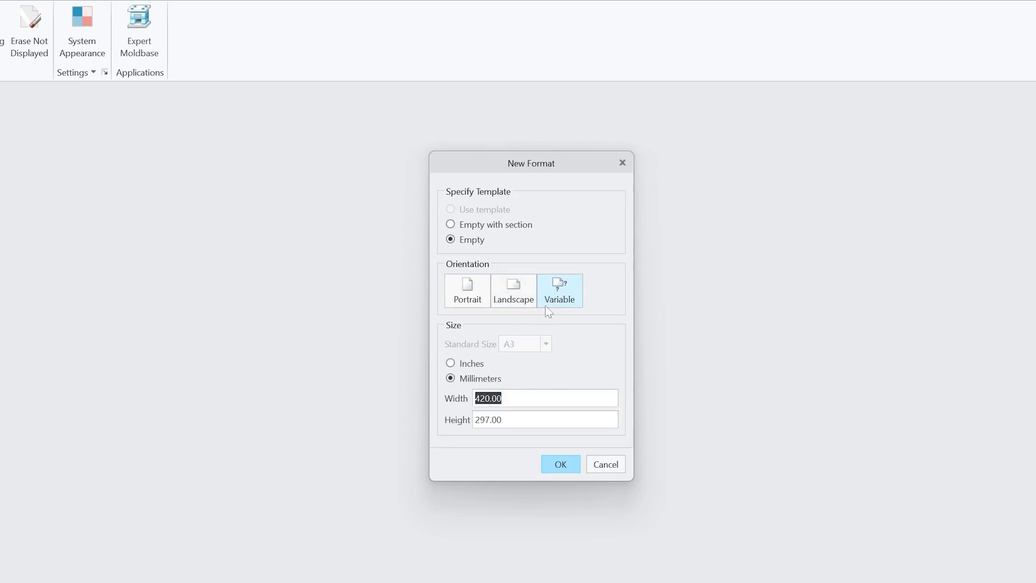
{"action": "left_click", "coordinate": [513, 290]}
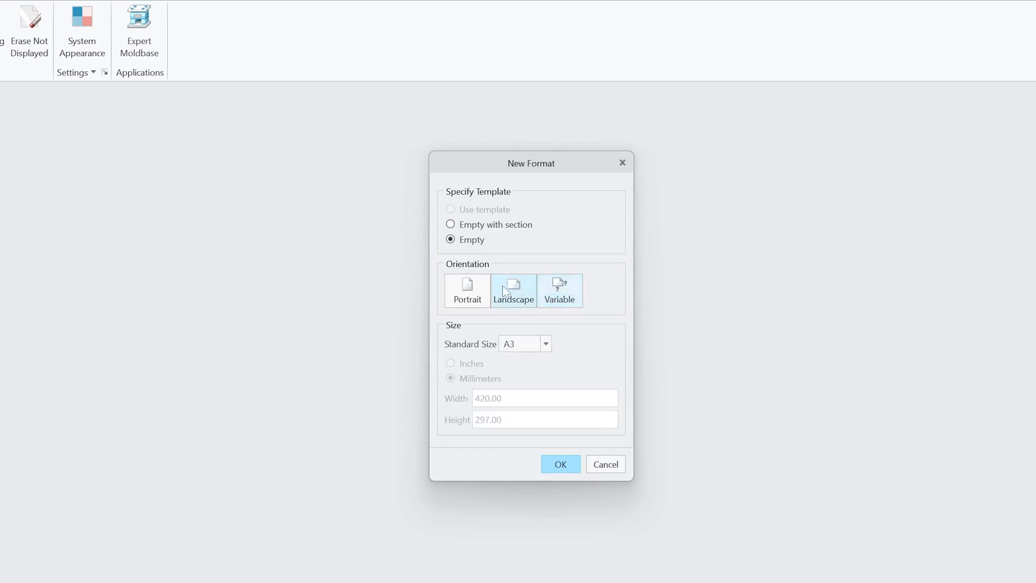
{"action": "left_click", "coordinate": [559, 463]}
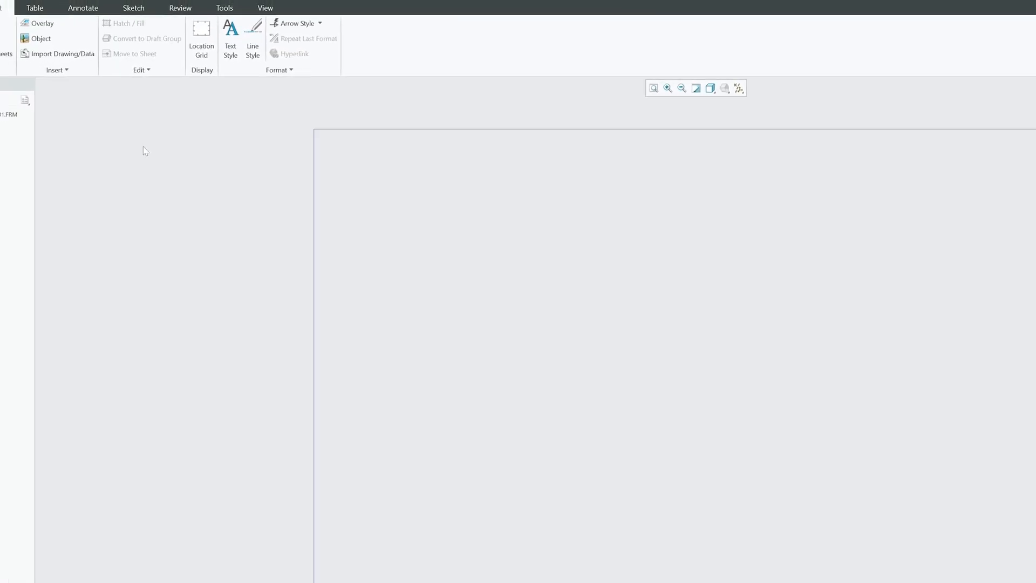
{"action": "left_click", "coordinate": [260, 18]}
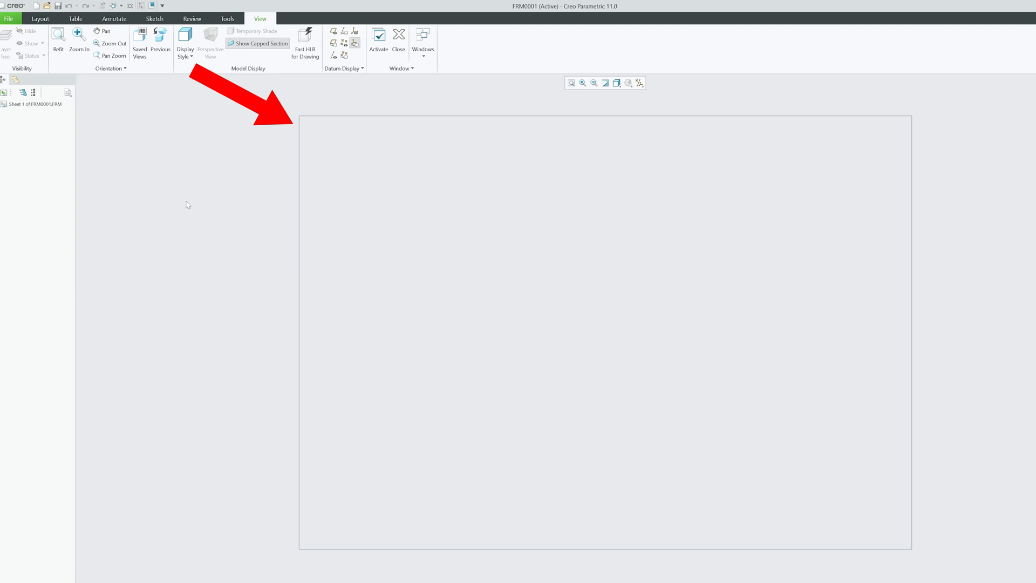
{"action": "left_click", "coordinate": [40, 19]}
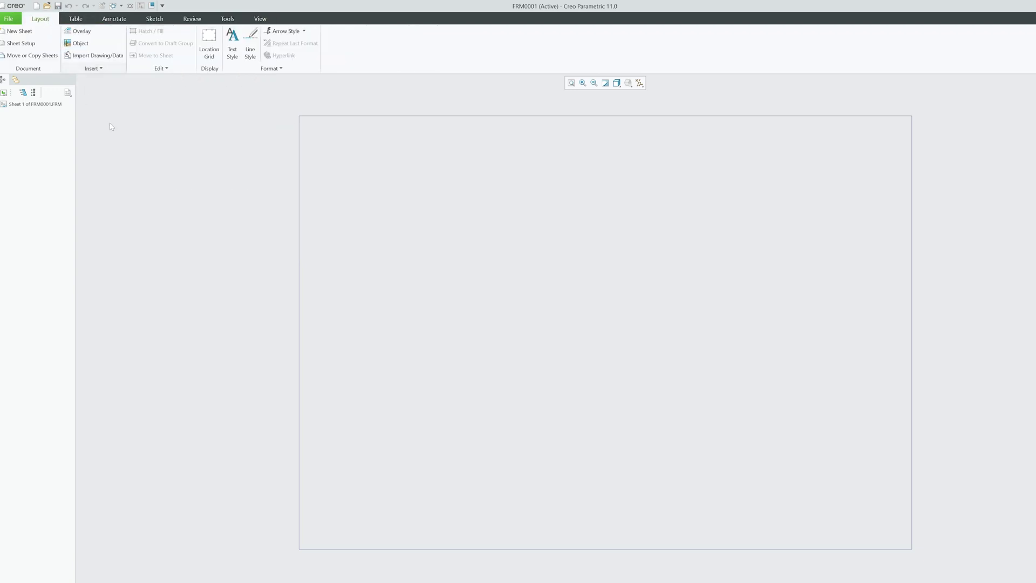
{"action": "mouse_move", "coordinate": [223, 235]}
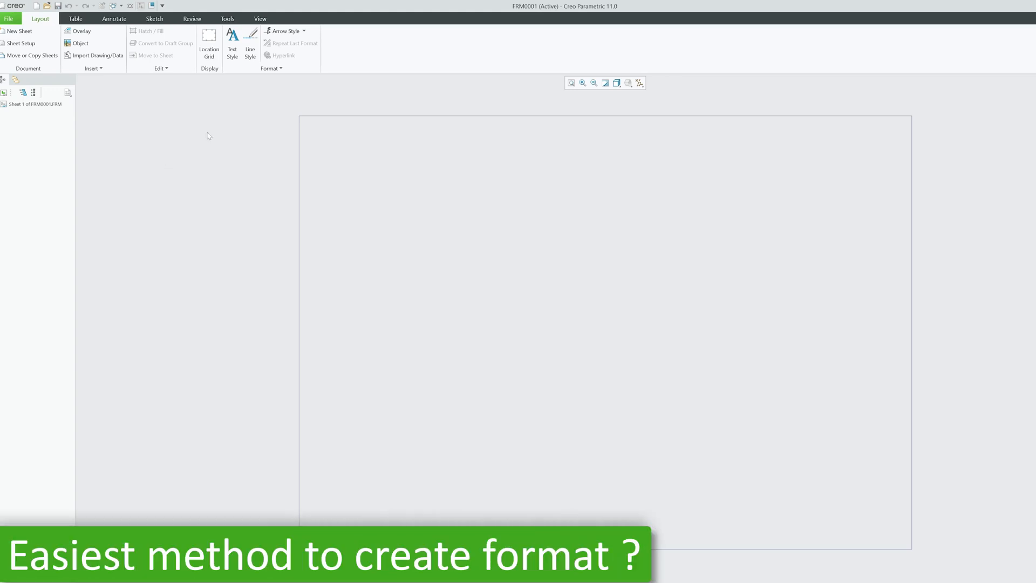
{"action": "mouse_move", "coordinate": [172, 114]}
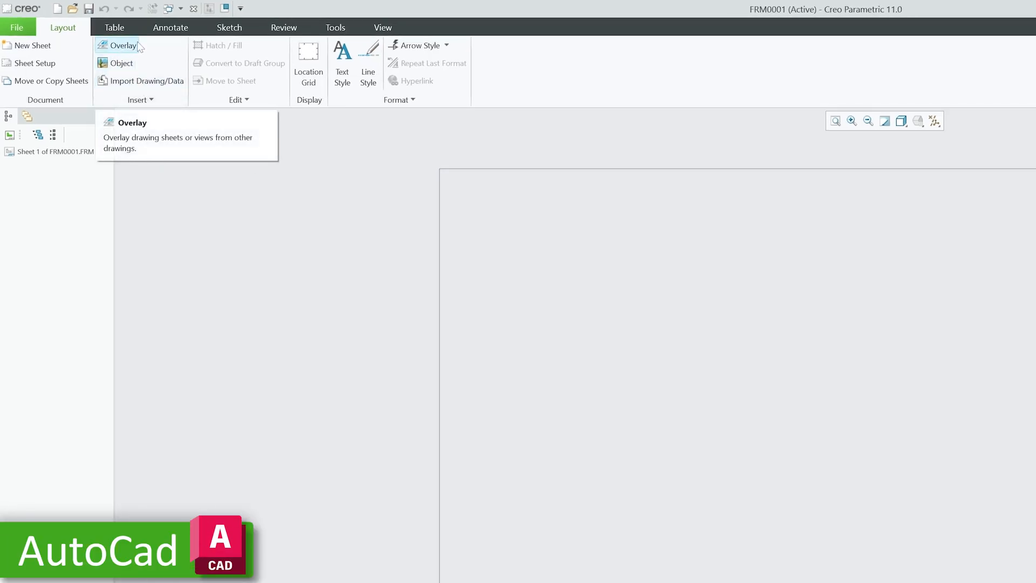
{"action": "mouse_move", "coordinate": [398, 325]}
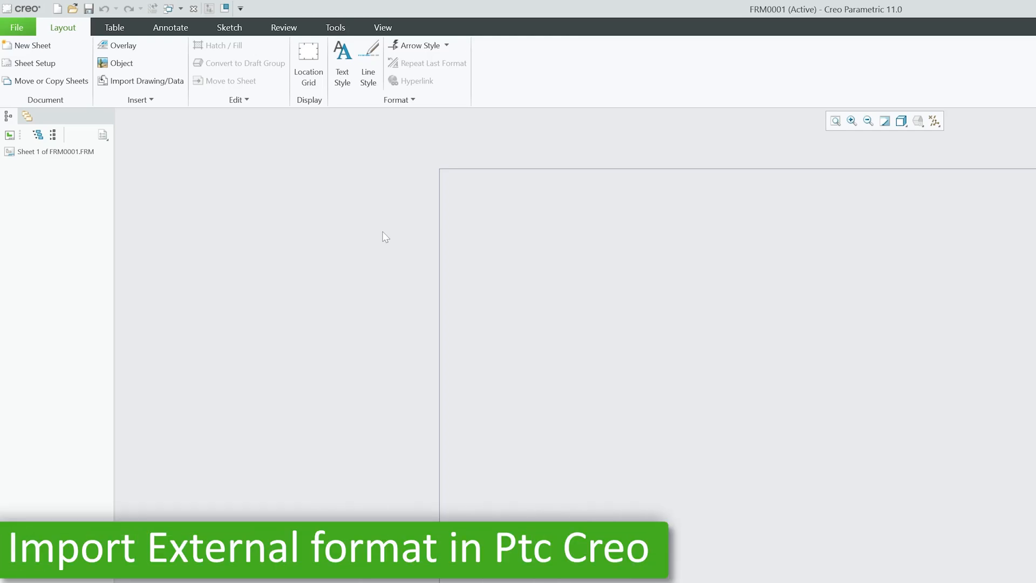
{"action": "mouse_move", "coordinate": [422, 227]}
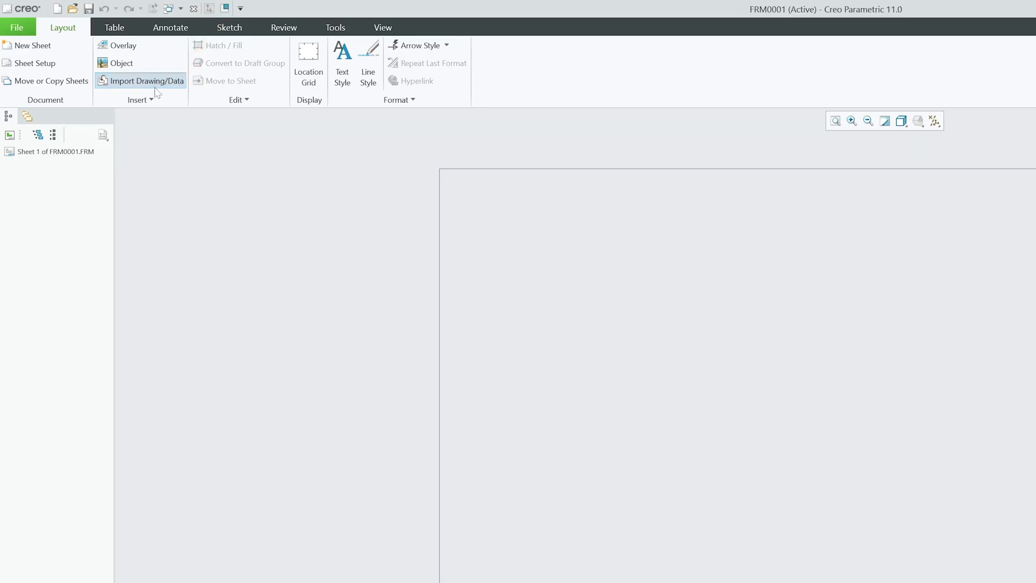
Step: Import a3.dwg into the format with default DWG options, bottom-left corner at the origin
{"action": "left_click", "coordinate": [146, 81]}
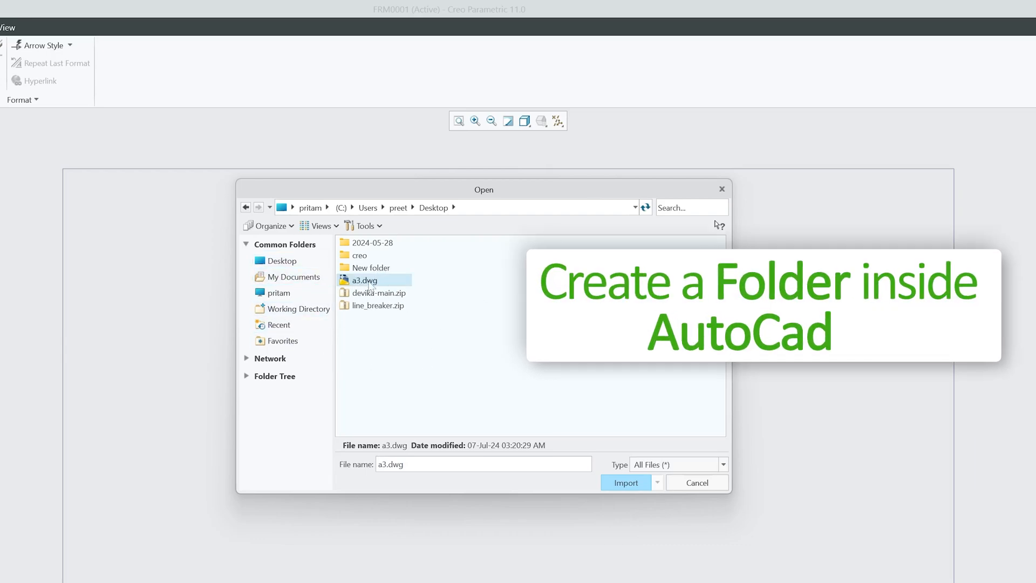
{"action": "mouse_move", "coordinate": [394, 286]}
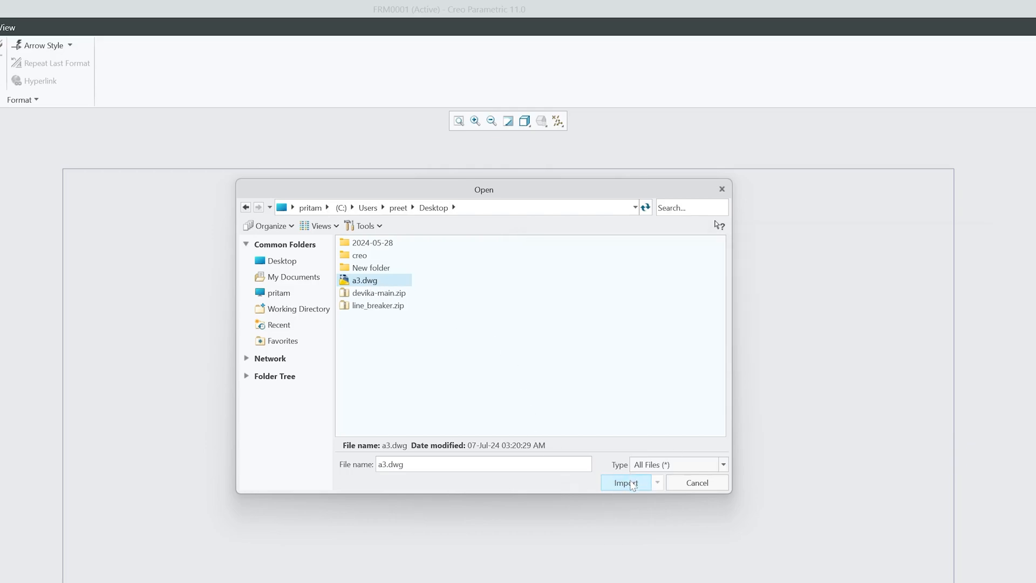
{"action": "left_click", "coordinate": [627, 482]}
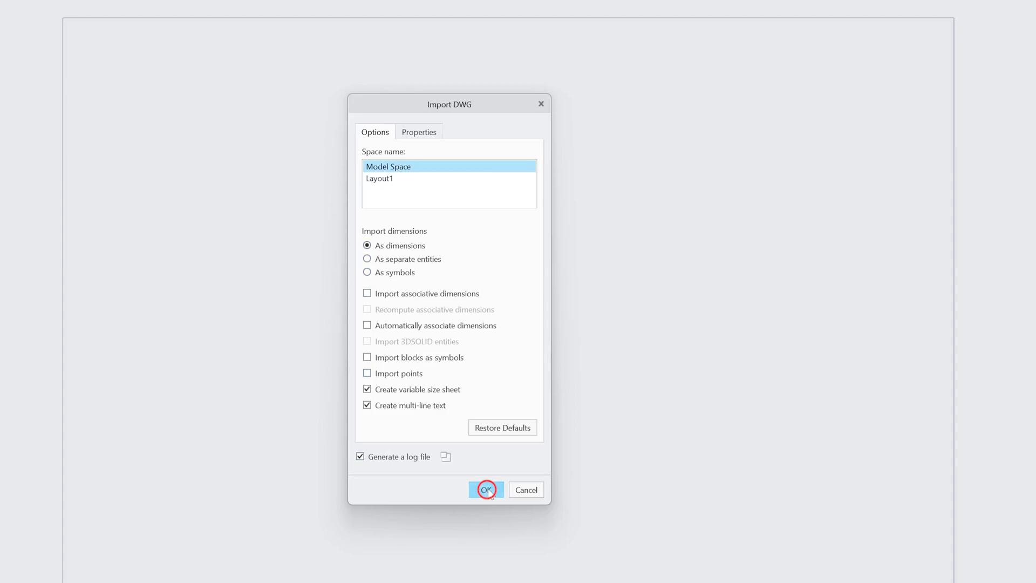
{"action": "left_click", "coordinate": [486, 490]}
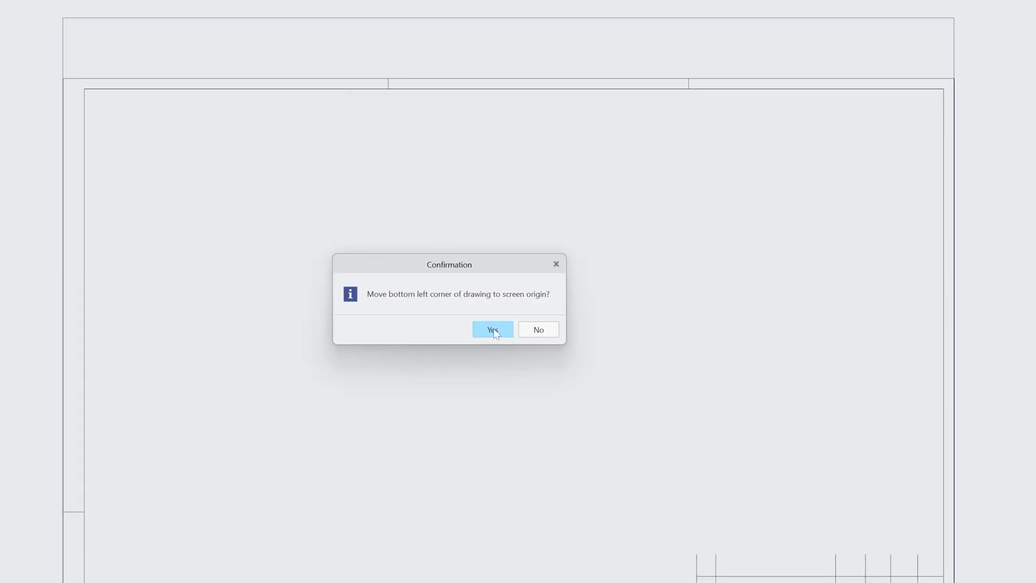
{"action": "mouse_move", "coordinate": [407, 310]}
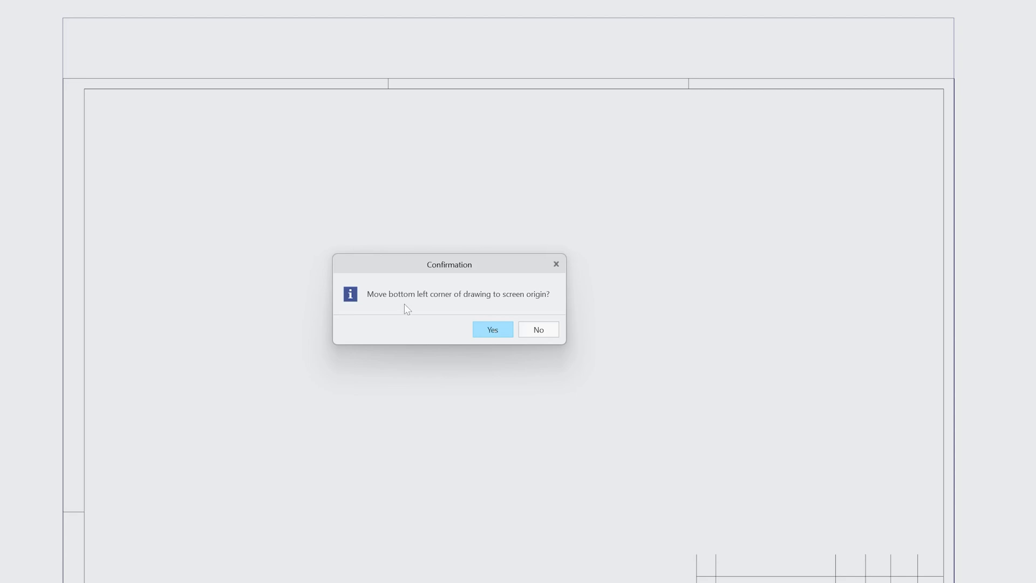
{"action": "mouse_move", "coordinate": [426, 305]}
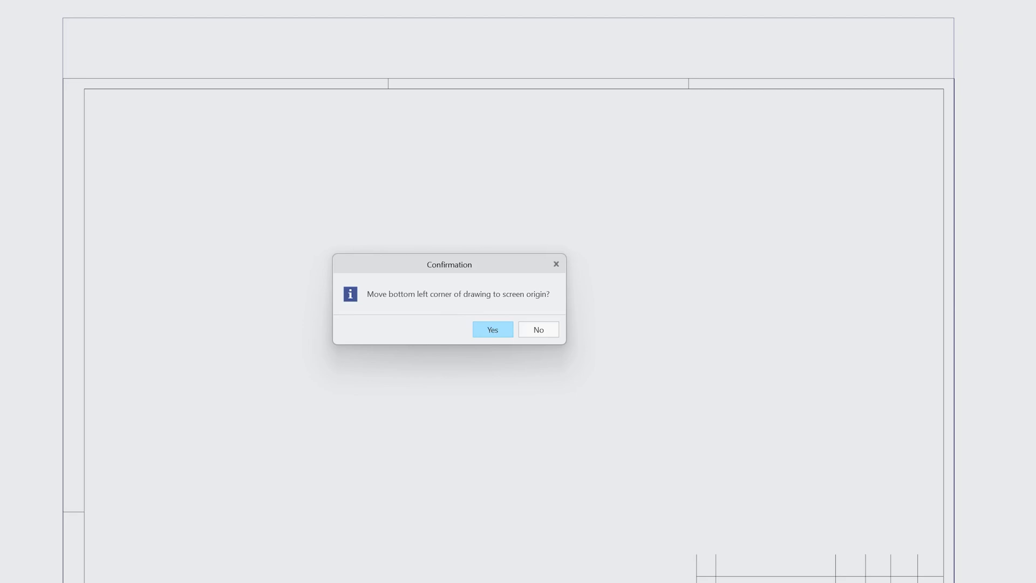
{"action": "left_click", "coordinate": [492, 329]}
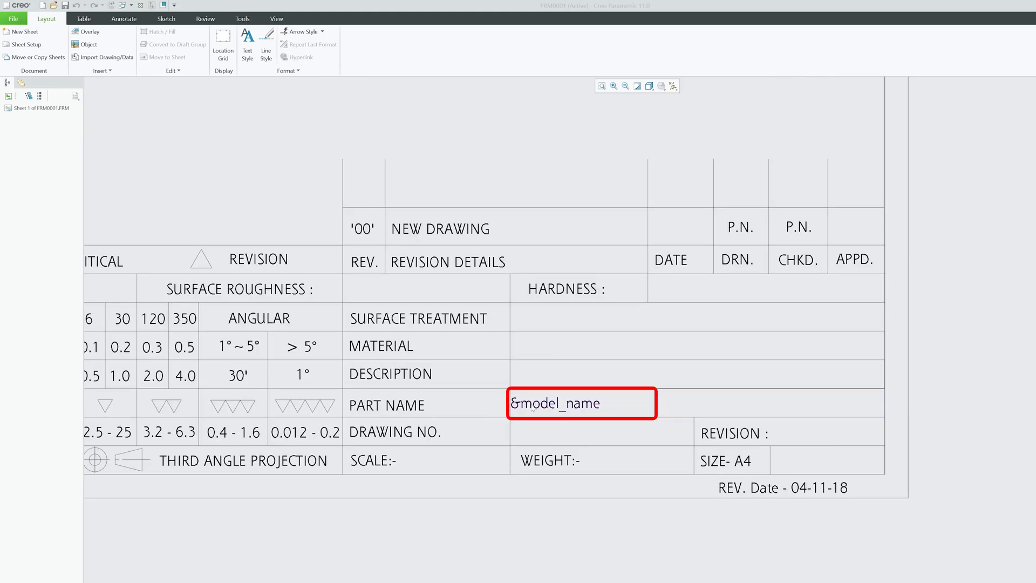
Step: Insert a 1x1 table beside the DATE field and set its row height and column width (10, 4)
{"action": "left_click", "coordinate": [674, 233]}
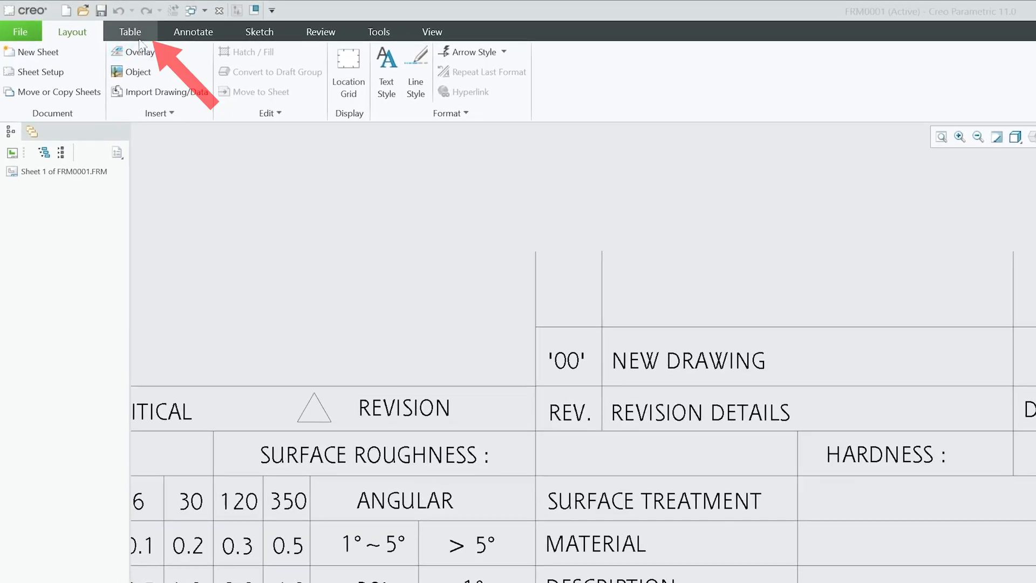
{"action": "left_click", "coordinate": [14, 66]}
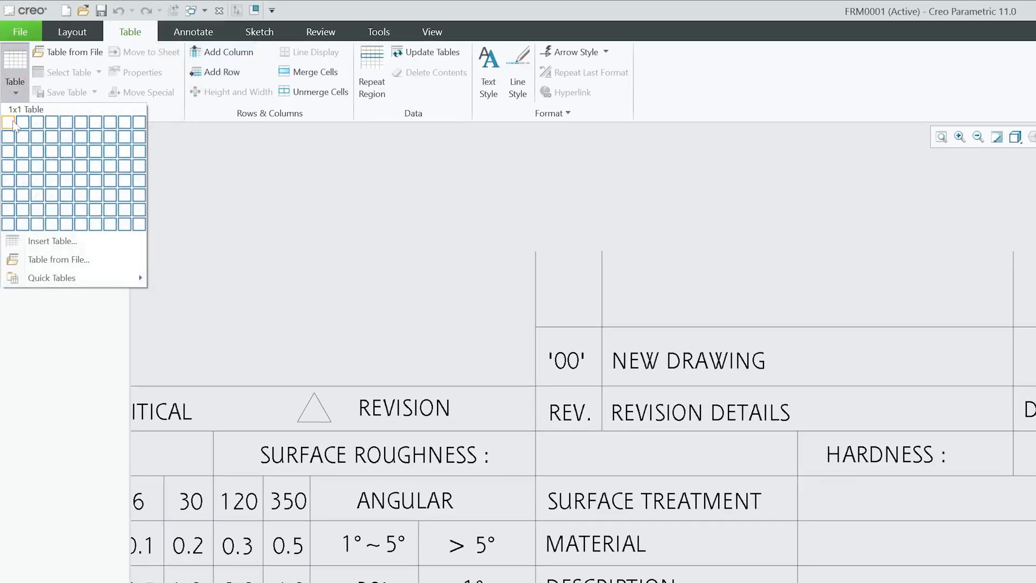
{"action": "left_click", "coordinate": [8, 121]}
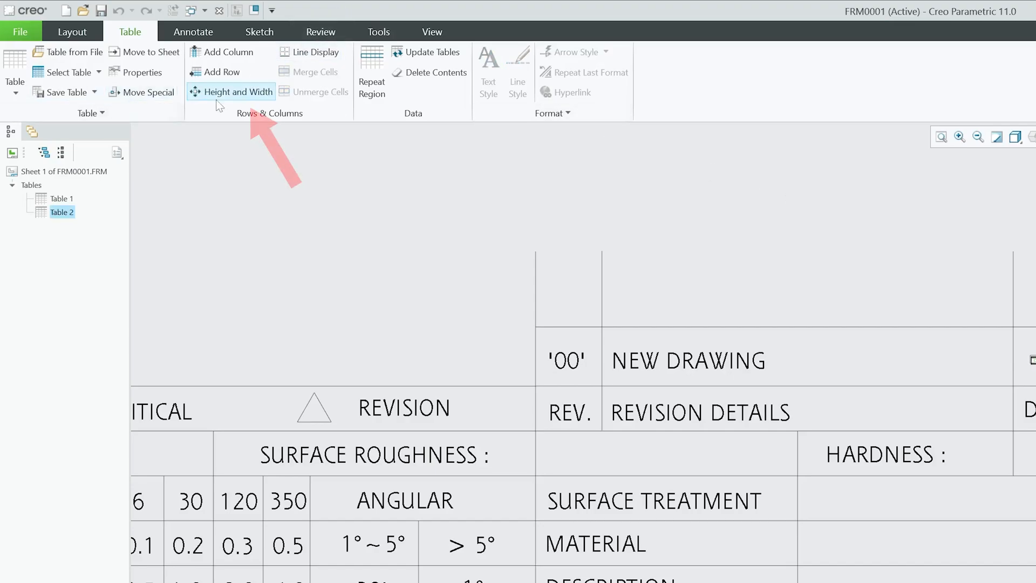
{"action": "left_click", "coordinate": [237, 91]}
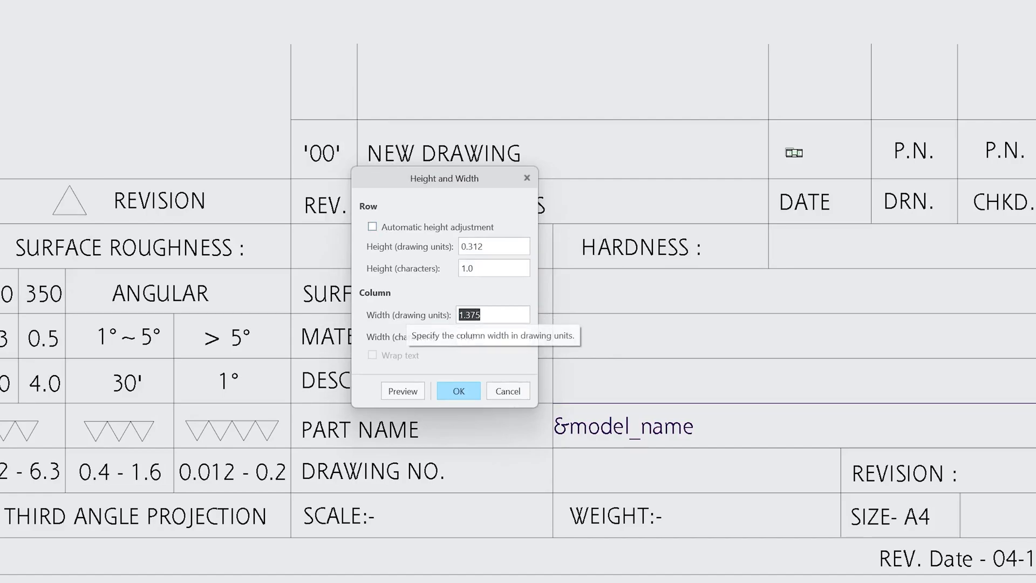
{"action": "type", "text": "10.000"}
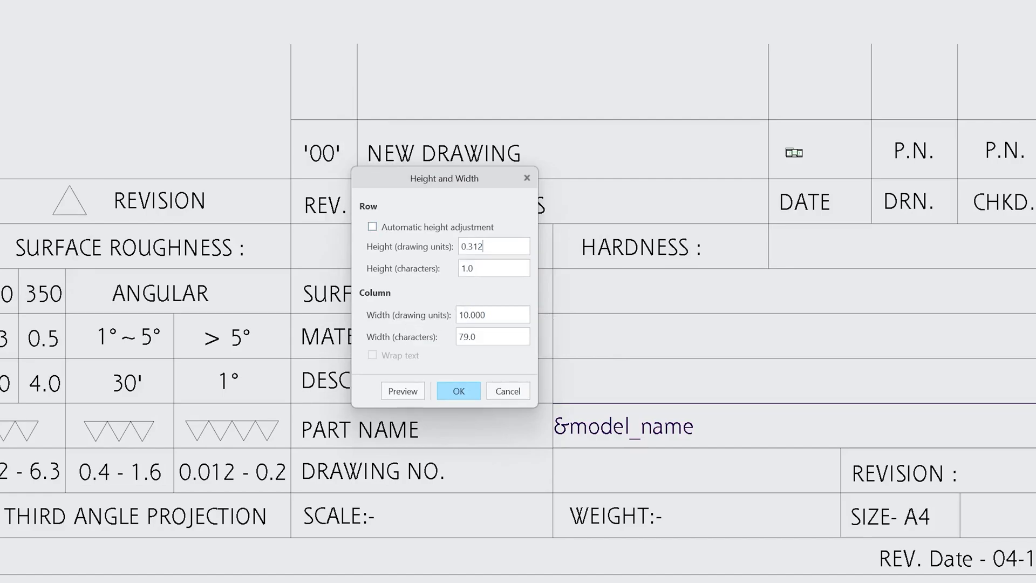
{"action": "type", "text": "4.000"}
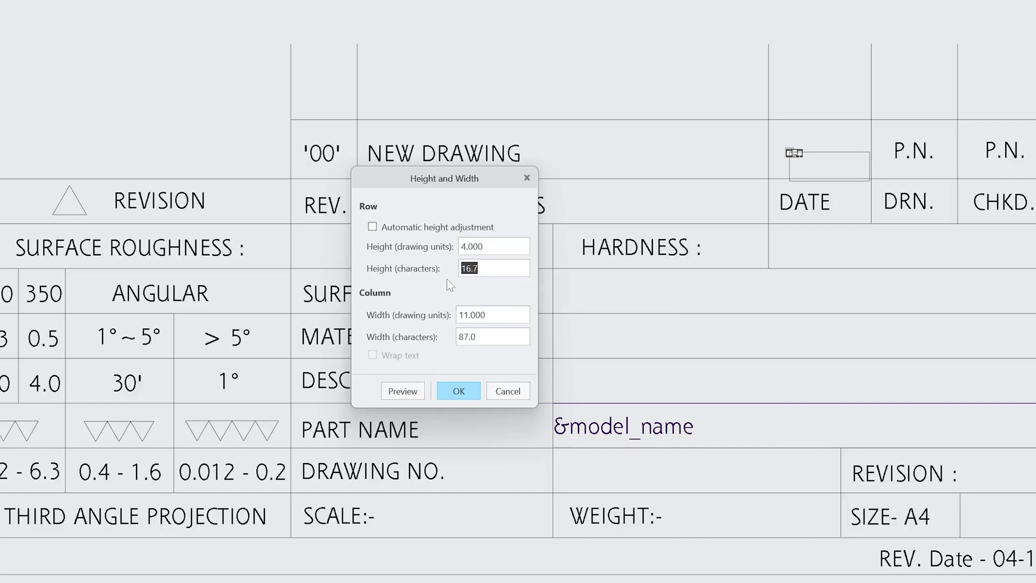
{"action": "left_click", "coordinate": [457, 390]}
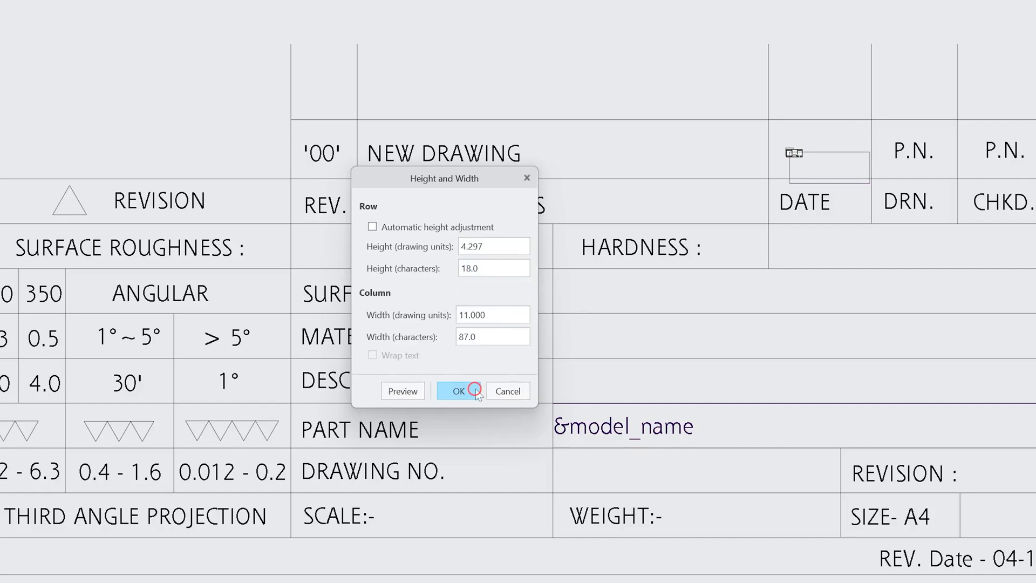
{"action": "left_click", "coordinate": [459, 390]}
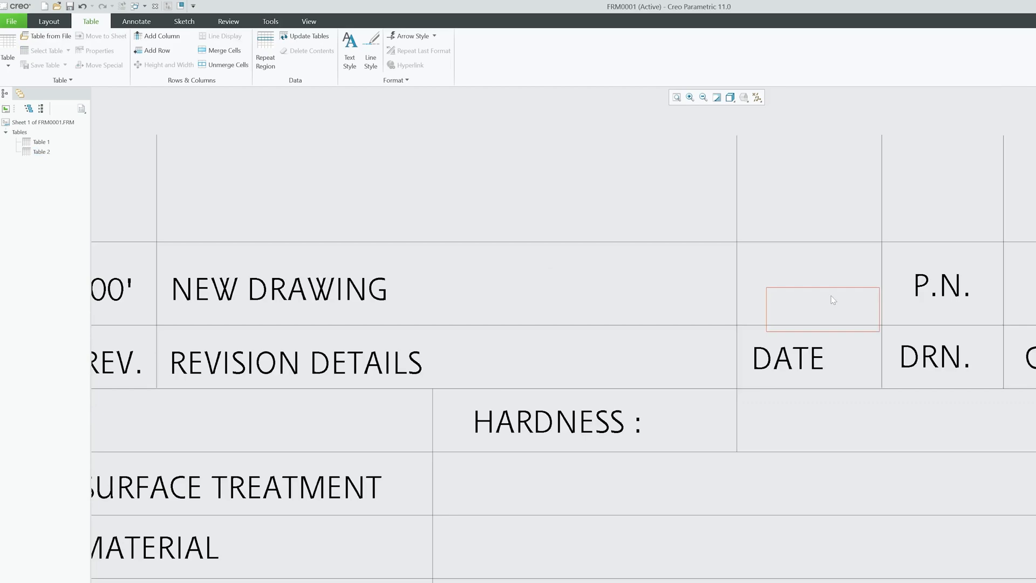
Step: Enter &DATE in the cell, set its text height to 2 and choose a new font
{"action": "left_click", "coordinate": [822, 308]}
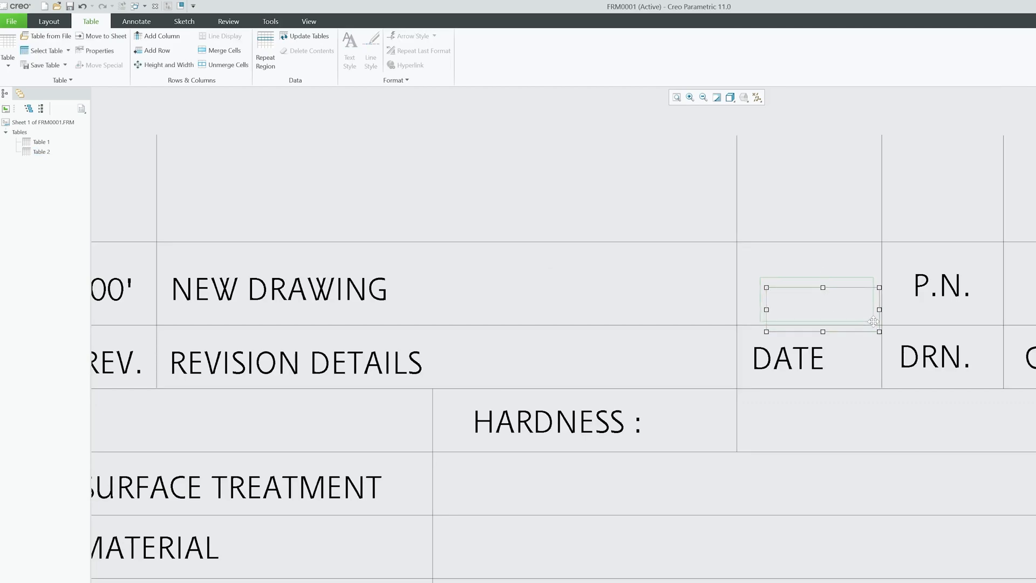
{"action": "mouse_move", "coordinate": [224, 51]}
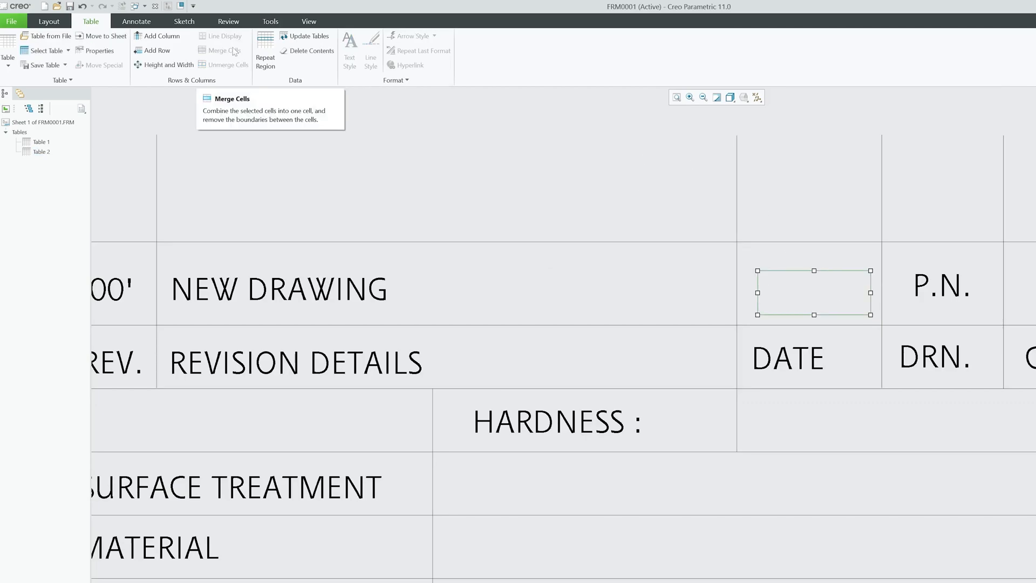
{"action": "mouse_move", "coordinate": [784, 293]}
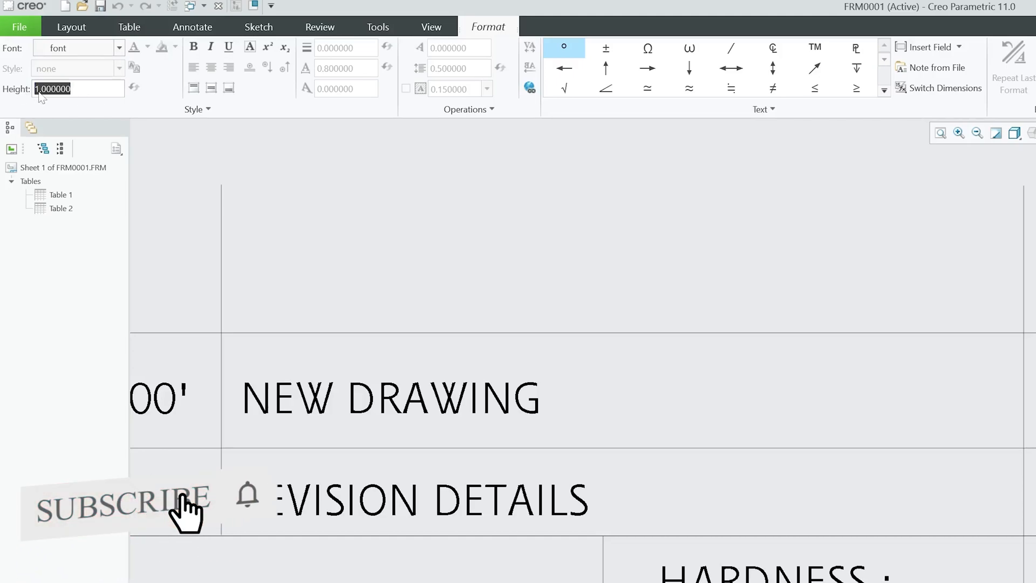
{"action": "type", "text": "2.000000"}
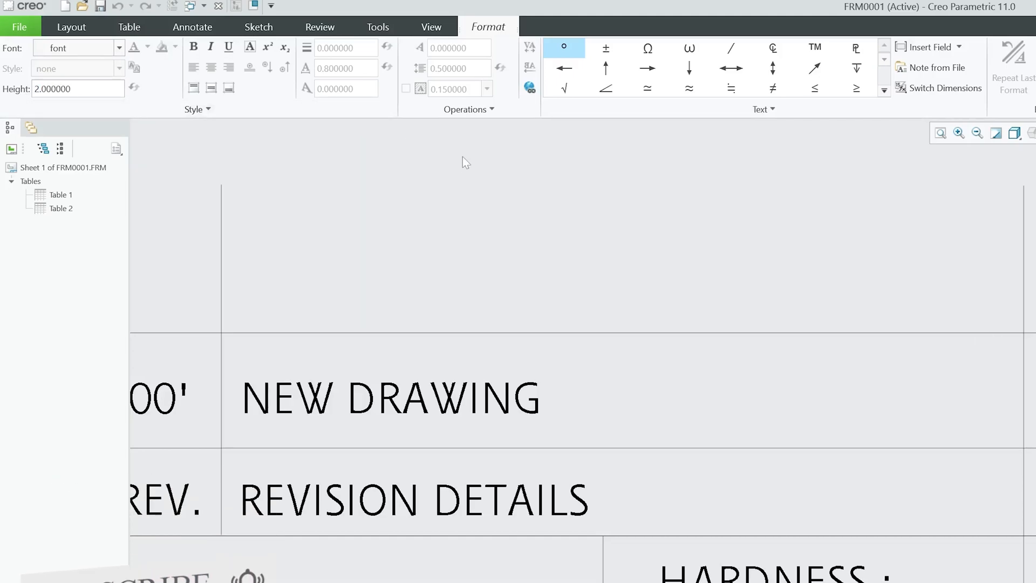
{"action": "type", "text": "0.156250"}
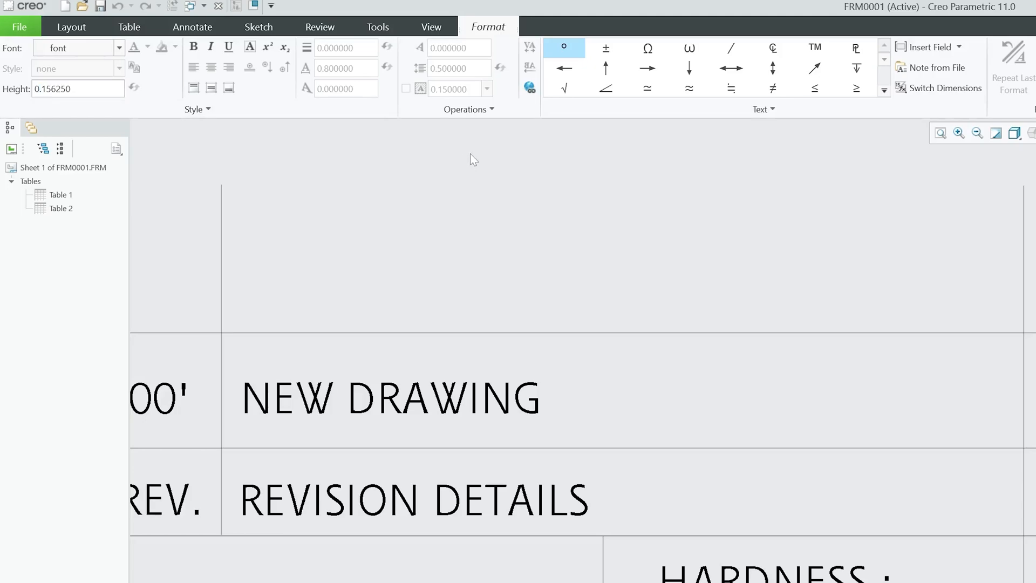
{"action": "mouse_move", "coordinate": [493, 160]}
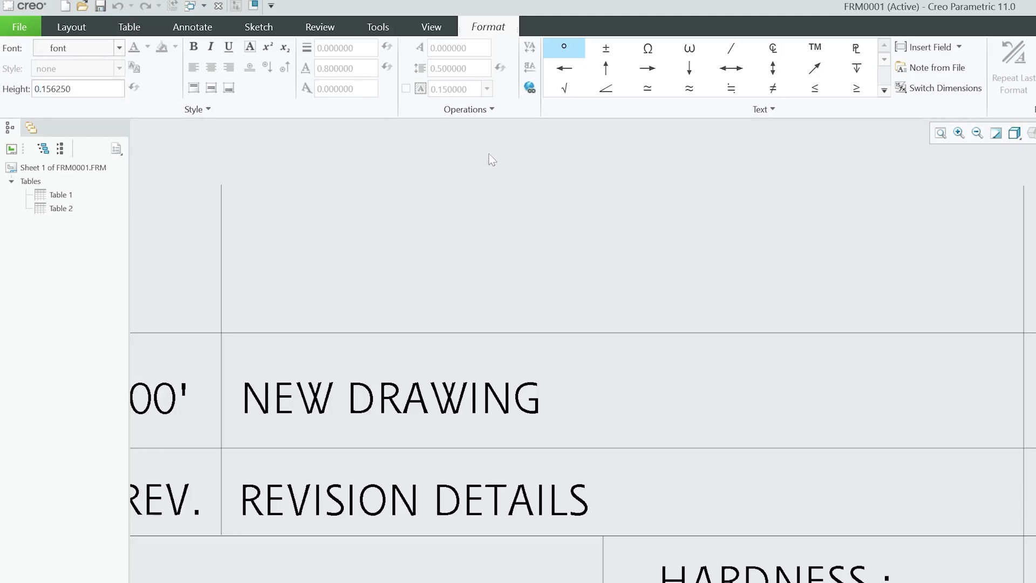
{"action": "left_click", "coordinate": [123, 26]}
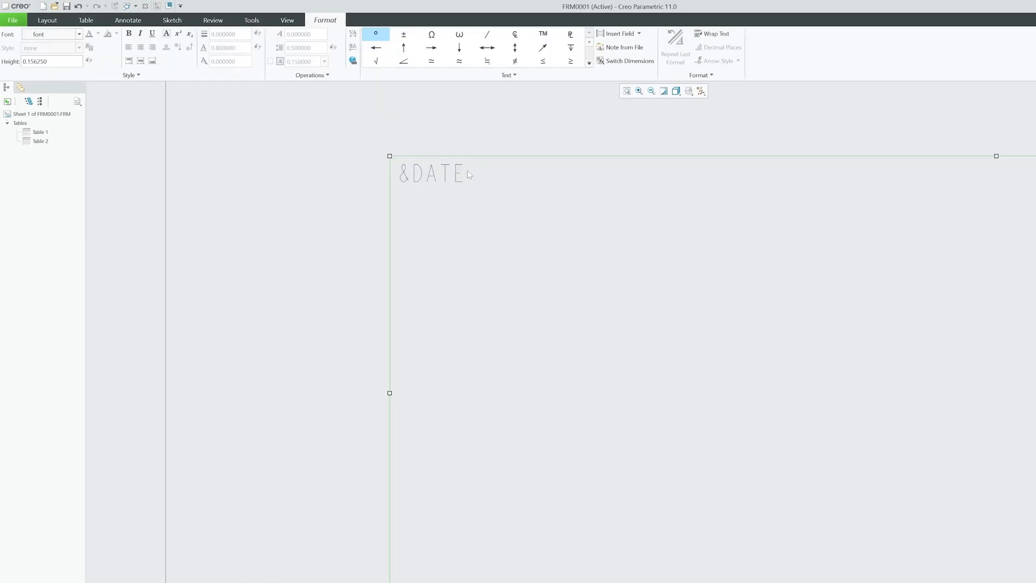
{"action": "double_click", "coordinate": [430, 173]}
{"action": "type", "text": "1.500000"}
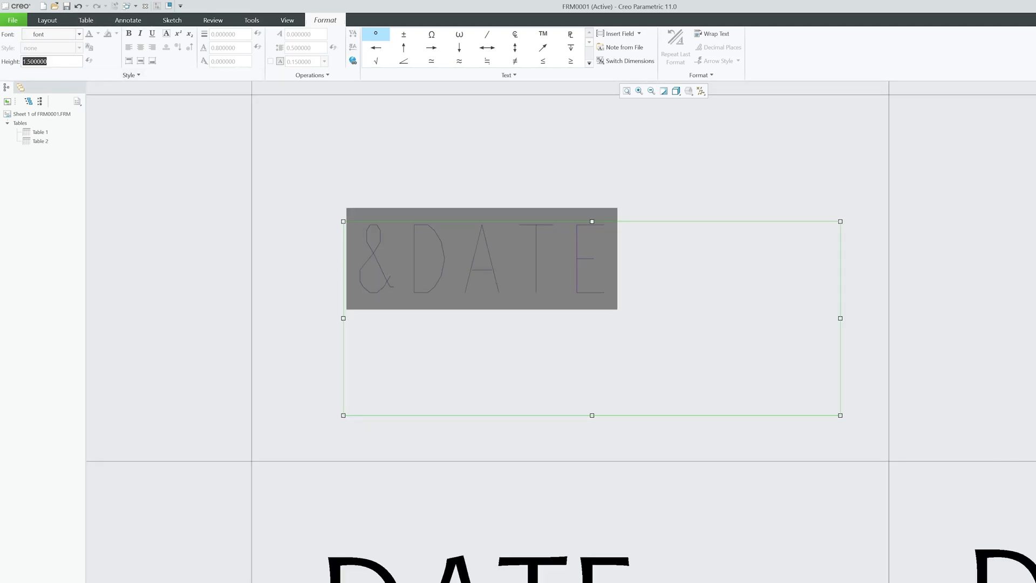
{"action": "left_click", "coordinate": [78, 33]}
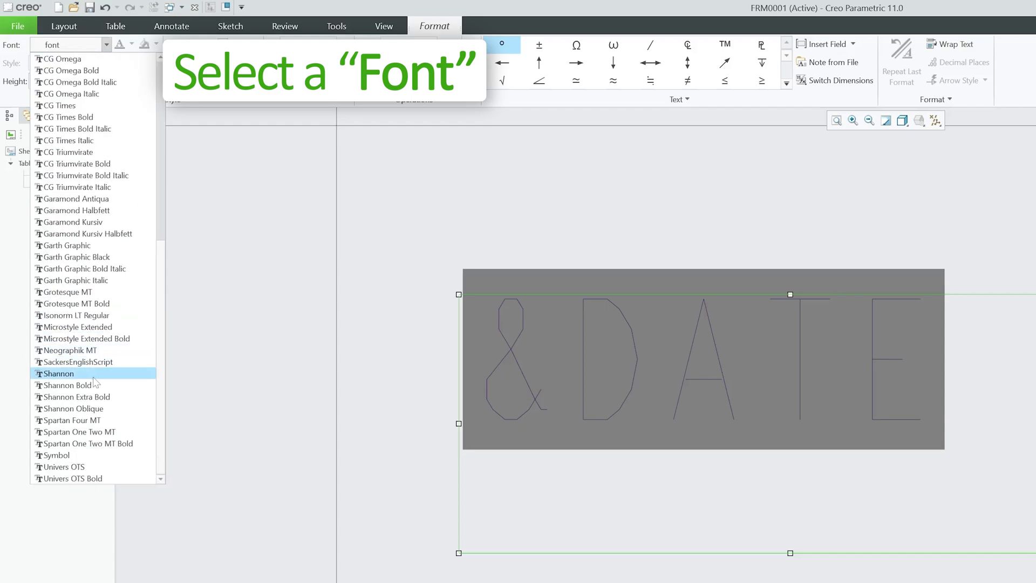
{"action": "left_click", "coordinate": [61, 374]}
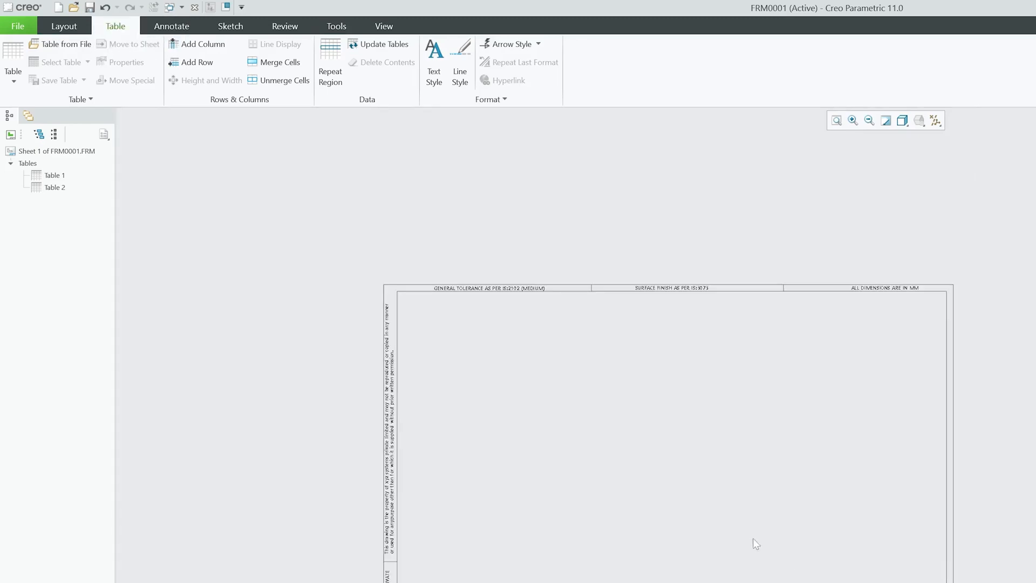
Step: Close the current format and create a fresh empty landscape A3 format
{"action": "left_click", "coordinate": [18, 26]}
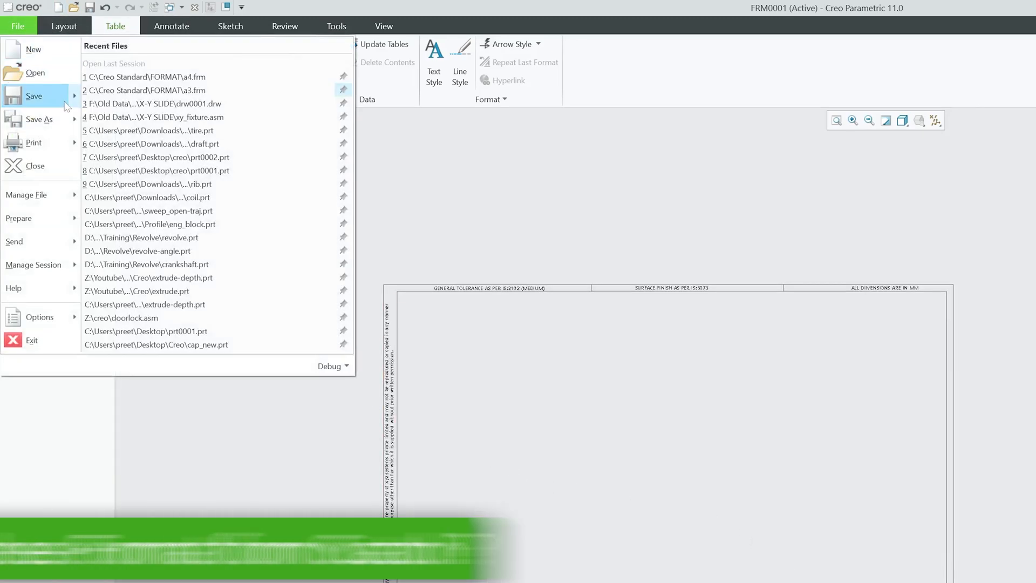
{"action": "mouse_move", "coordinate": [26, 218]}
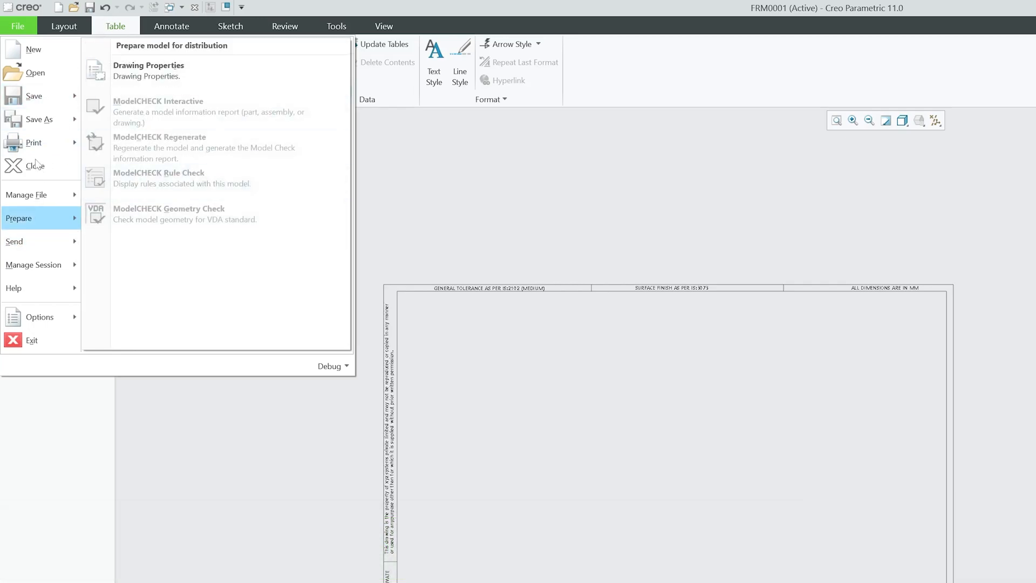
{"action": "left_click", "coordinate": [34, 166]}
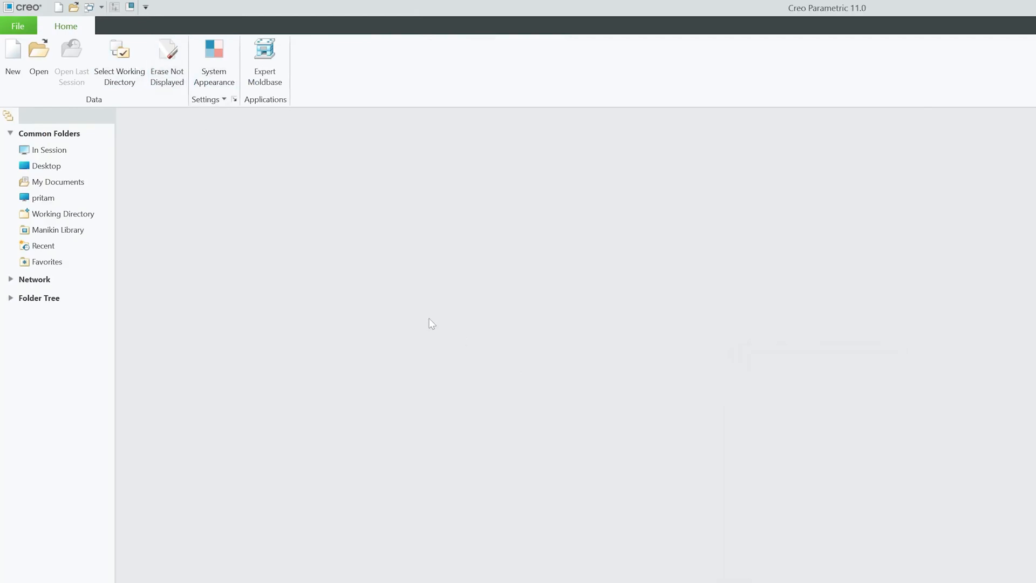
{"action": "left_click", "coordinate": [12, 52]}
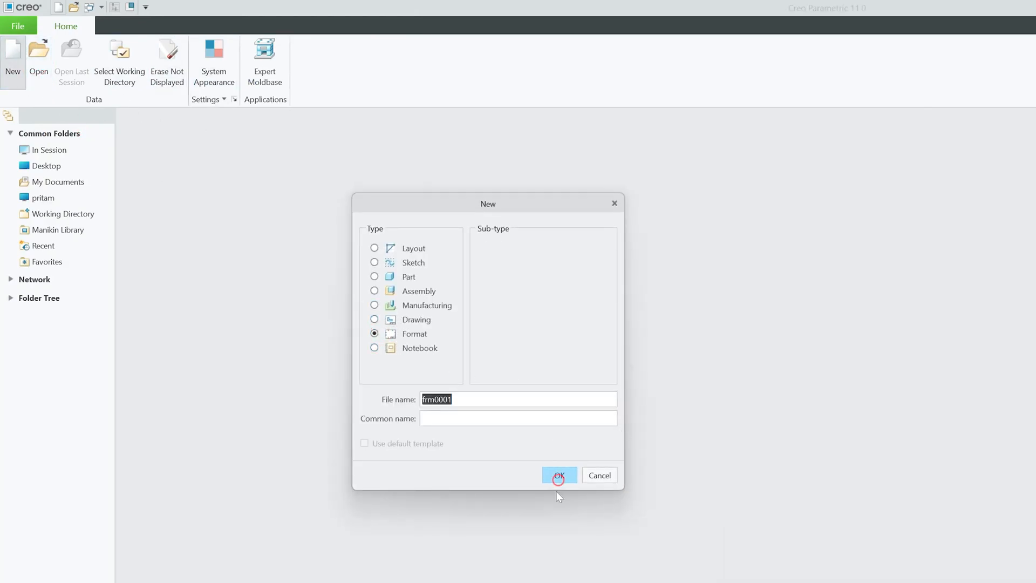
{"action": "left_click", "coordinate": [559, 476]}
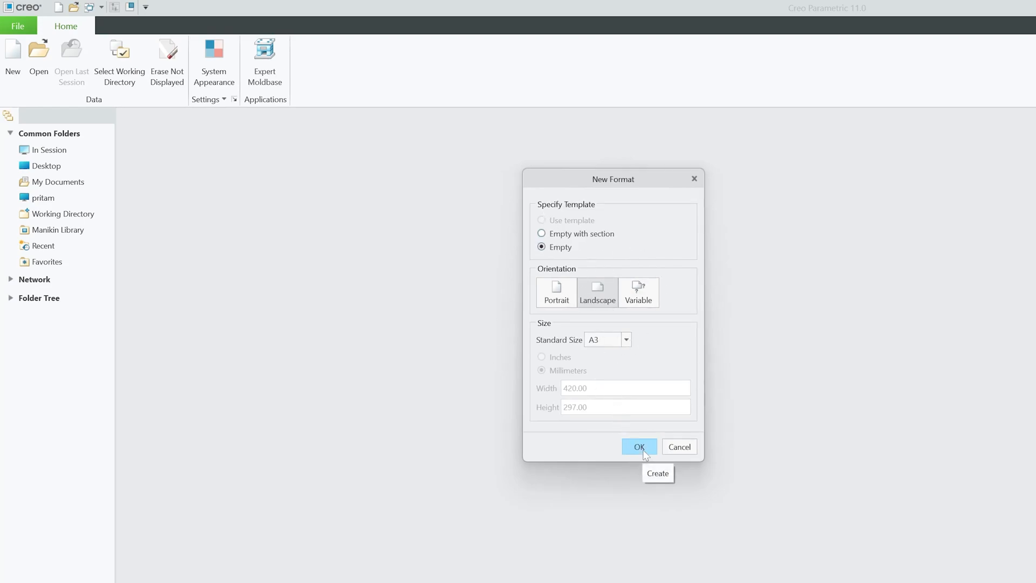
{"action": "left_click", "coordinate": [638, 447]}
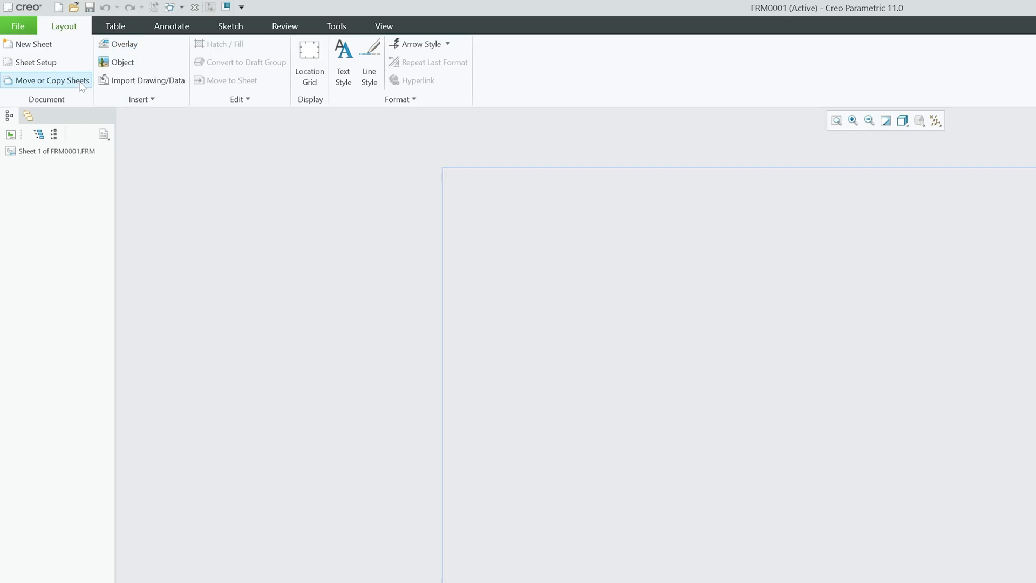
Step: Insert a small table and drag it toward the sheet centre
{"action": "left_click", "coordinate": [116, 26]}
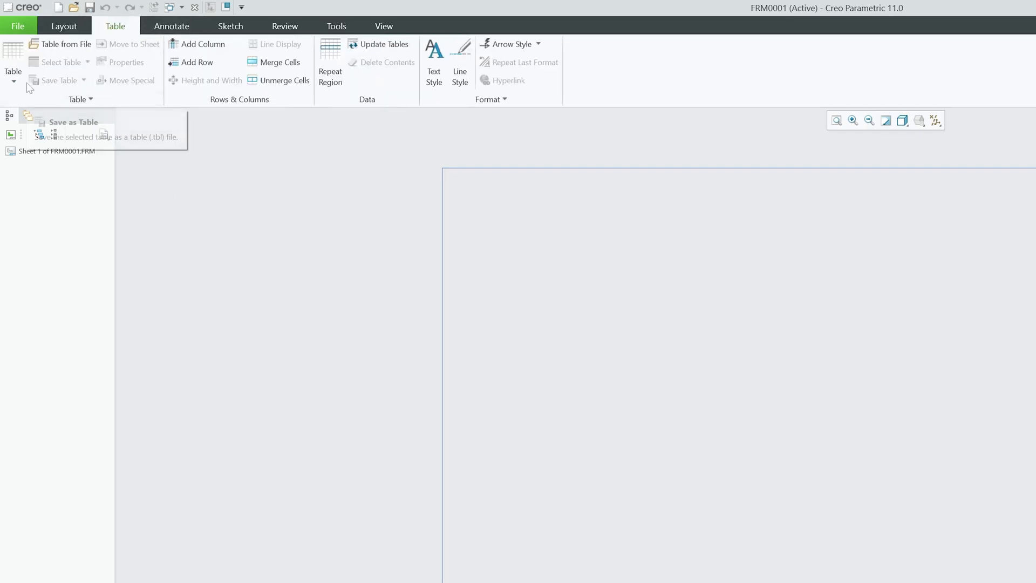
{"action": "left_click", "coordinate": [13, 81]}
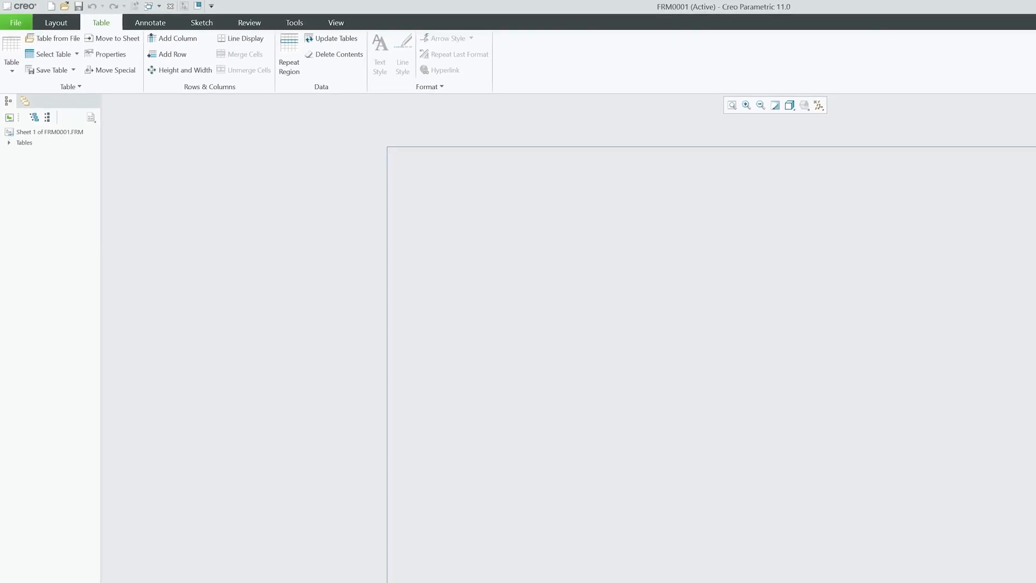
{"action": "left_click", "coordinate": [335, 23]}
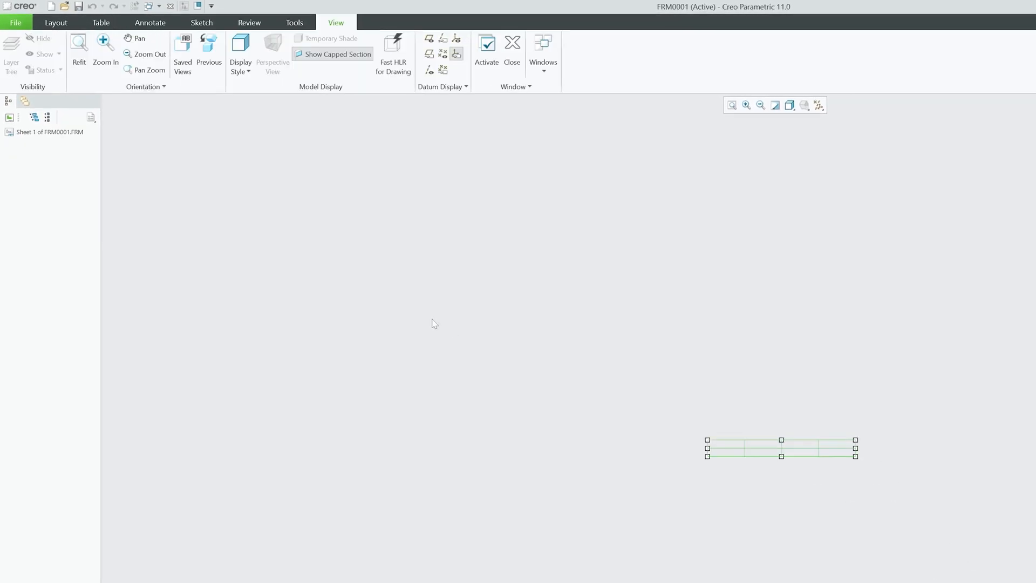
{"action": "left_click_drag", "start_coordinate": [781, 447], "coordinate": [615, 367]}
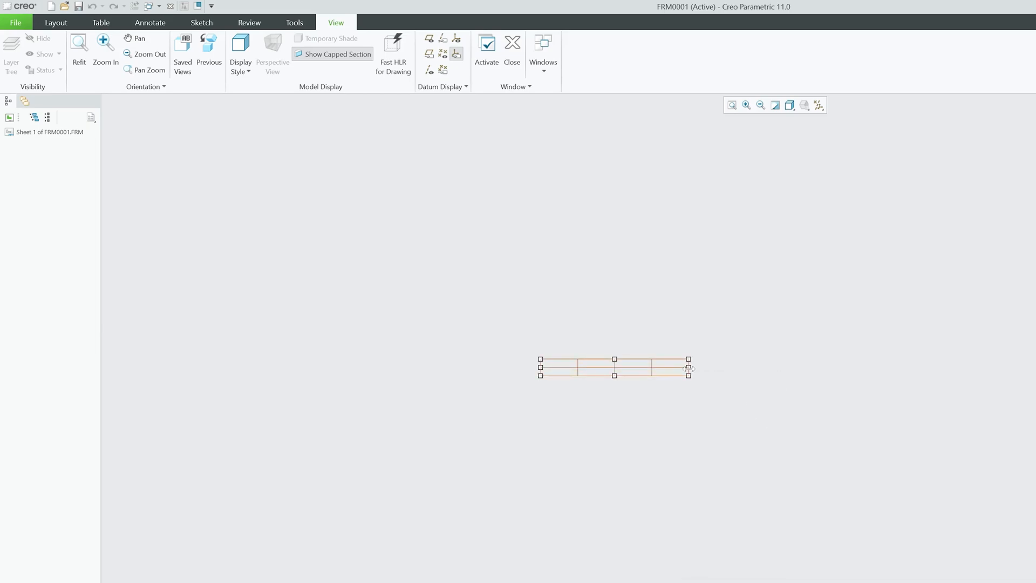
Step: Set the table's column width to 5 through Height and Width
{"action": "right_click", "coordinate": [690, 368]}
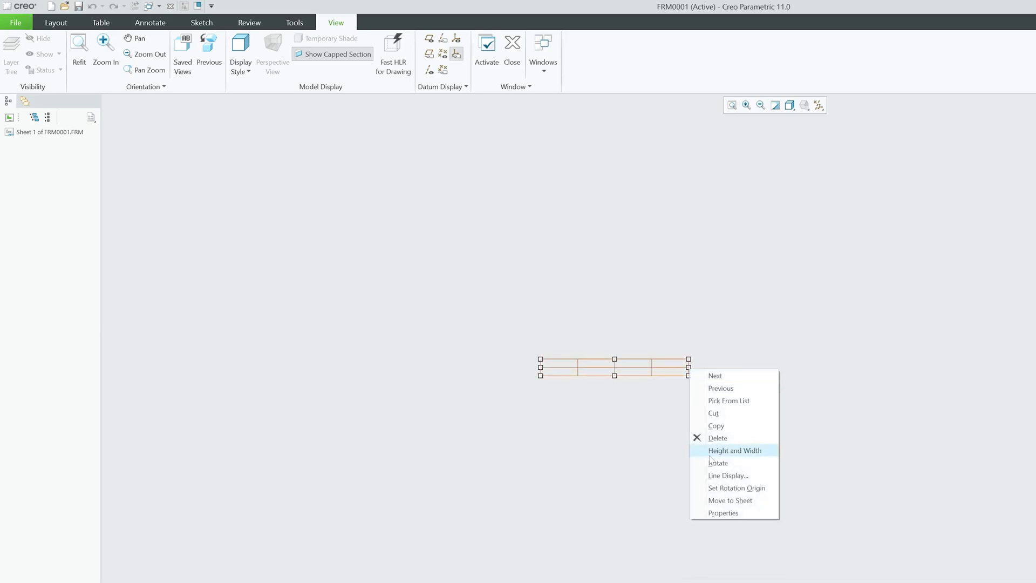
{"action": "left_click", "coordinate": [734, 450]}
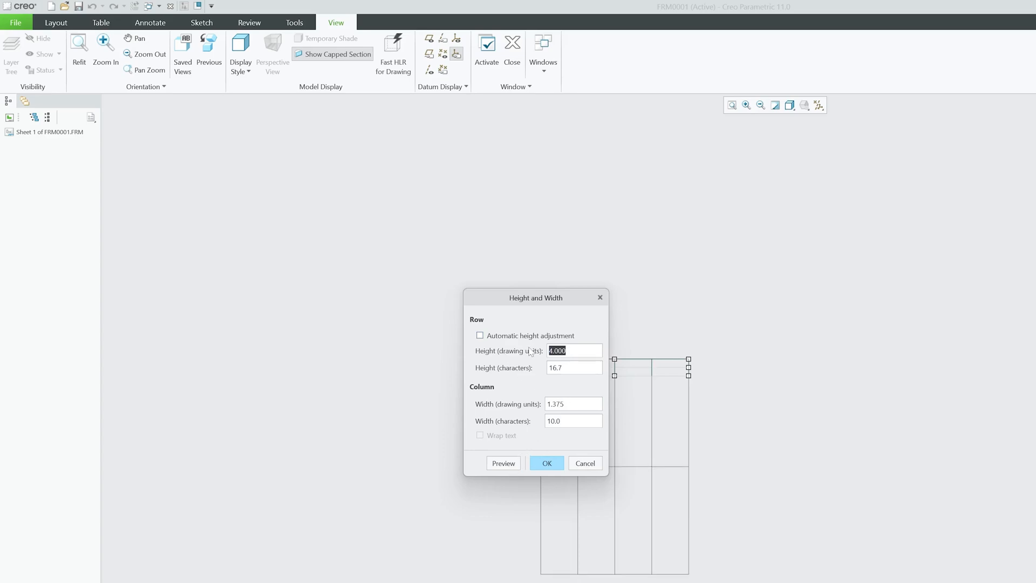
{"action": "left_click", "coordinate": [574, 404]}
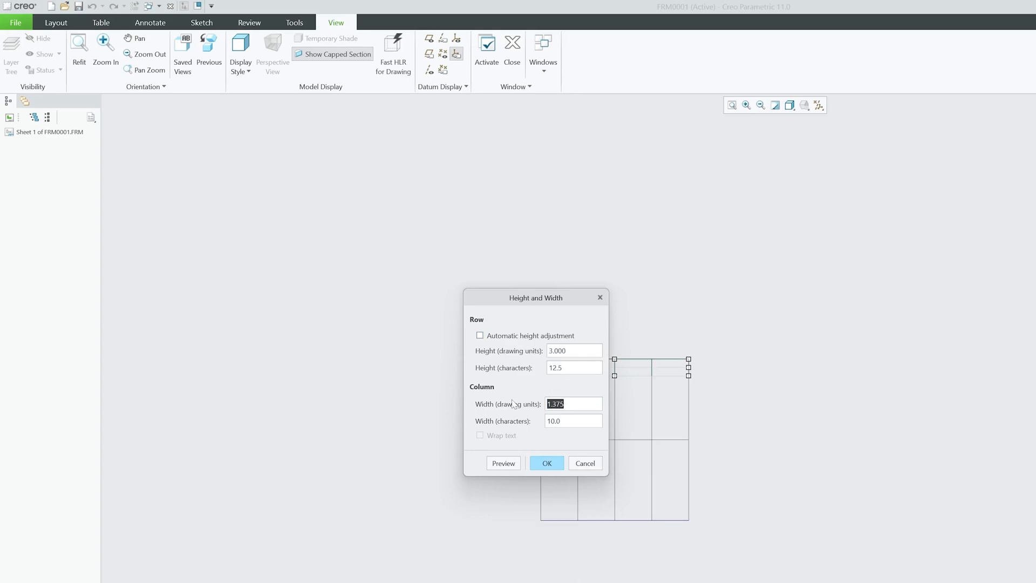
{"action": "type", "text": "5"}
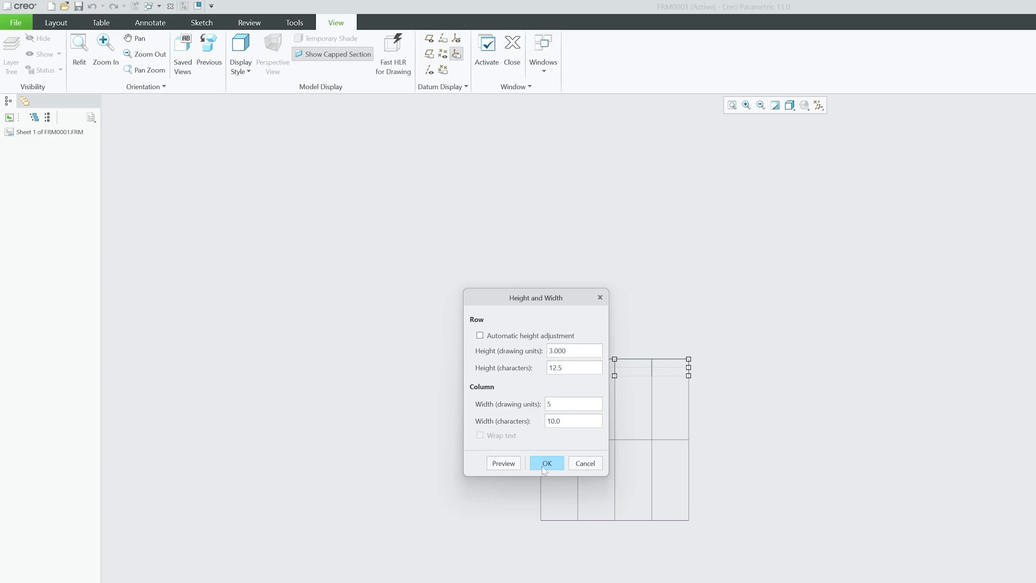
{"action": "left_click", "coordinate": [546, 464]}
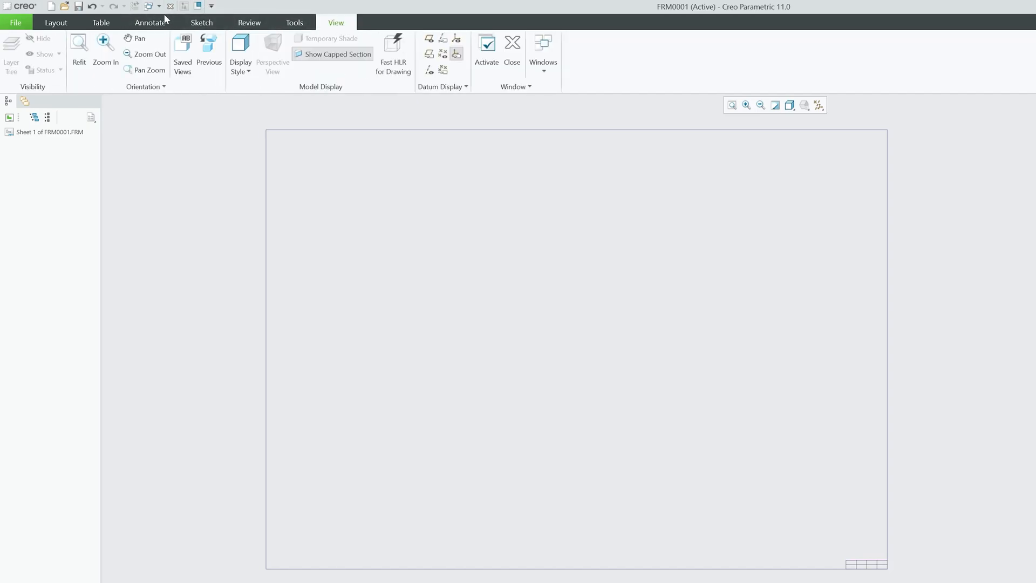
Step: Insert a 2x1 table and resize it to height 287 and width 4 as a margin strip
{"action": "left_click", "coordinate": [101, 22]}
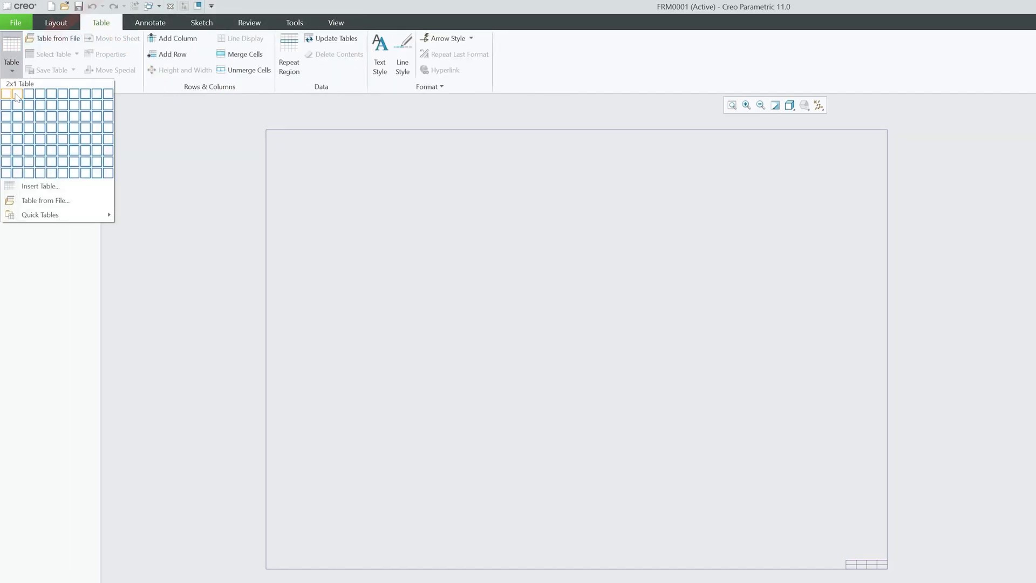
{"action": "left_click", "coordinate": [8, 93]}
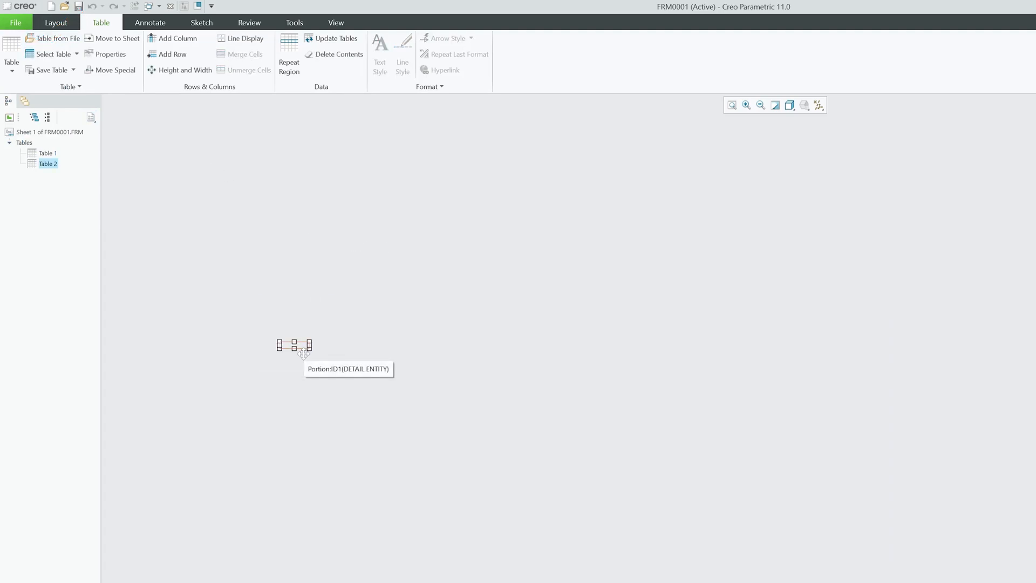
{"action": "right_click", "coordinate": [302, 349]}
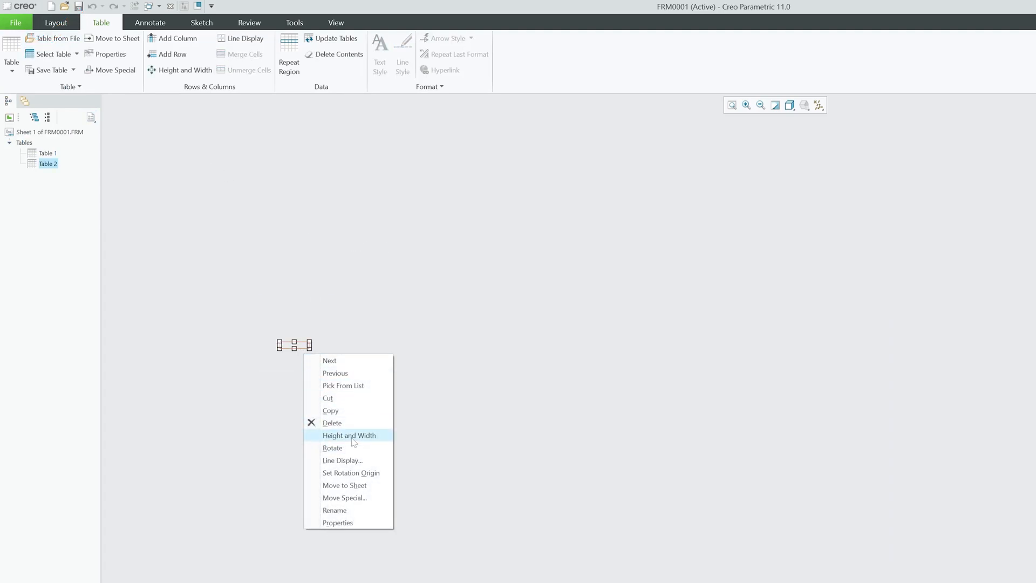
{"action": "left_click", "coordinate": [349, 436]}
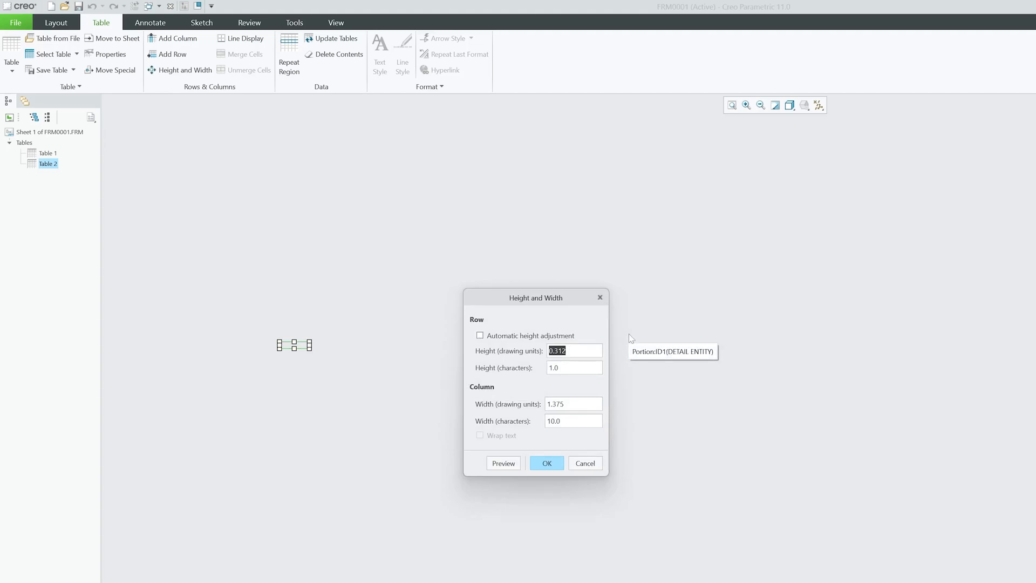
{"action": "type", "text": "287.000"}
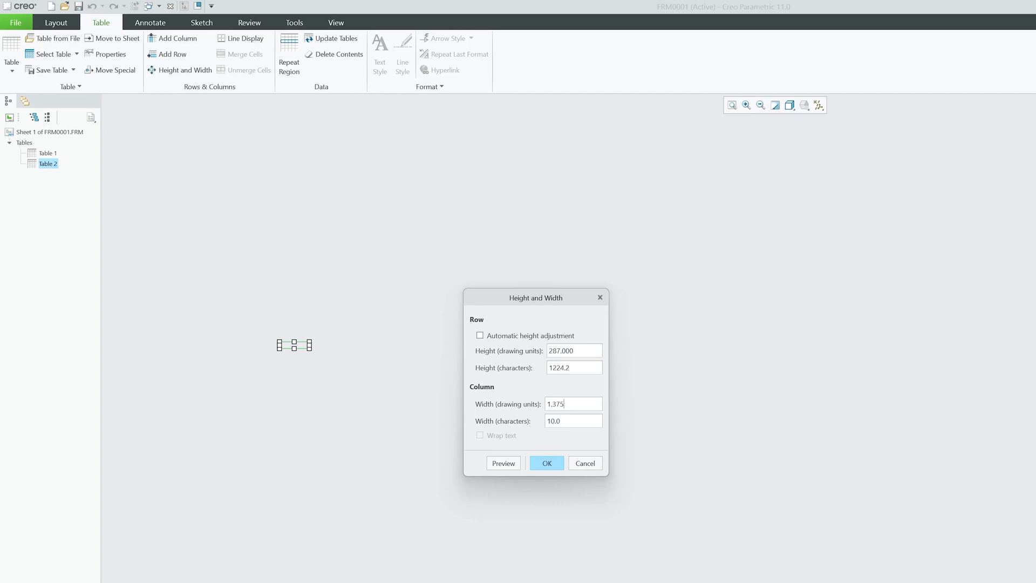
{"action": "triple_click", "coordinate": [573, 404]}
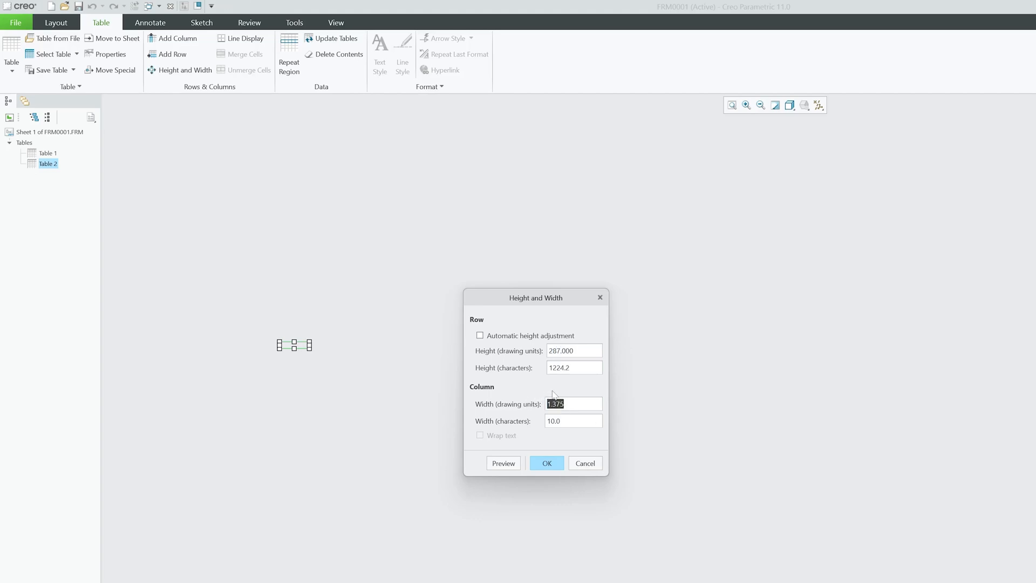
{"action": "type", "text": "4"}
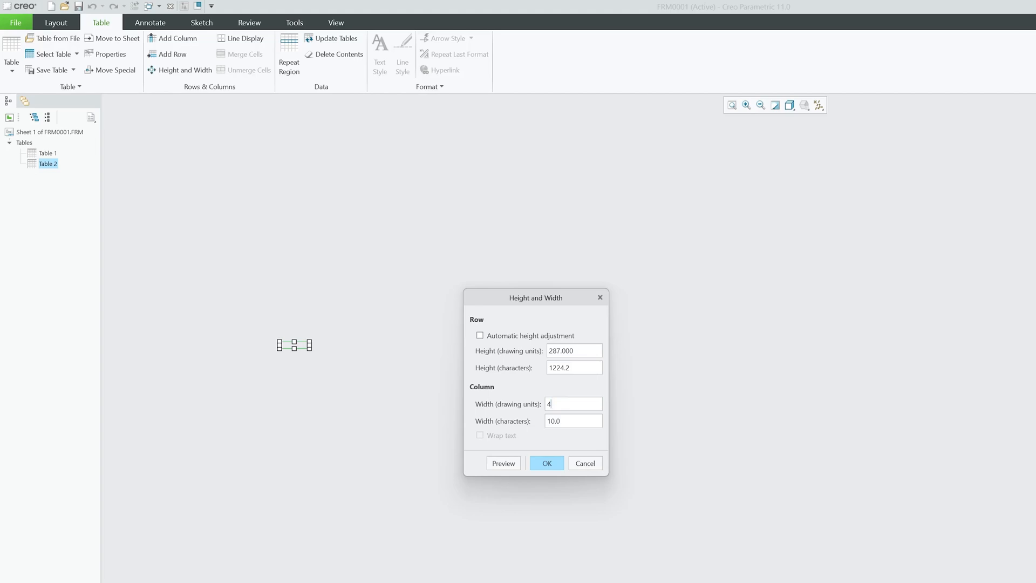
{"action": "left_click", "coordinate": [547, 463]}
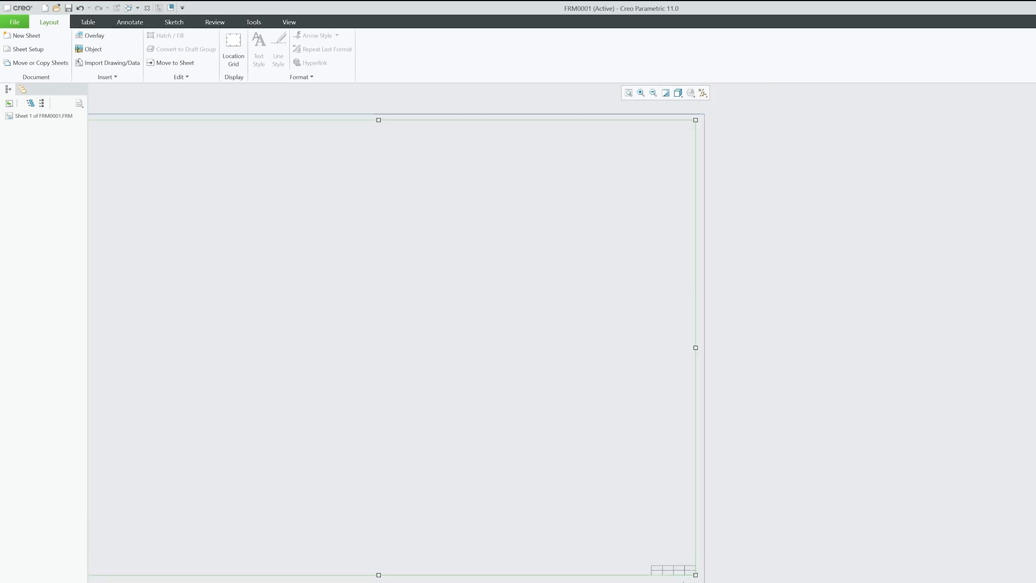
Step: Add an unattached THIRD ANGLE PROJECTION note with height 2 in the Shannon font and reposition it
{"action": "left_click", "coordinate": [88, 22]}
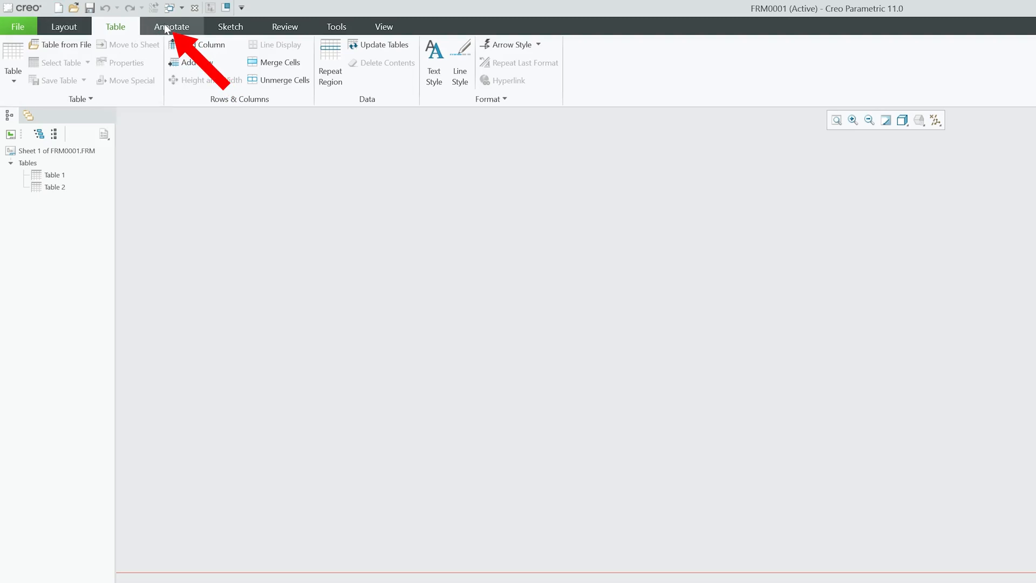
{"action": "left_click", "coordinate": [172, 26]}
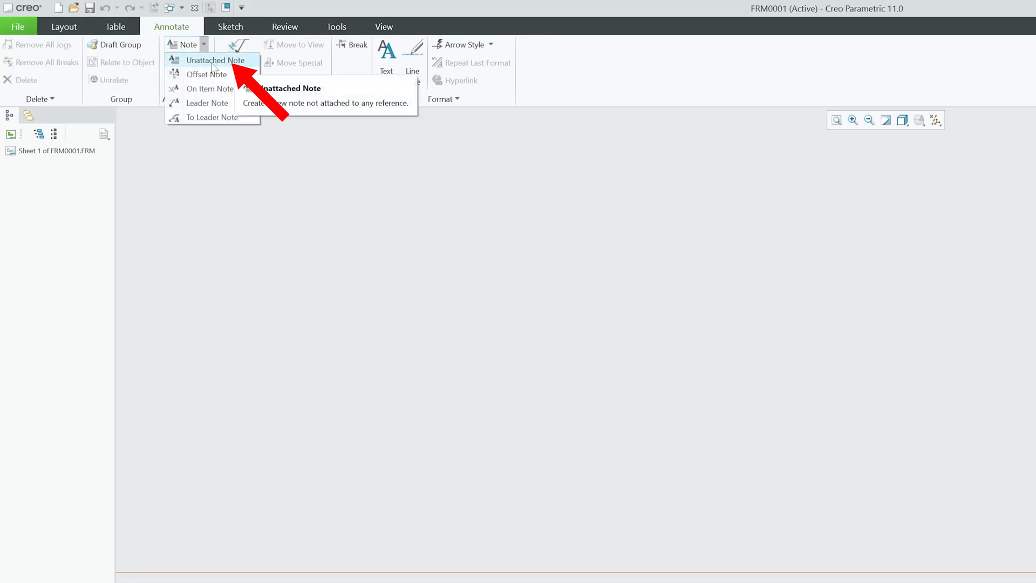
{"action": "left_click", "coordinate": [217, 61]}
{"action": "type", "text": "THIRD ANGLE PROJECTION"}
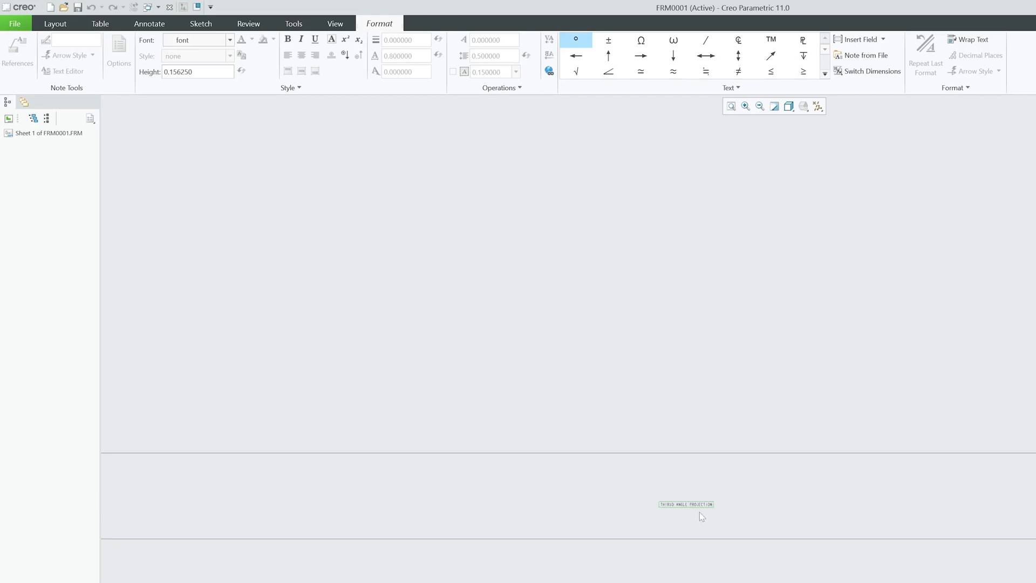
{"action": "double_click", "coordinate": [687, 504]}
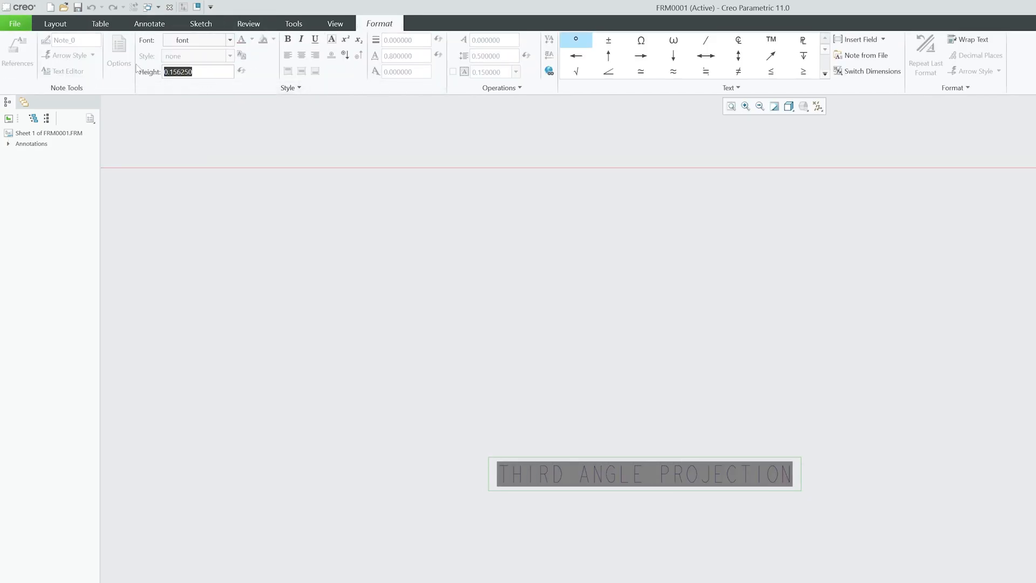
{"action": "type", "text": "1.000000"}
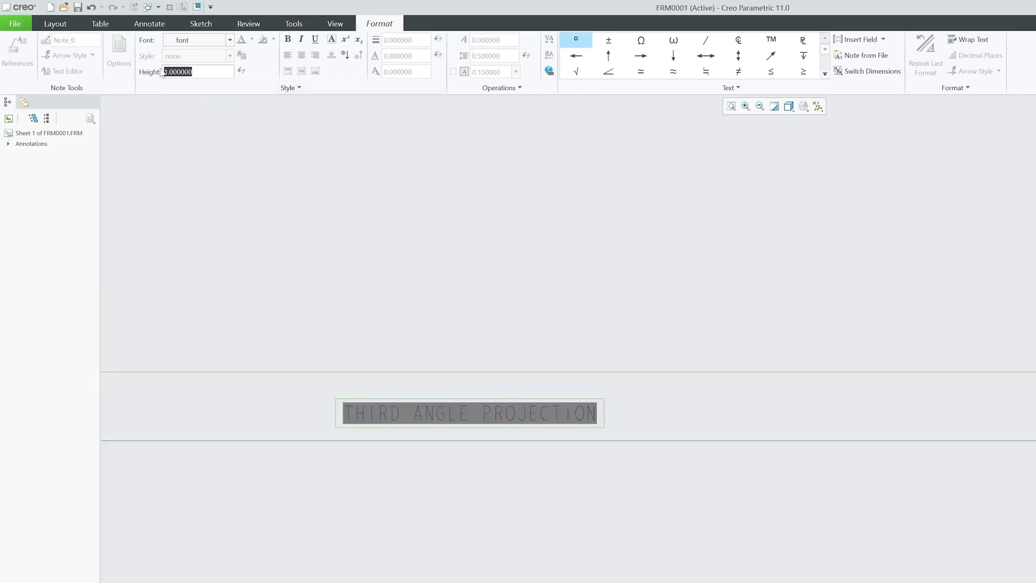
{"action": "type", "text": "2.000000"}
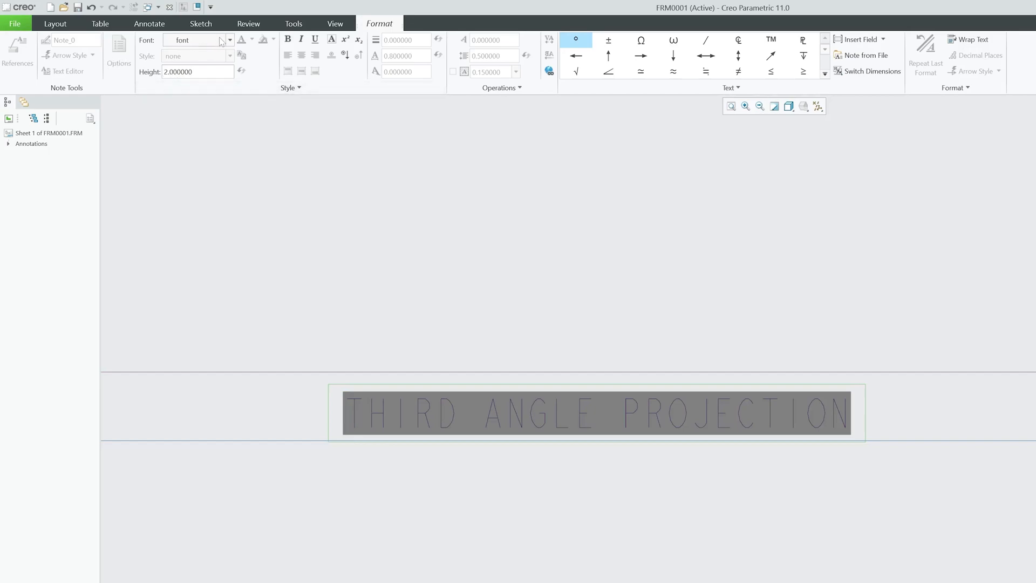
{"action": "left_click", "coordinate": [228, 40]}
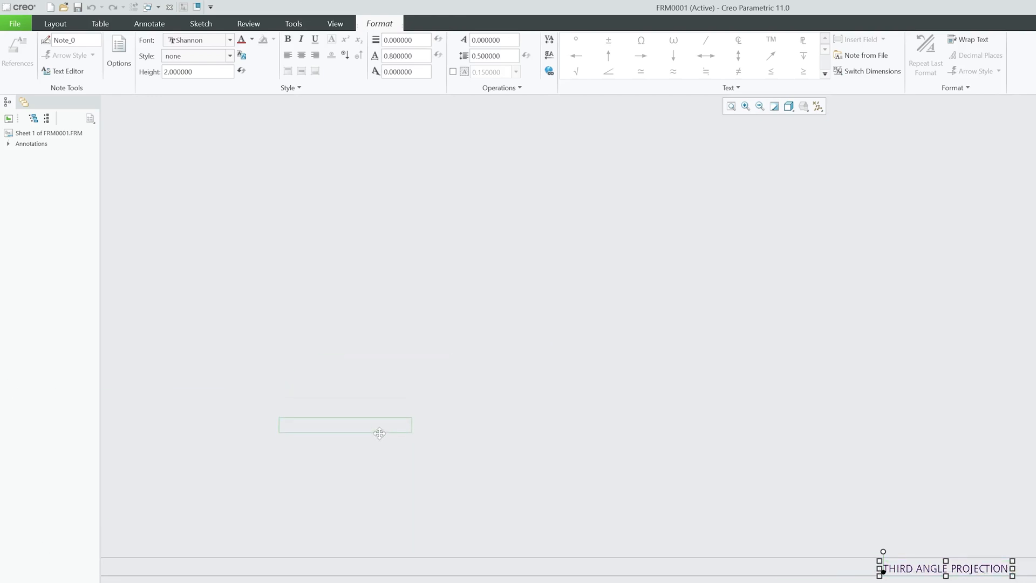
{"action": "left_click_drag", "start_coordinate": [946, 569], "coordinate": [425, 464]}
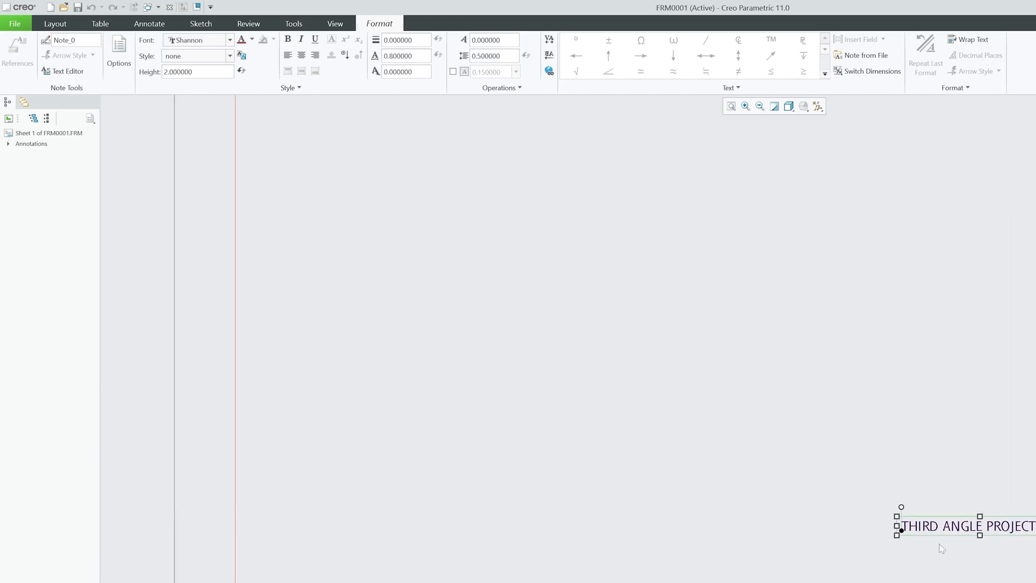
Step: Move the note into the left margin strip and rotate it 90 degrees to run vertically
{"action": "left_click_drag", "start_coordinate": [965, 525], "coordinate": [279, 451]}
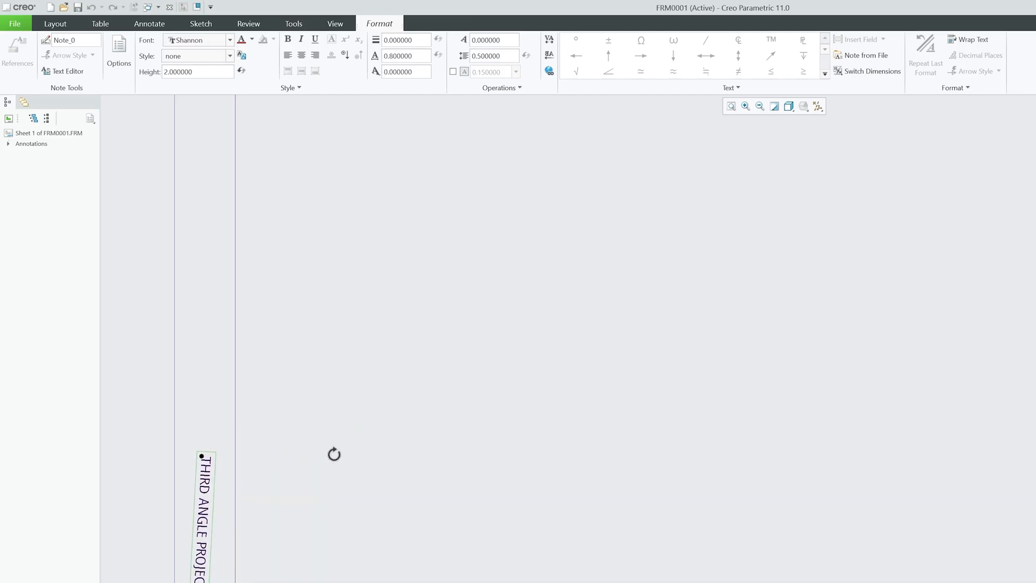
{"action": "left_click_drag", "start_coordinate": [206, 516], "coordinate": [195, 377]}
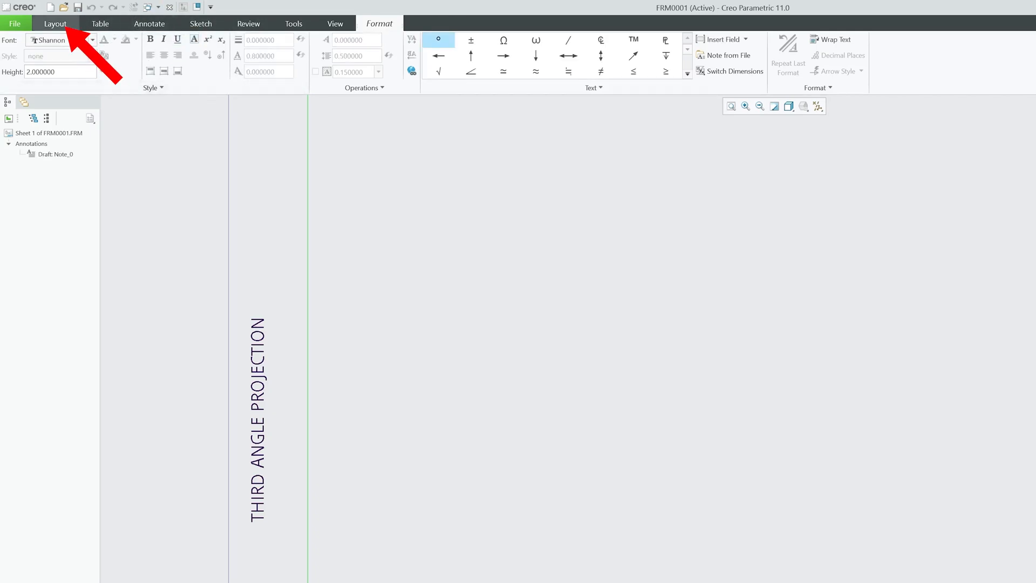
Step: Insert a new Bitmap Image object via Layout > Object and browse to the Logo folder
{"action": "left_click", "coordinate": [55, 22]}
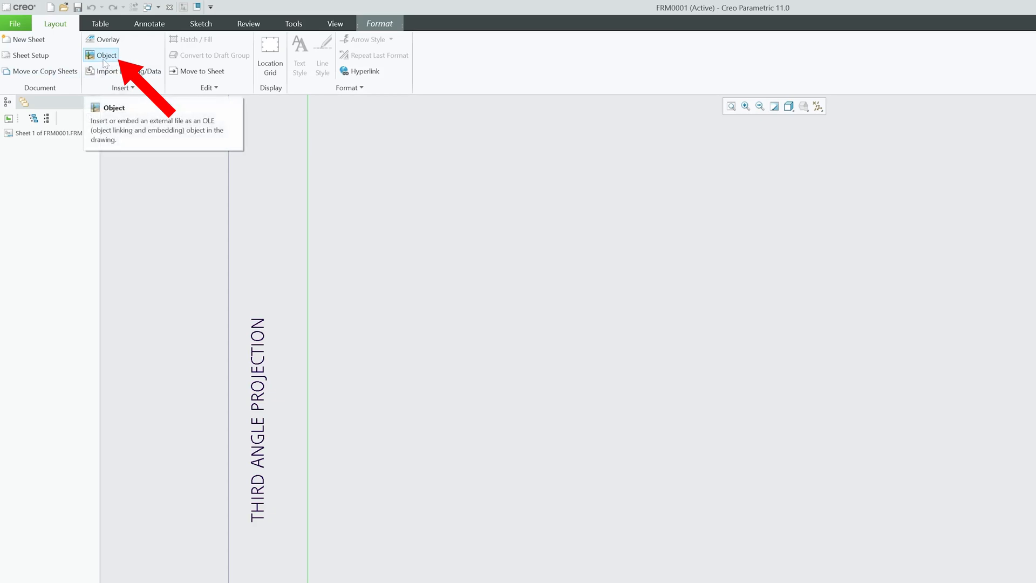
{"action": "left_click", "coordinate": [104, 55]}
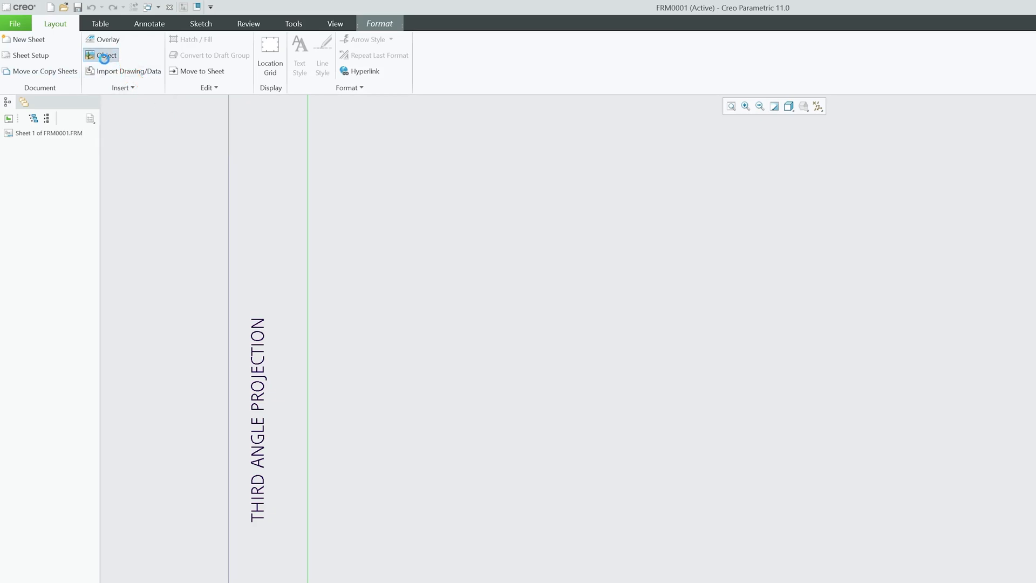
{"action": "left_click", "coordinate": [107, 55]}
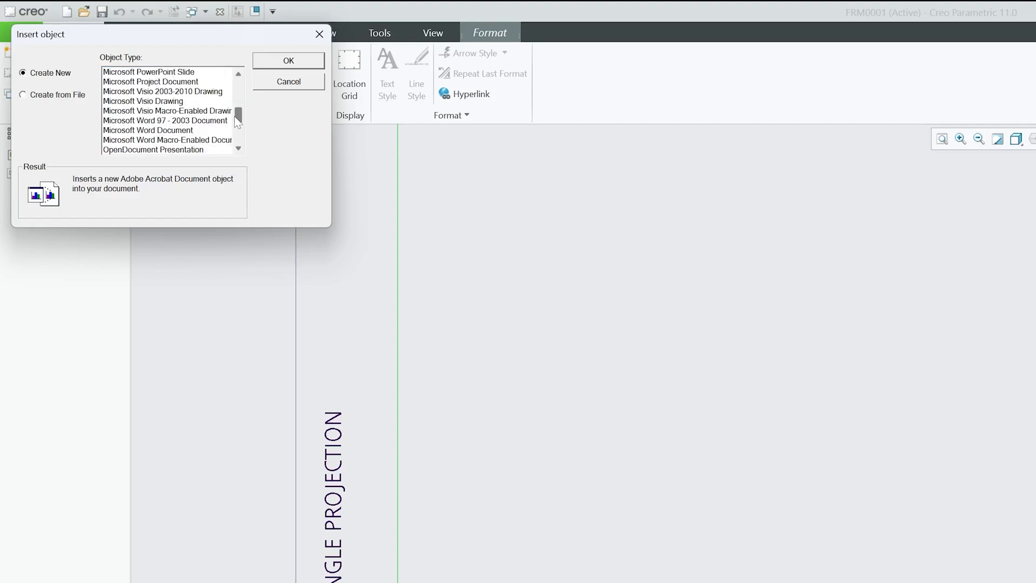
{"action": "scroll", "scroll_direction": "down", "scroll_amount": 3}
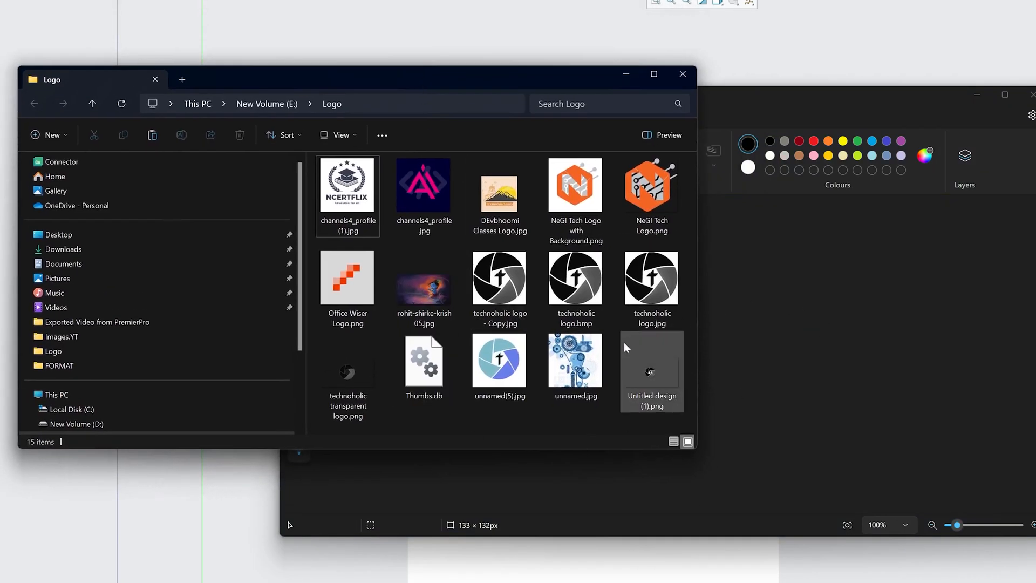
Step: Open unnamed.jpg in Paint, copy the whole logo and paste it into the embedded bitmap
{"action": "right_click", "coordinate": [574, 361]}
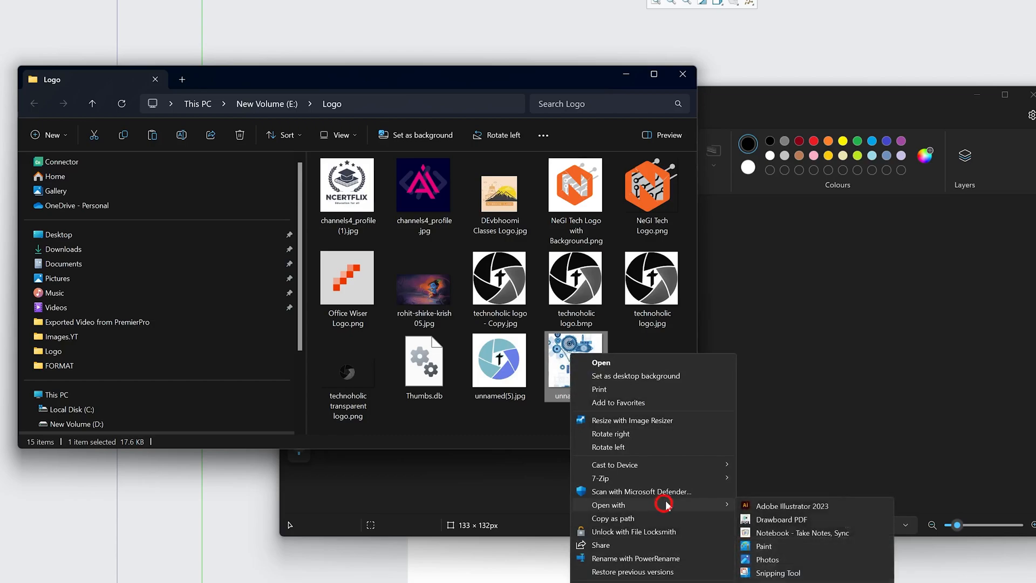
{"action": "left_click", "coordinate": [764, 546]}
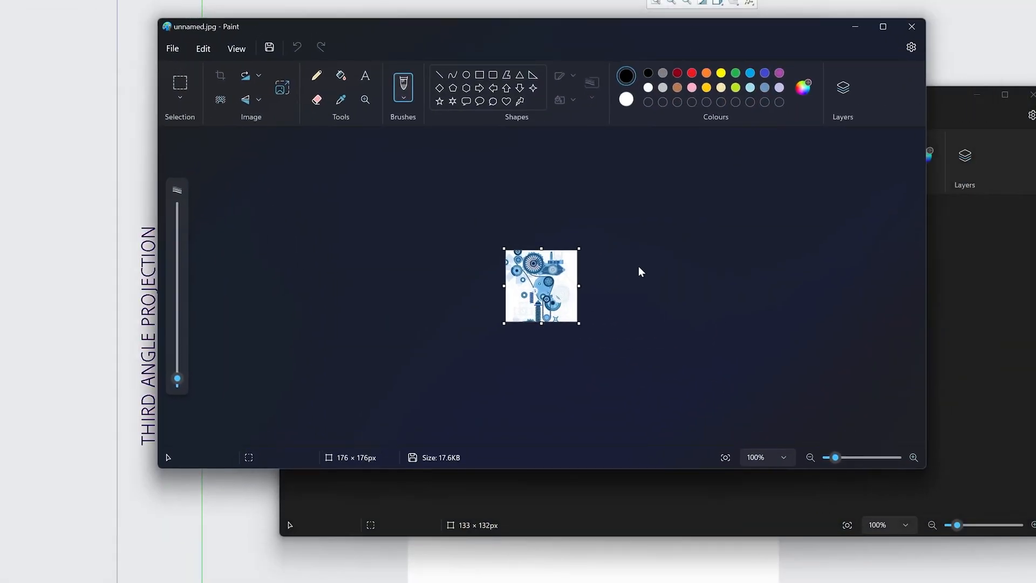
{"action": "key", "text": "ctrl+v"}
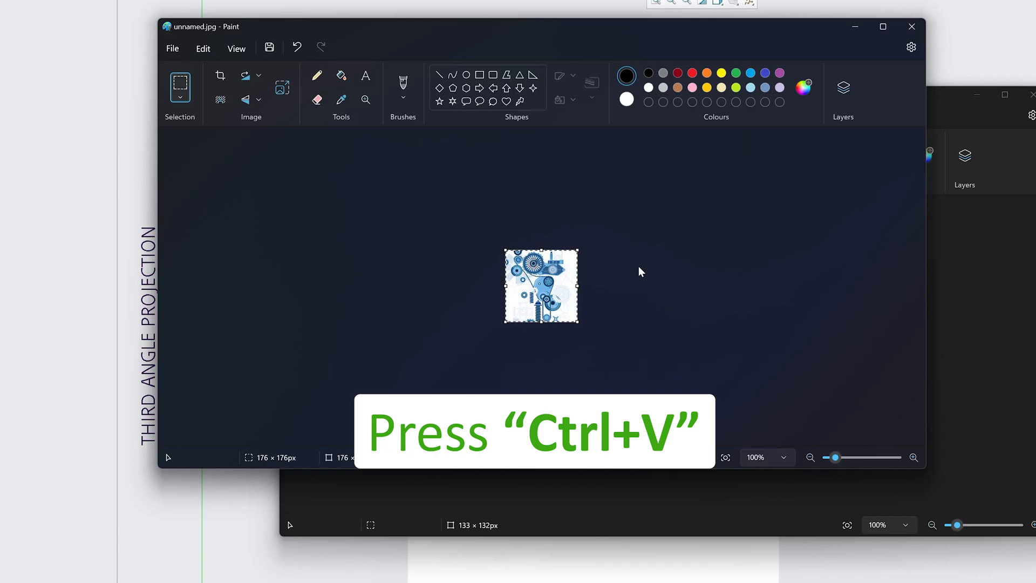
{"action": "key", "text": "ctrl+v"}
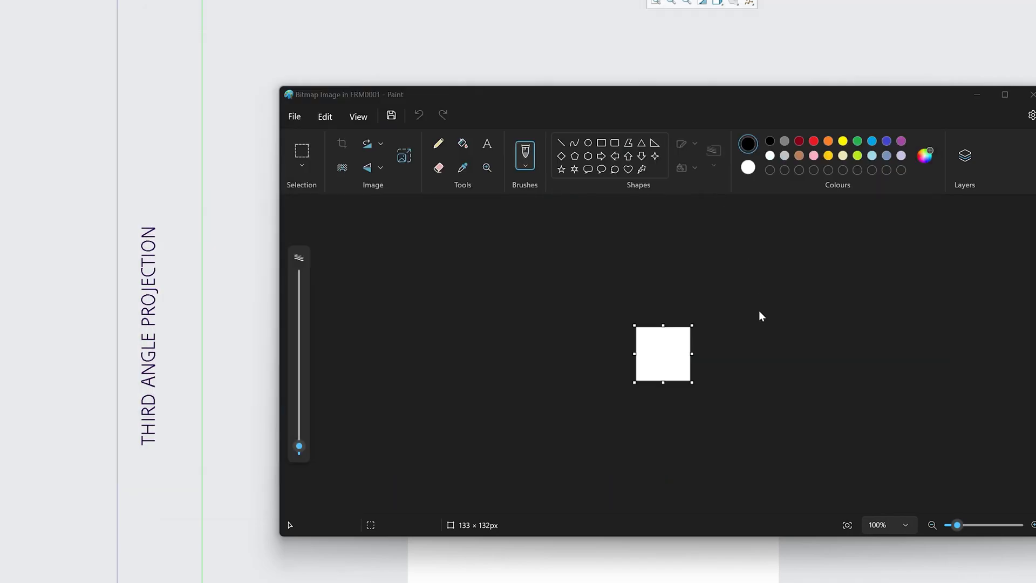
{"action": "key", "text": "ctrl+v"}
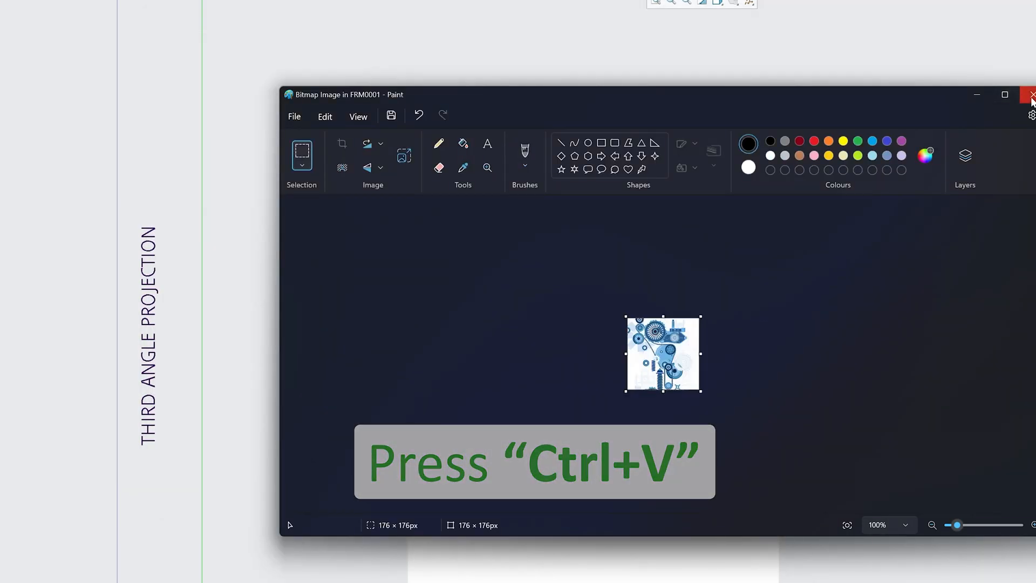
{"action": "key", "text": "ctrl+v"}
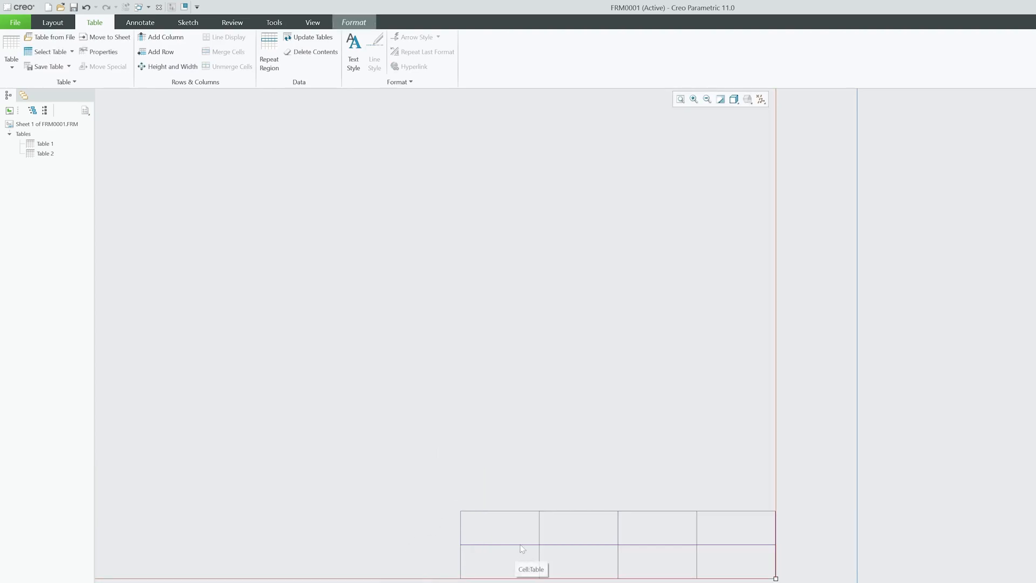
Step: Enter the &date and &time parameters into the first title block cells at height 2
{"action": "left_click", "coordinate": [354, 22]}
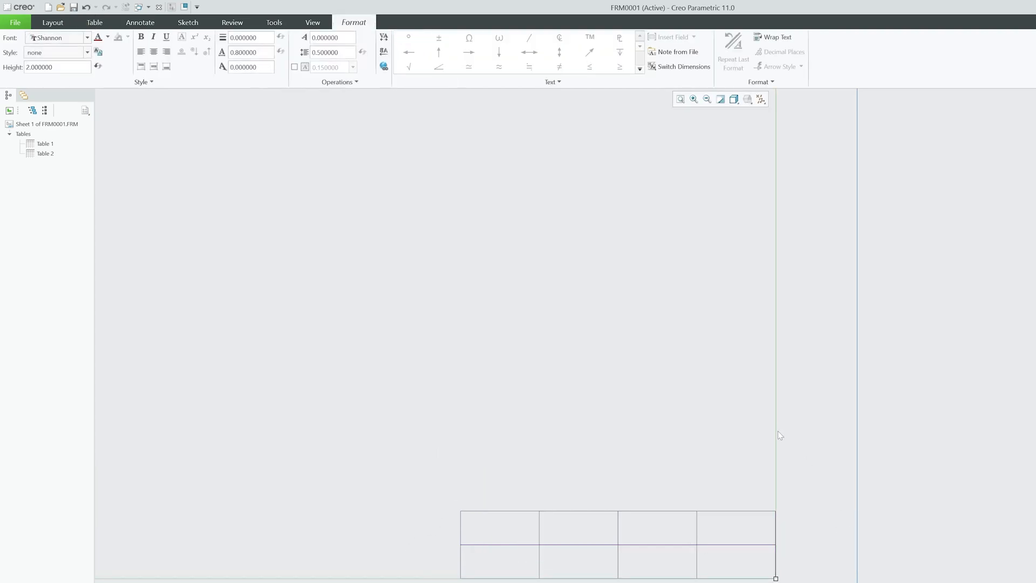
{"action": "left_click", "coordinate": [94, 21]}
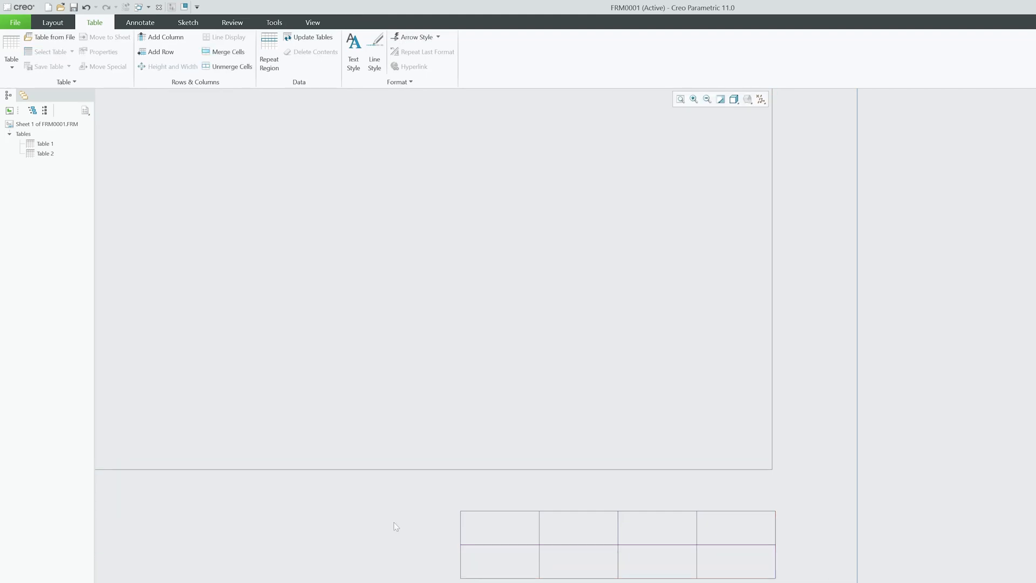
{"action": "left_click", "coordinate": [499, 527]}
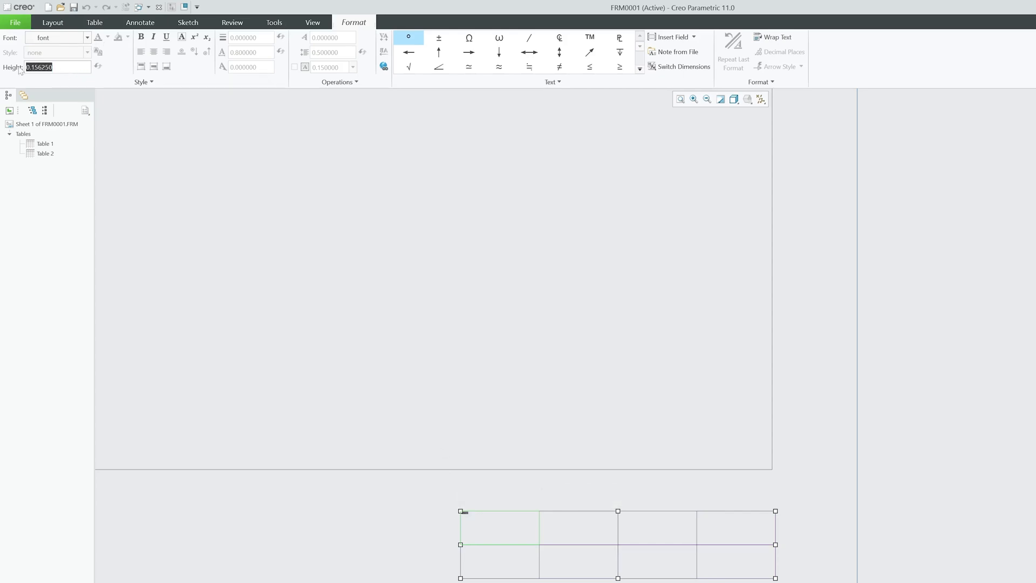
{"action": "type", "text": "2.000000"}
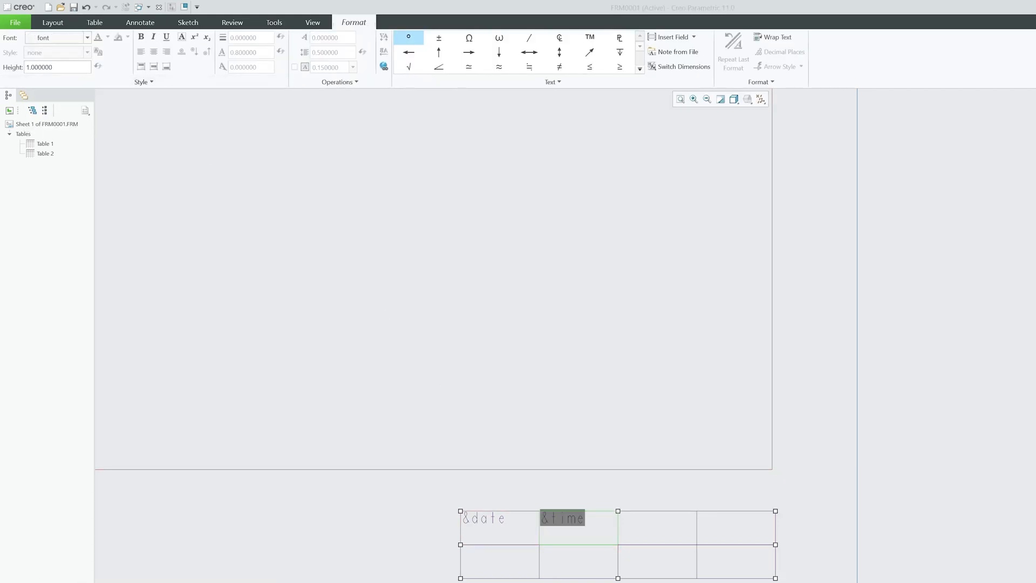
{"action": "left_click", "coordinate": [628, 527]}
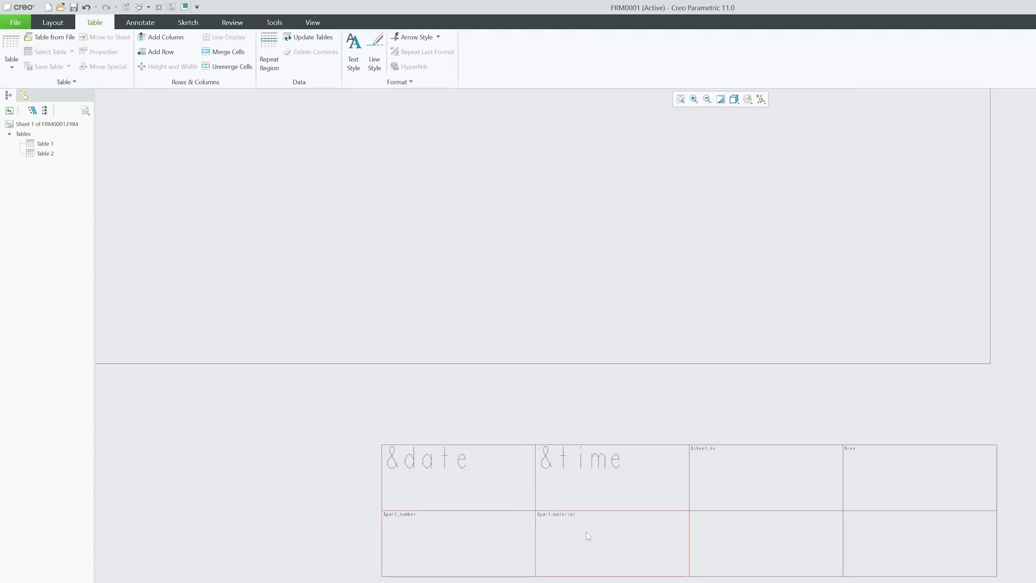
Step: Give all six title block parameter cells the Shannon font at a larger text height
{"action": "left_click", "coordinate": [587, 543]}
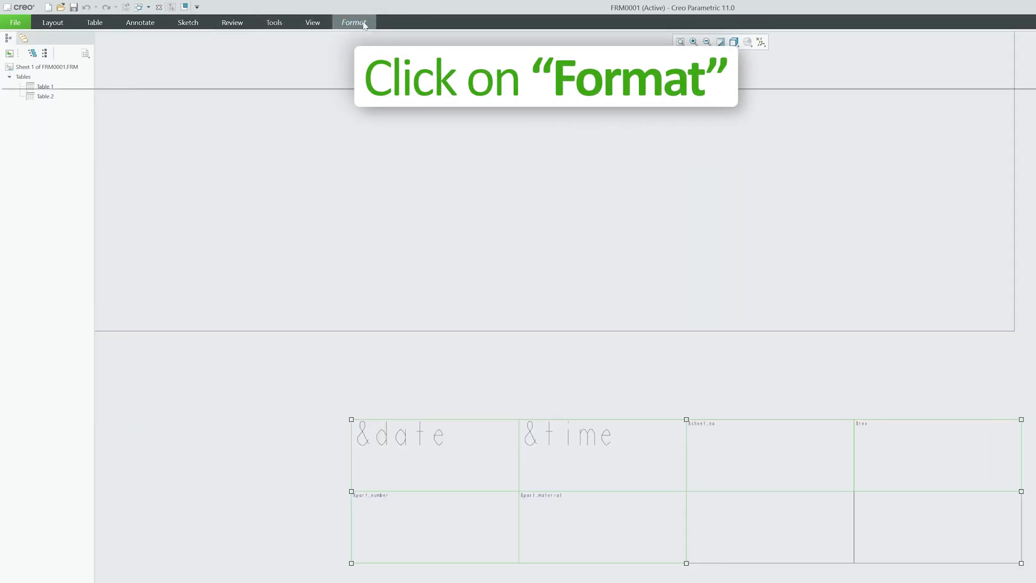
{"action": "left_click", "coordinate": [354, 22]}
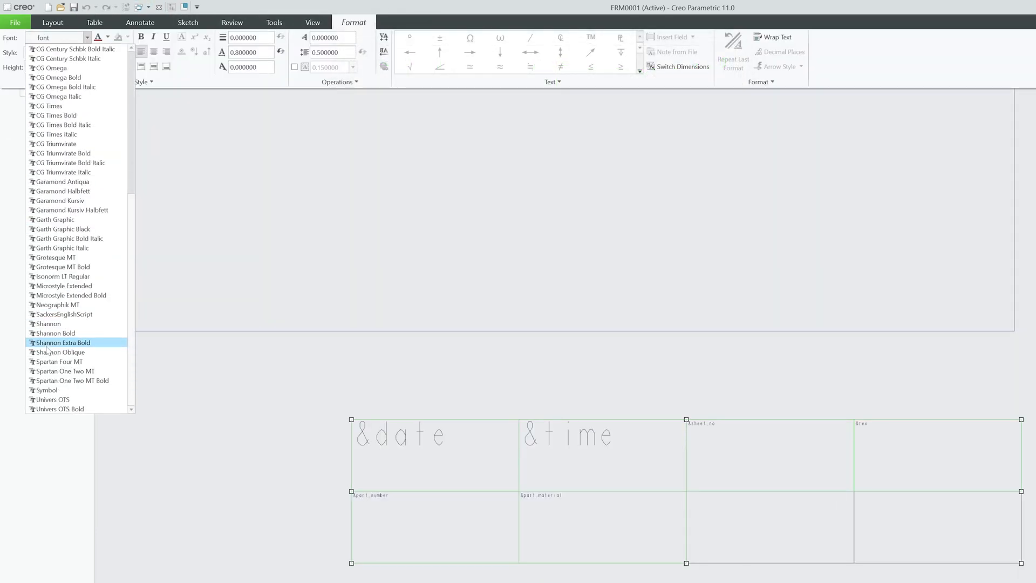
{"action": "left_click", "coordinate": [48, 324]}
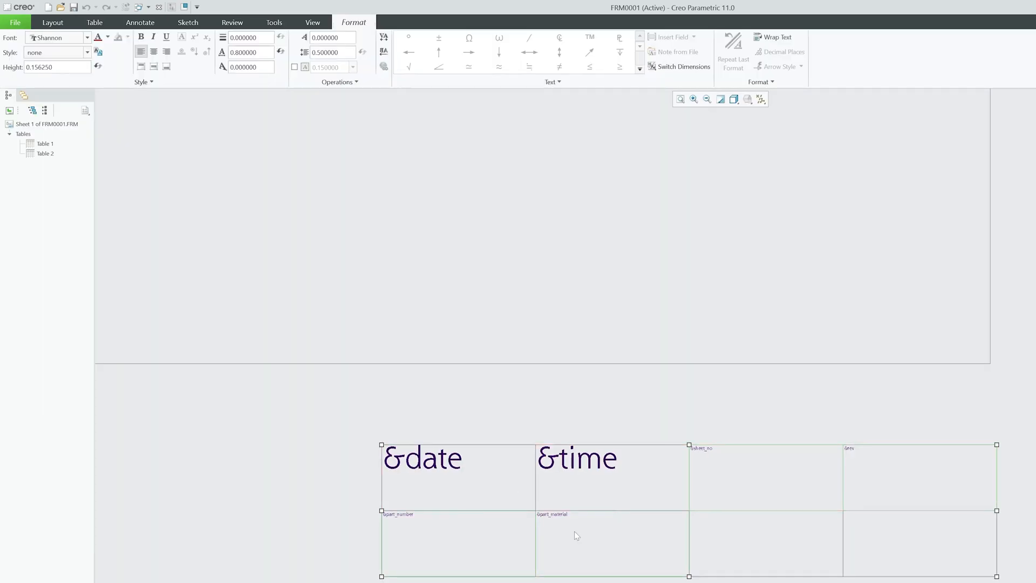
{"action": "left_click", "coordinate": [56, 67]}
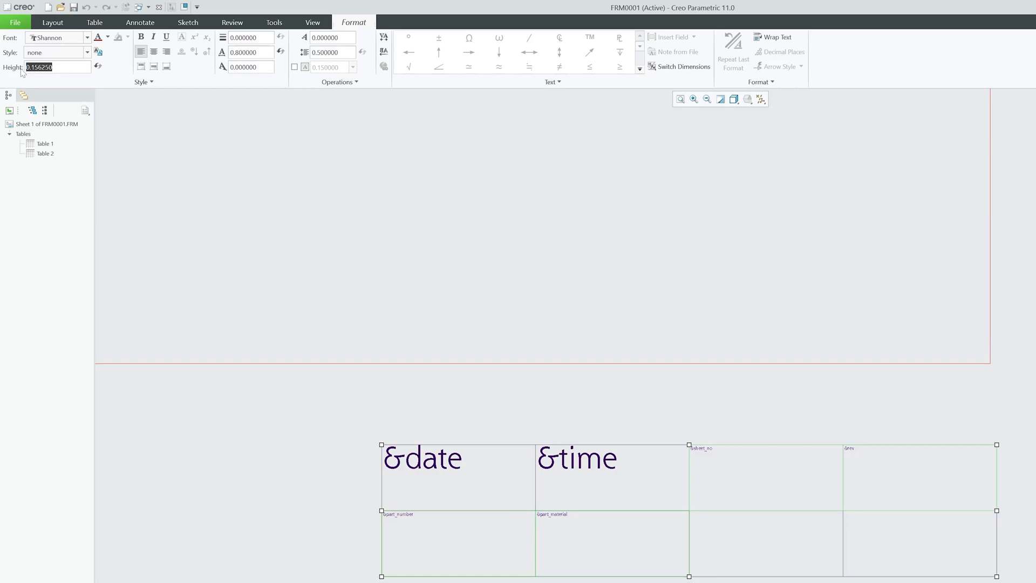
{"action": "left_click", "coordinate": [95, 21]}
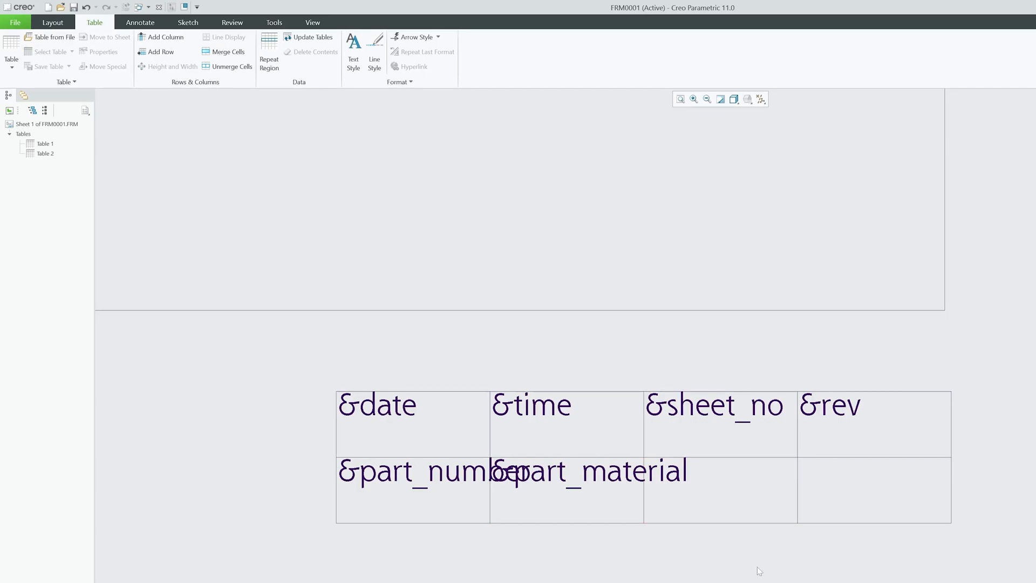
Step: Add a column and rows so the title block table becomes five columns by four rows
{"action": "left_click", "coordinate": [873, 489]}
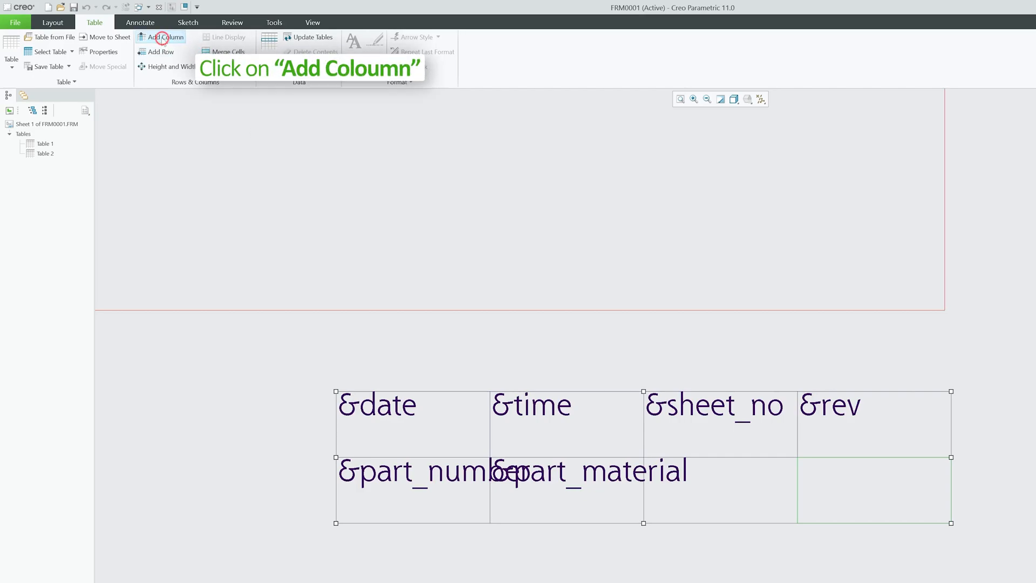
{"action": "left_click", "coordinate": [164, 37]}
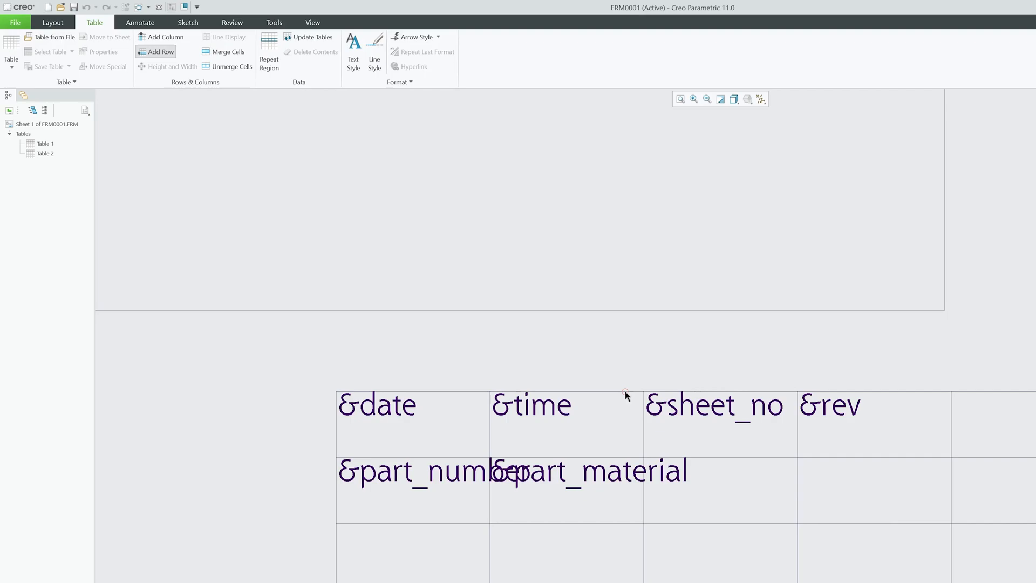
{"action": "left_click", "coordinate": [159, 51]}
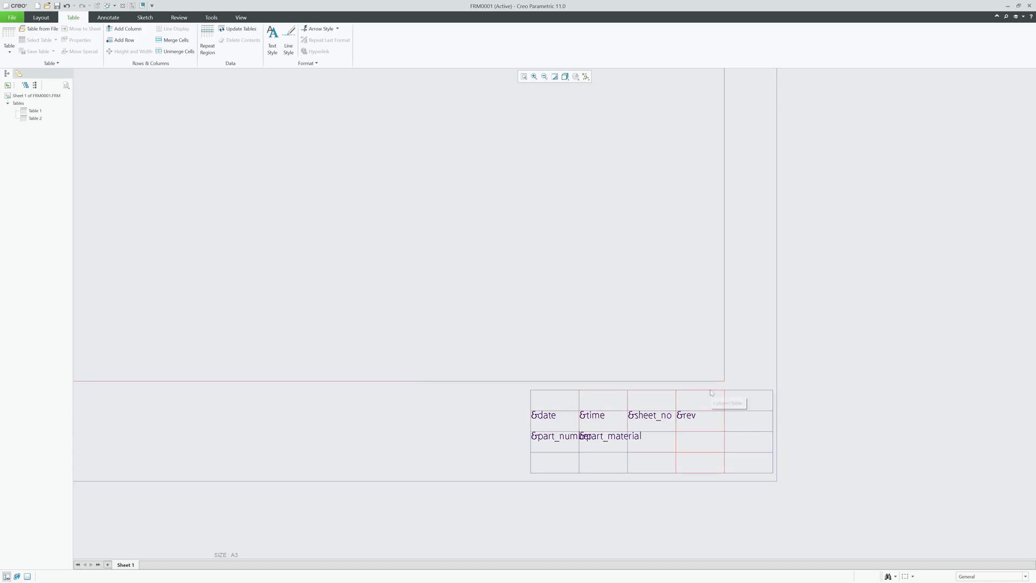
Step: Open a3.frm from Recent Files, then switch back to the FRM0001.FRM window
{"action": "left_click", "coordinate": [11, 18]}
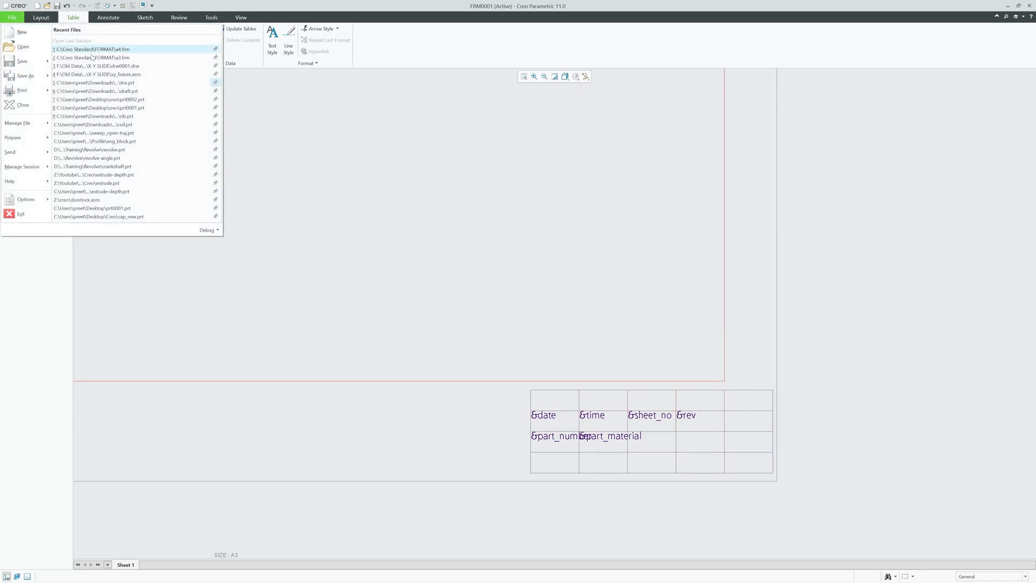
{"action": "left_click", "coordinate": [91, 57]}
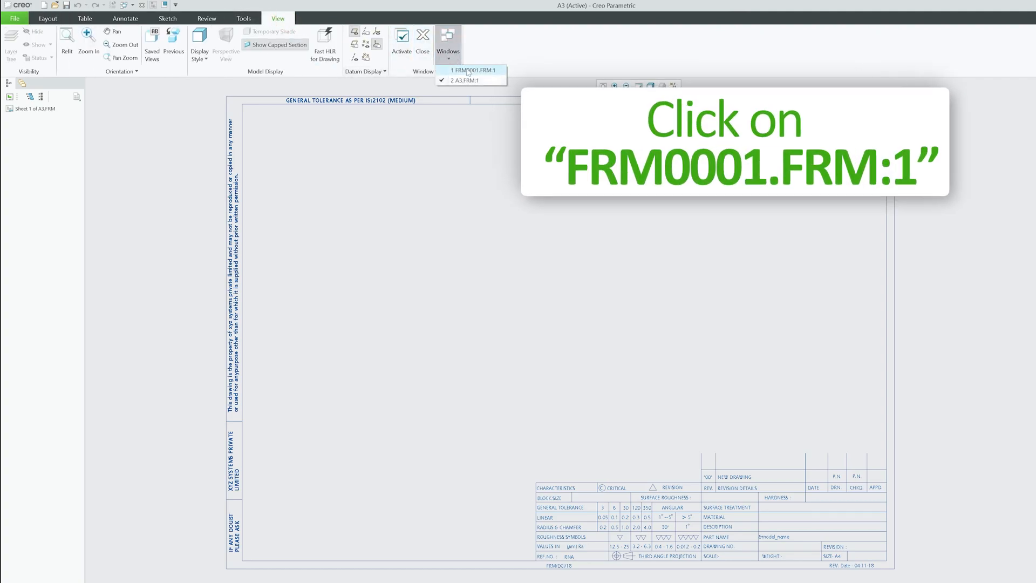
{"action": "left_click", "coordinate": [470, 70]}
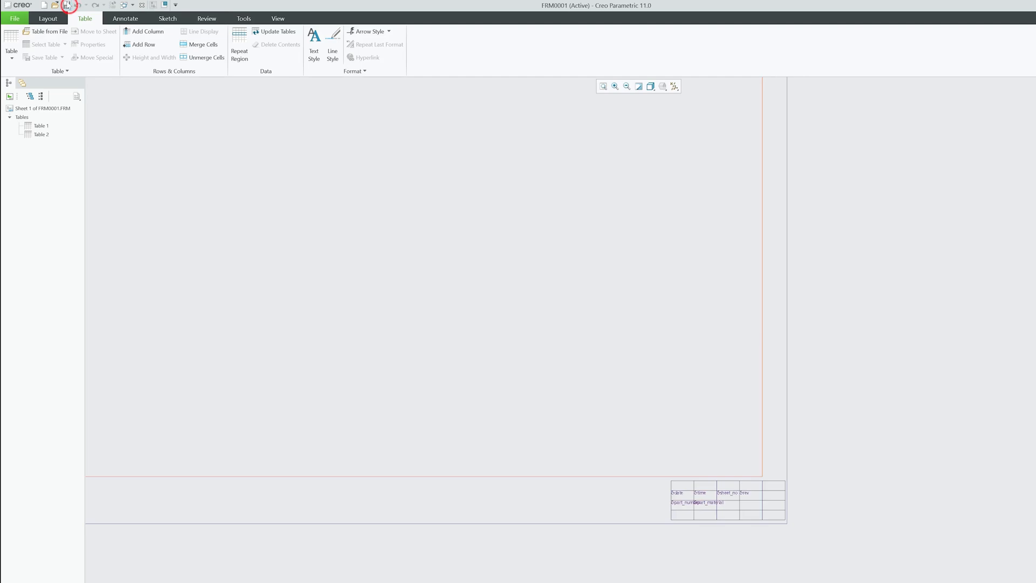
Step: Save the FRM0001 format to the Desktop and close it, returning to the start screen
{"action": "left_click", "coordinate": [66, 5]}
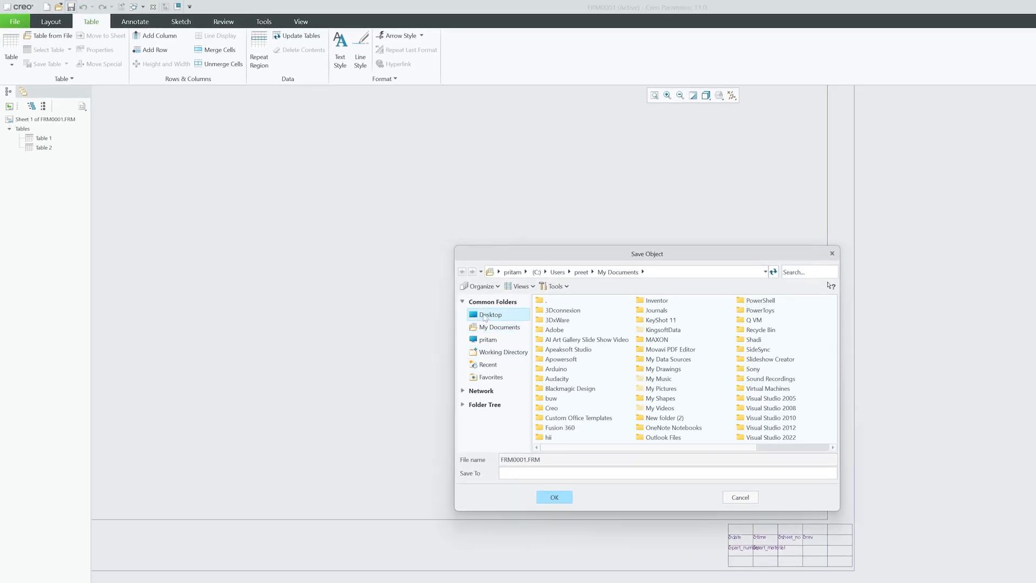
{"action": "left_click", "coordinate": [554, 497]}
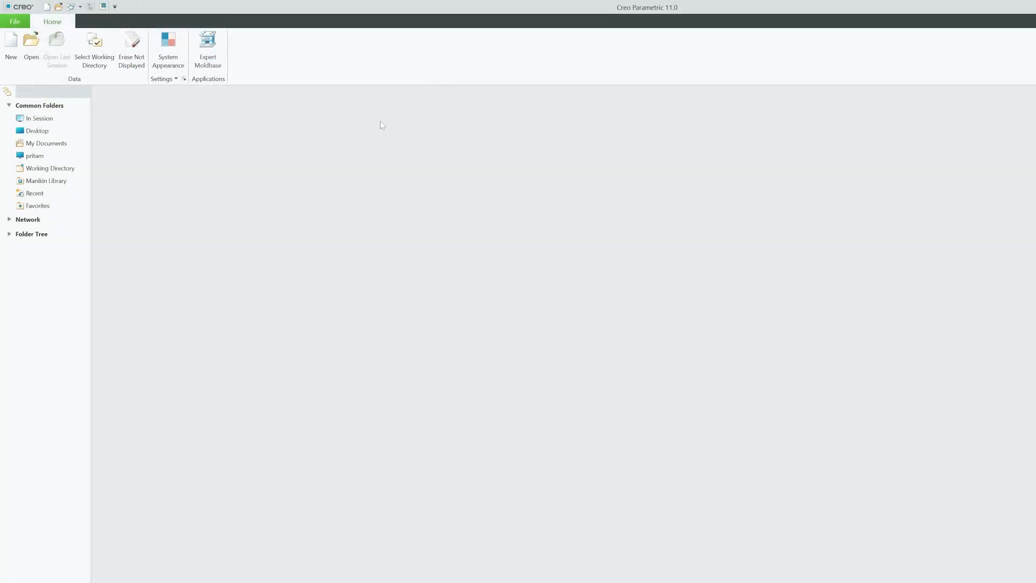
Step: Open XY_FIXTURE.ASM and then open its XY_BASE_PLATE.PRT part on its own
{"action": "left_click", "coordinate": [131, 49]}
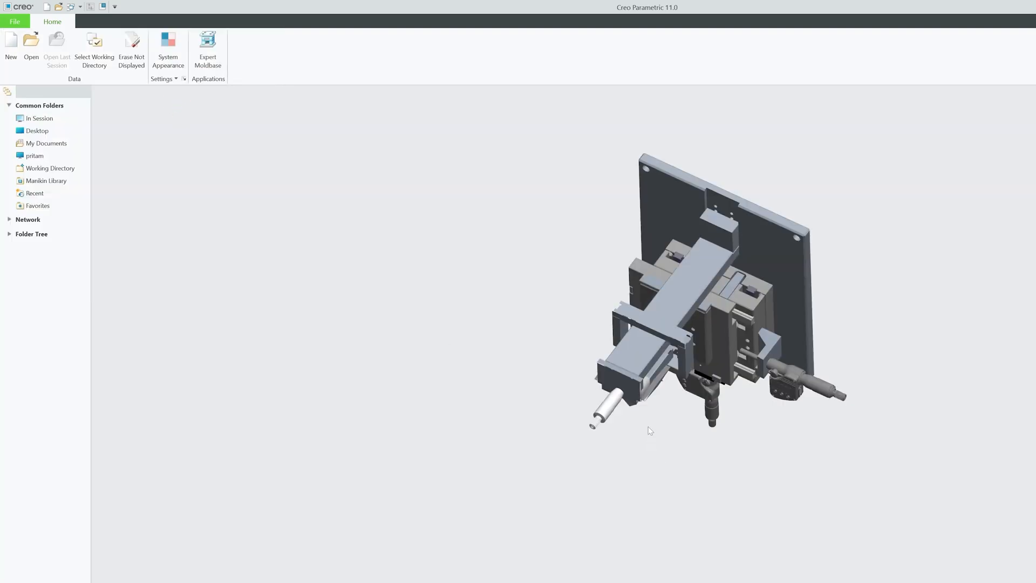
{"action": "left_click", "coordinate": [30, 46]}
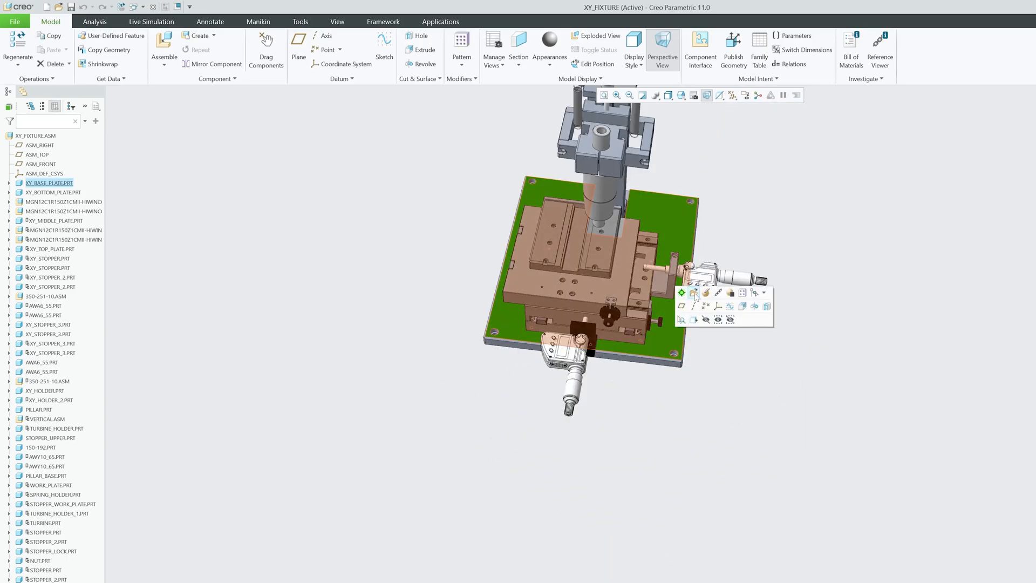
{"action": "left_click", "coordinate": [14, 21]}
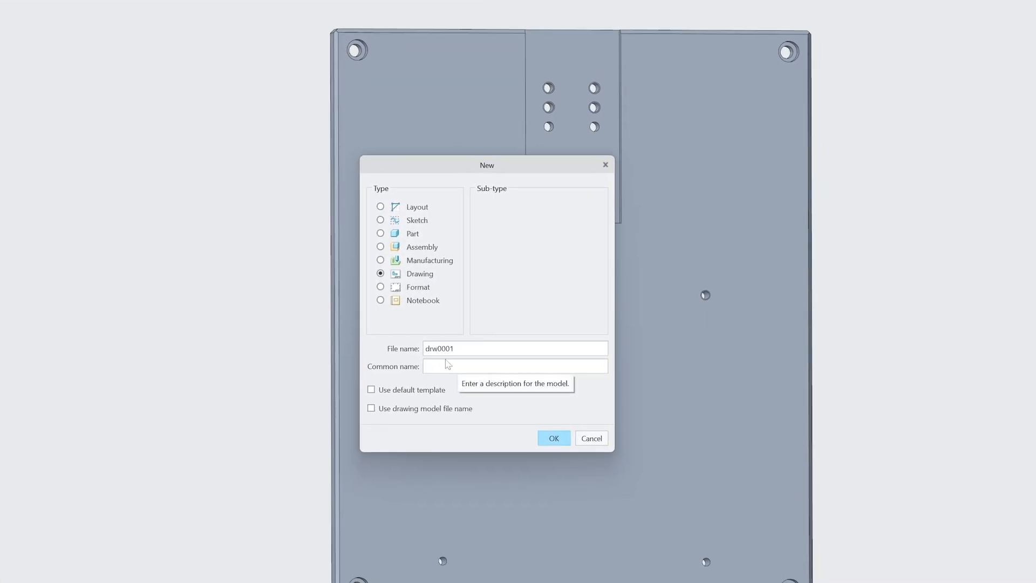
{"action": "mouse_move", "coordinate": [423, 294]}
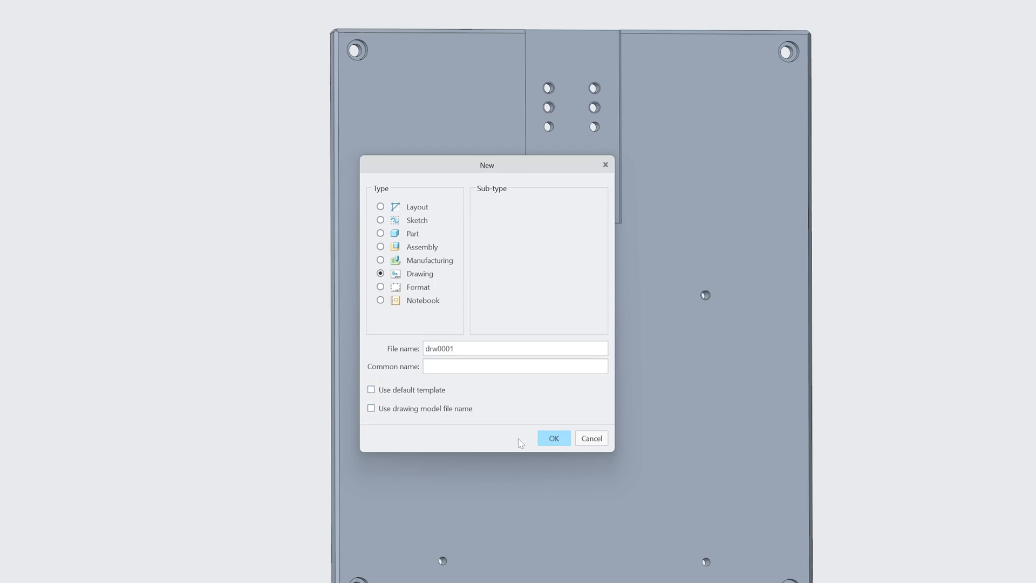
Step: Create drawing drw0001 as Empty with format using Desktop > frm0001.frm
{"action": "left_click", "coordinate": [554, 437]}
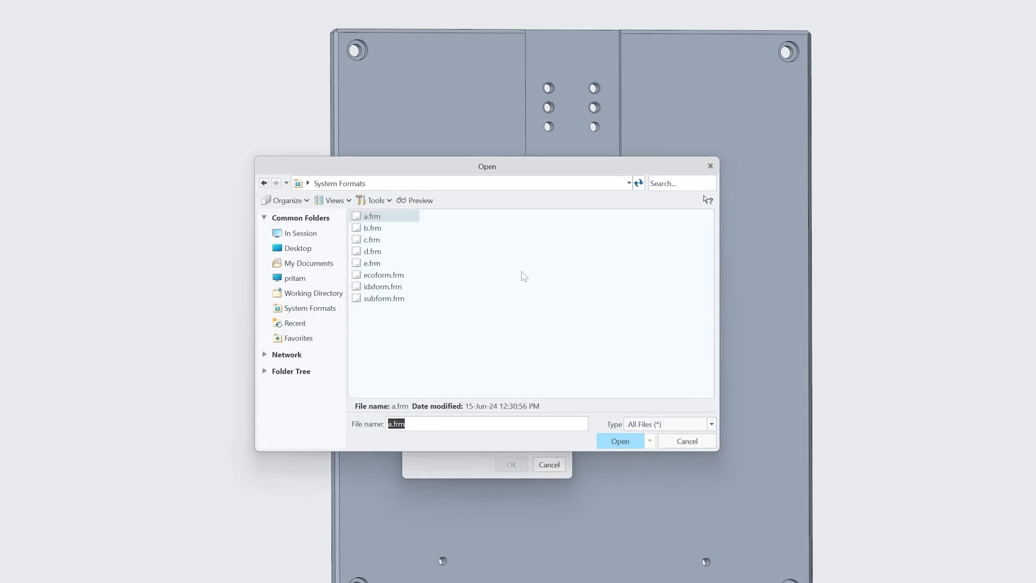
{"action": "left_click", "coordinate": [296, 248]}
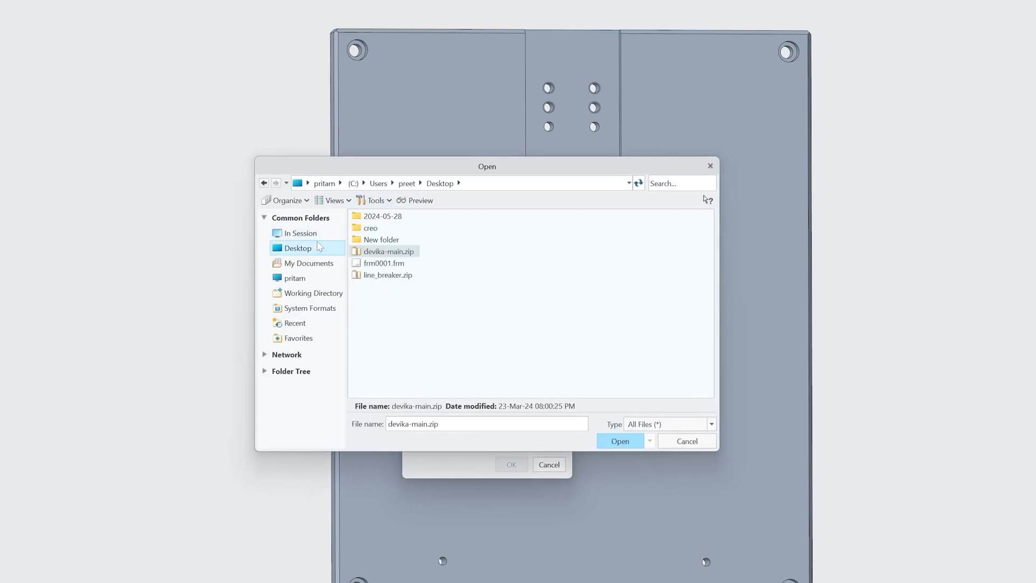
{"action": "left_click", "coordinate": [384, 262]}
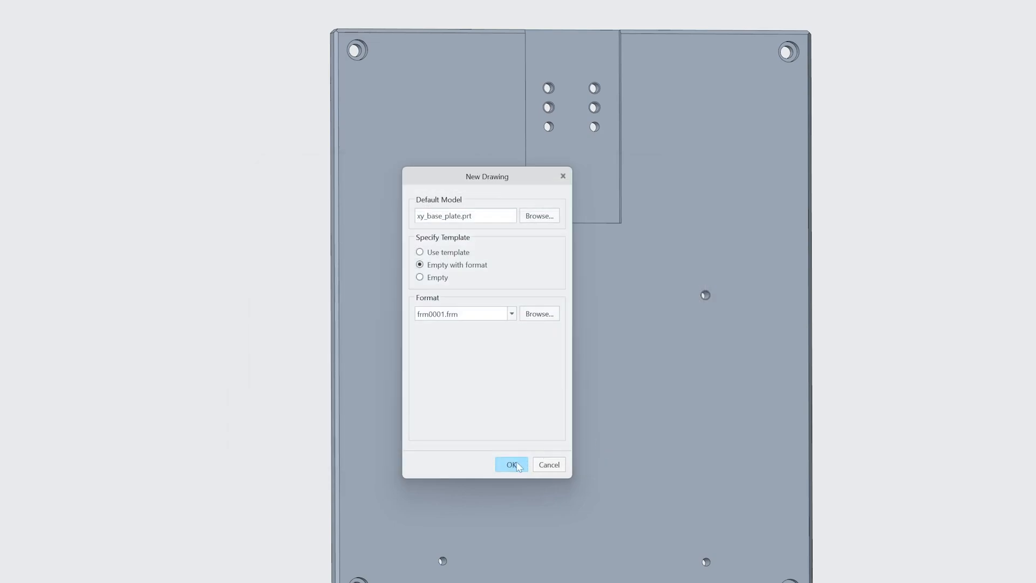
{"action": "left_click", "coordinate": [512, 464]}
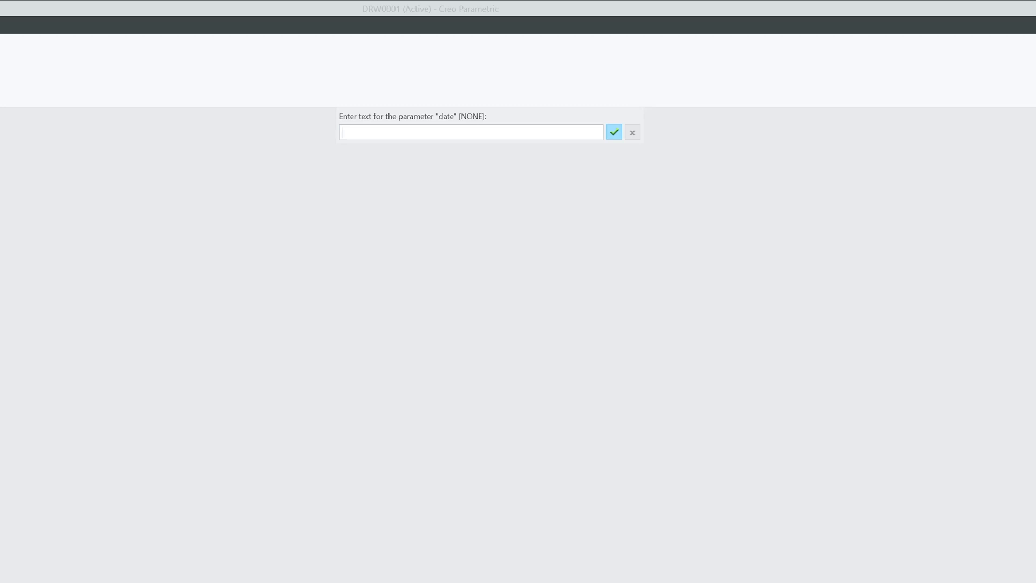
Step: Enter the date 07/07/202 and skip the time and sheet_no parameter prompts
{"action": "left_click", "coordinate": [470, 131]}
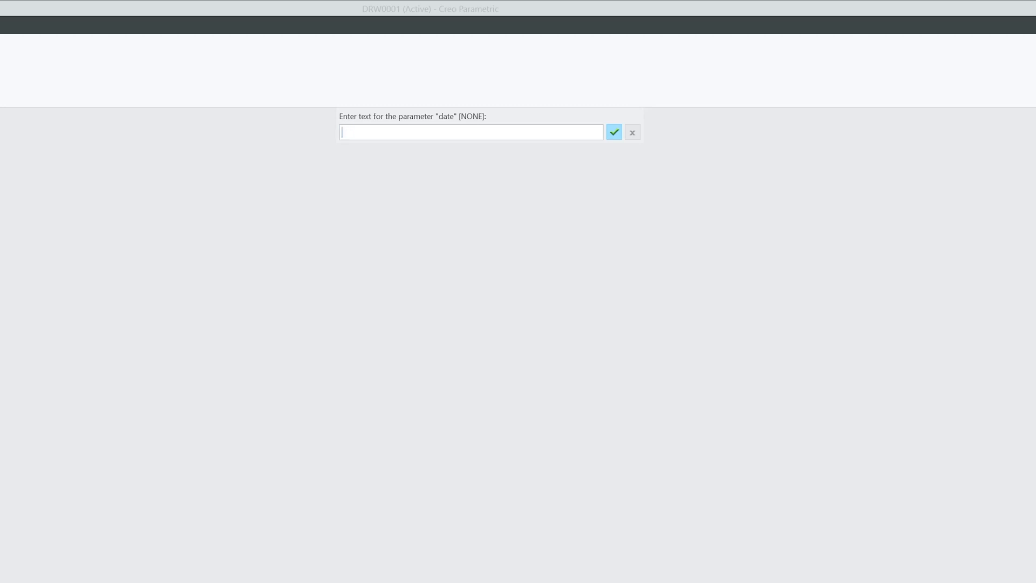
{"action": "type", "text": "07/07/202"}
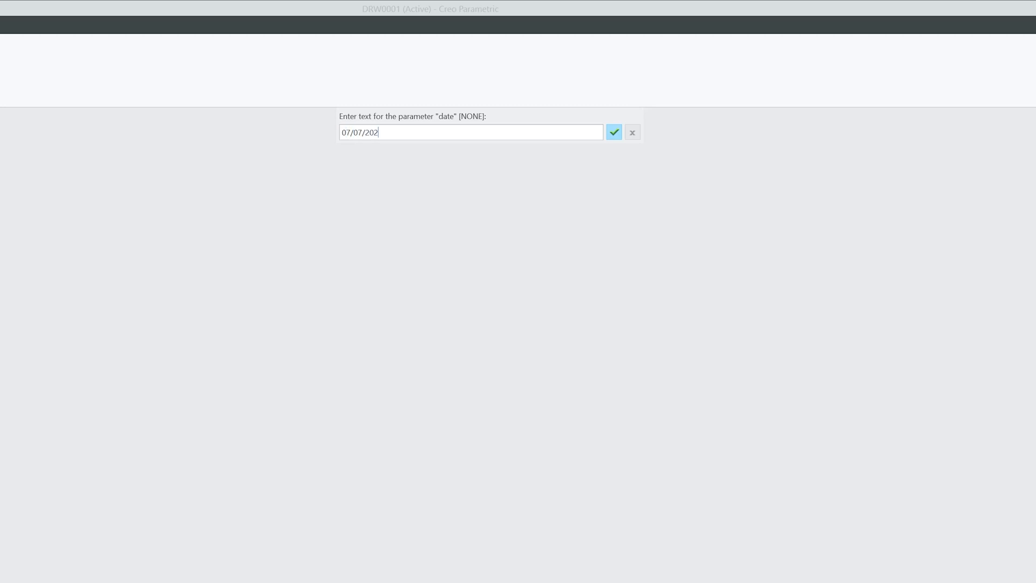
{"action": "left_click", "coordinate": [613, 132]}
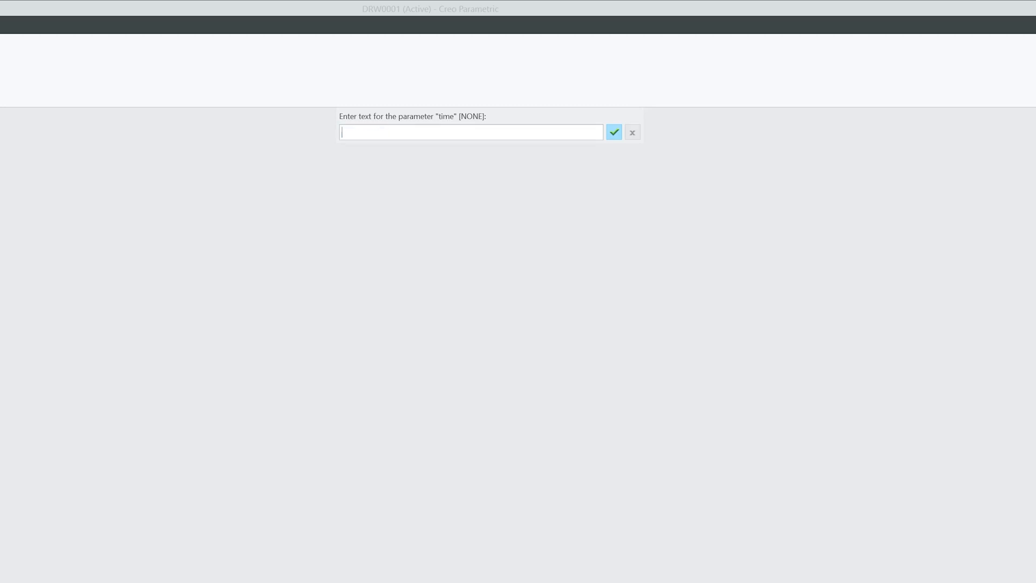
{"action": "left_click", "coordinate": [613, 132]}
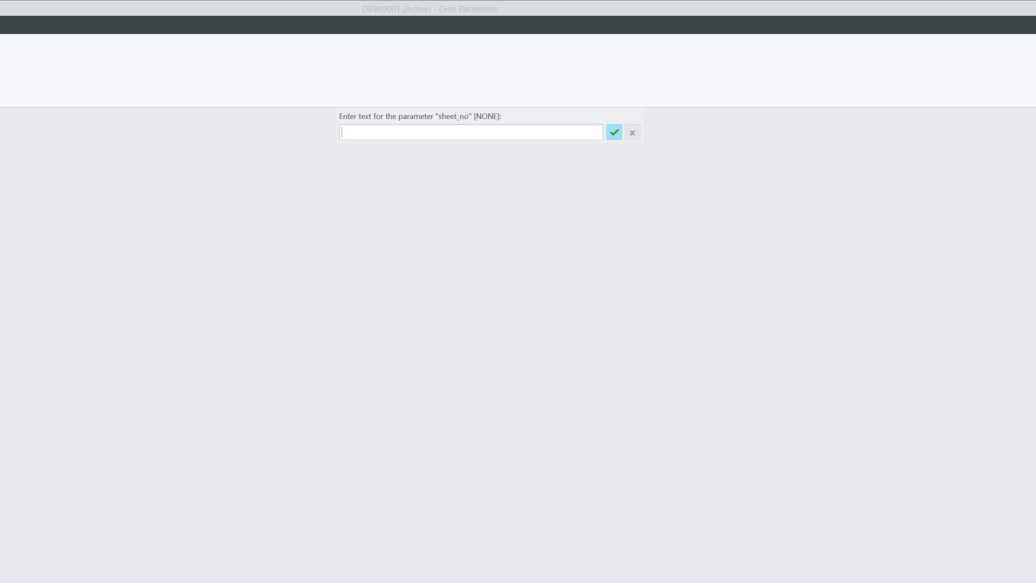
{"action": "left_click", "coordinate": [613, 132]}
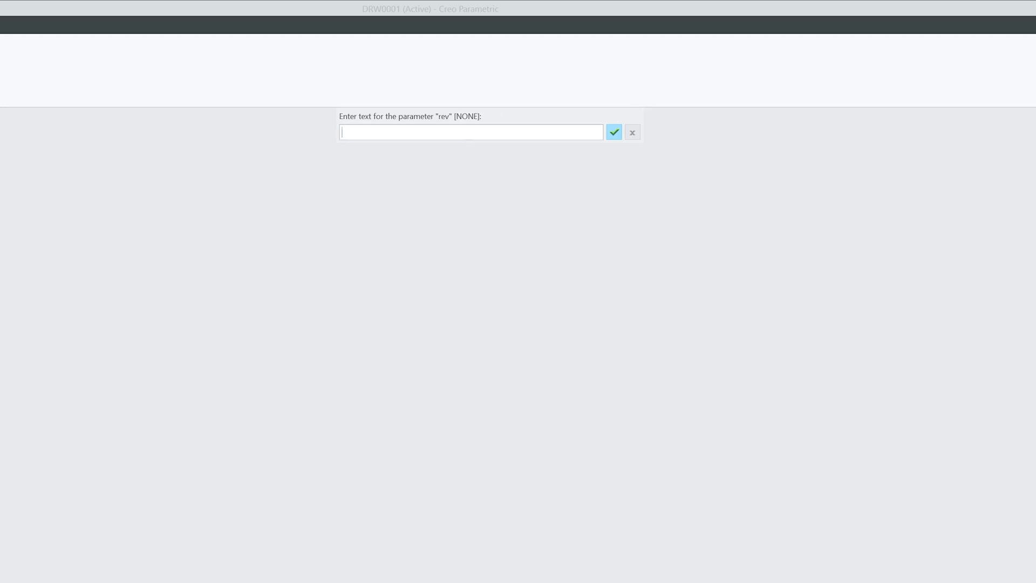
Step: Enter rev 2 and part_number p101, then begin typing the part_material value
{"action": "type", "text": "2"}
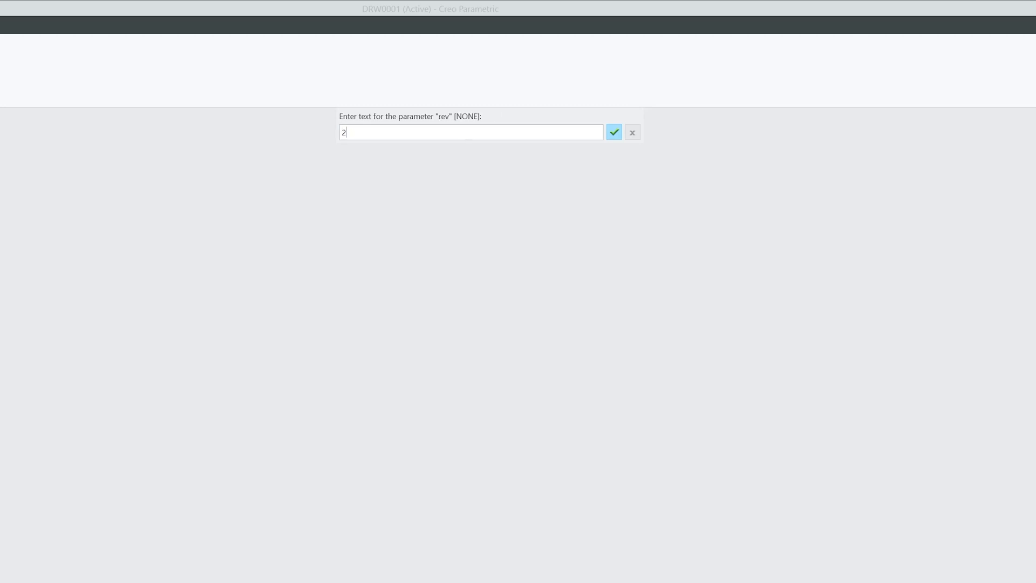
{"action": "left_click", "coordinate": [613, 132]}
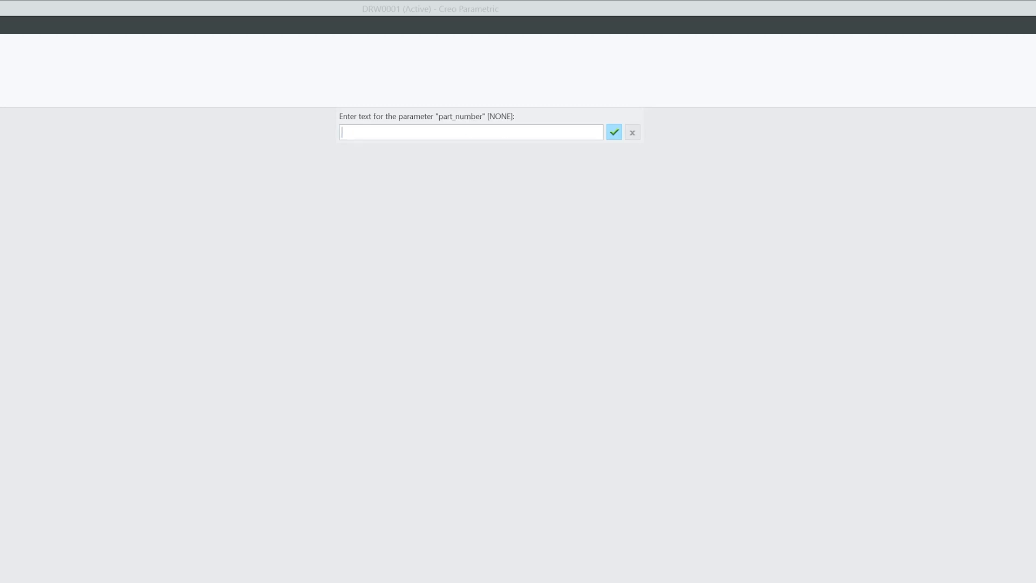
{"action": "type", "text": "p101"}
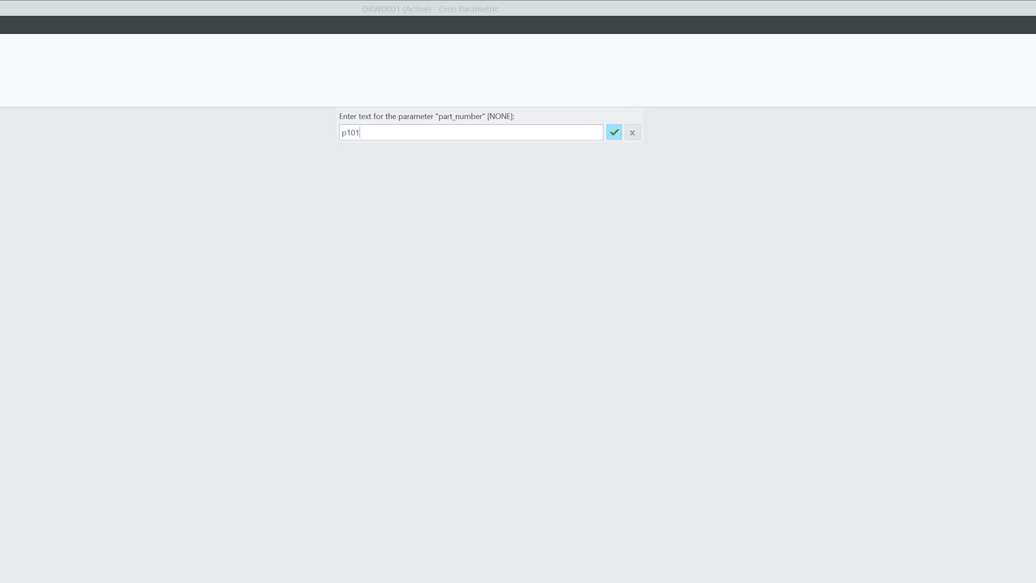
{"action": "left_click", "coordinate": [613, 132]}
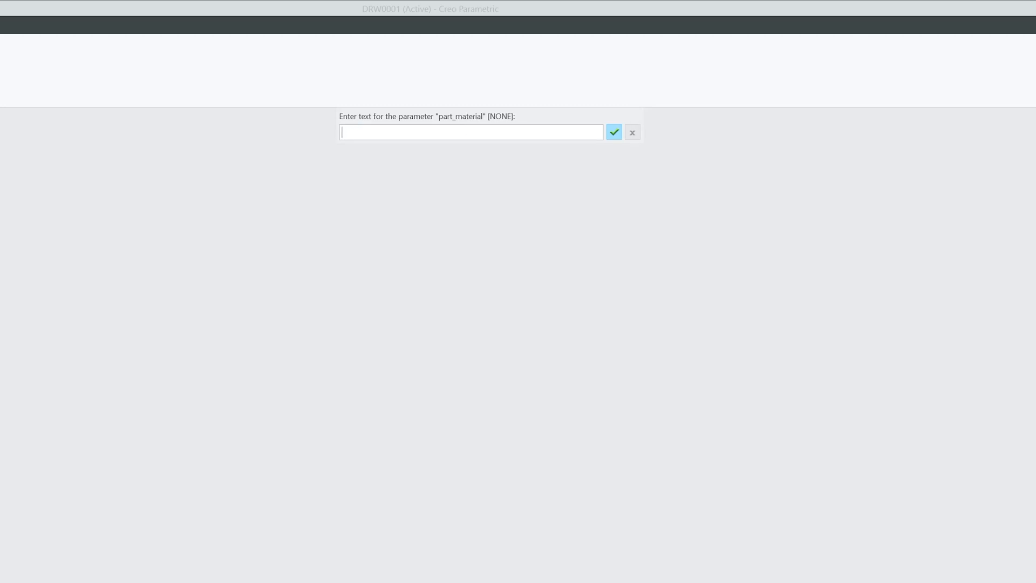
{"action": "type", "text": "M"}
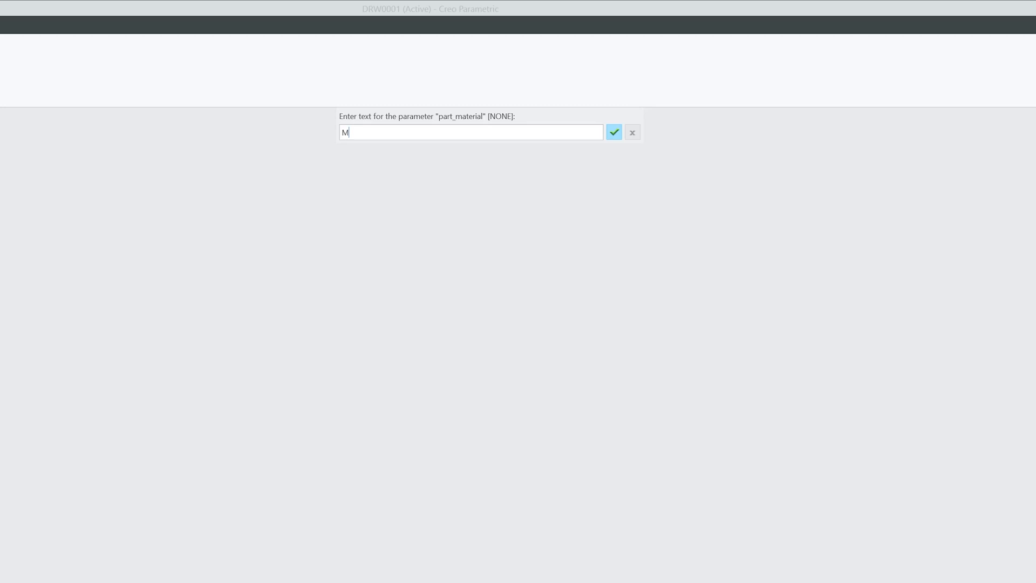
{"action": "mouse_move", "coordinate": [471, 123]}
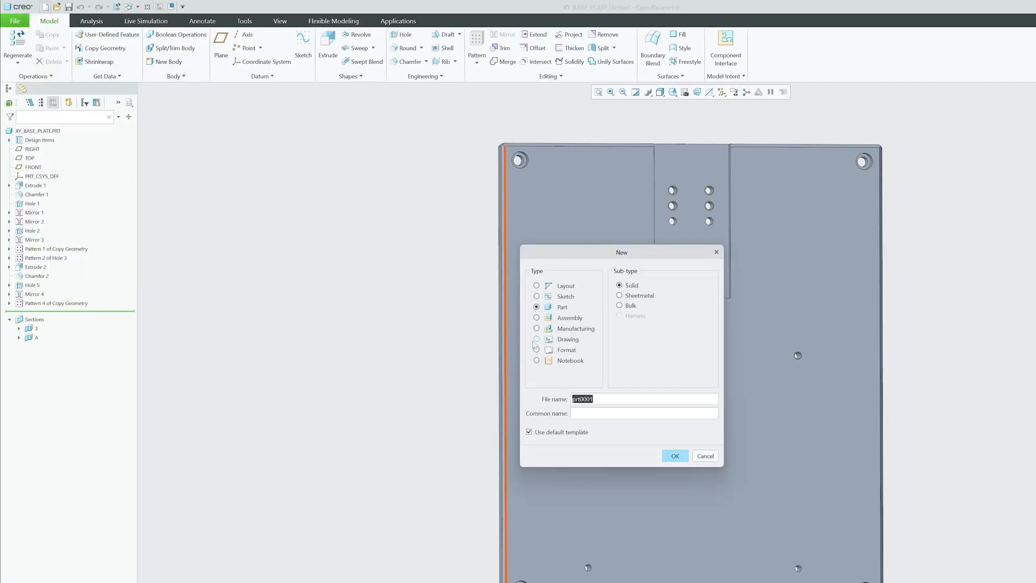
Step: Start new drawing DRW0002 as Empty with format and browse the C drive for the format file
{"action": "left_click", "coordinate": [536, 339]}
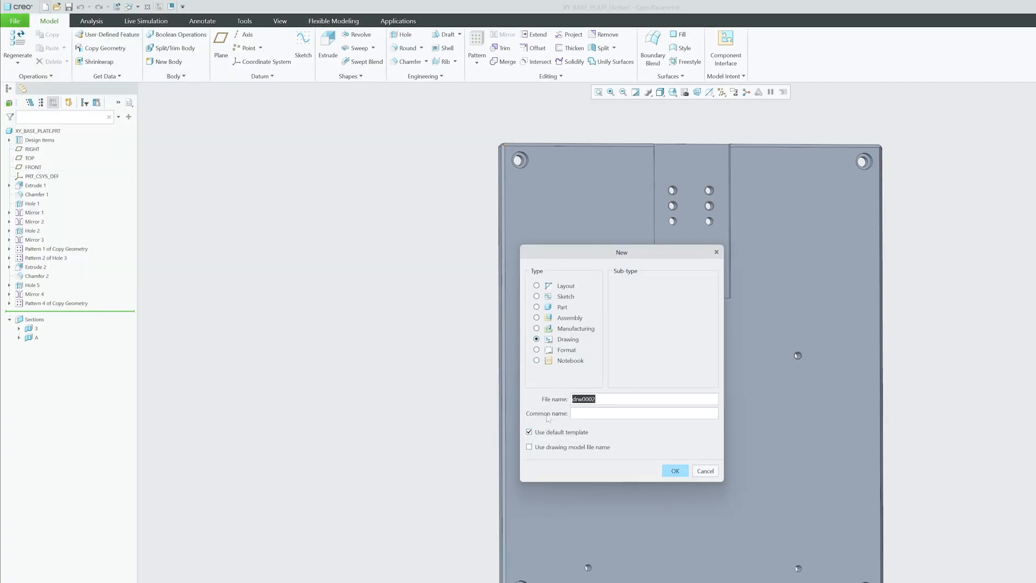
{"action": "left_click", "coordinate": [675, 471]}
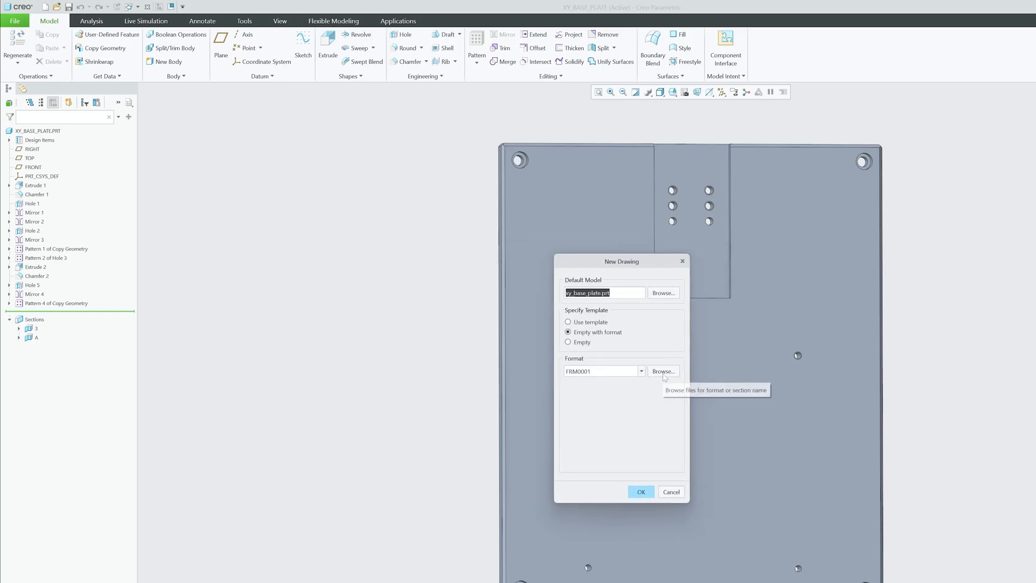
{"action": "left_click", "coordinate": [663, 370]}
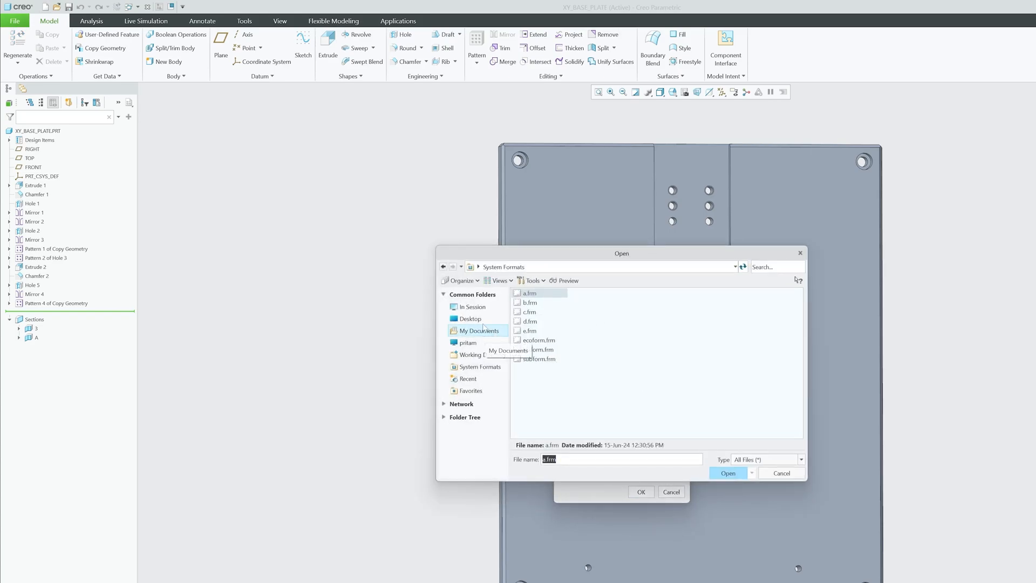
{"action": "left_click", "coordinate": [468, 342]}
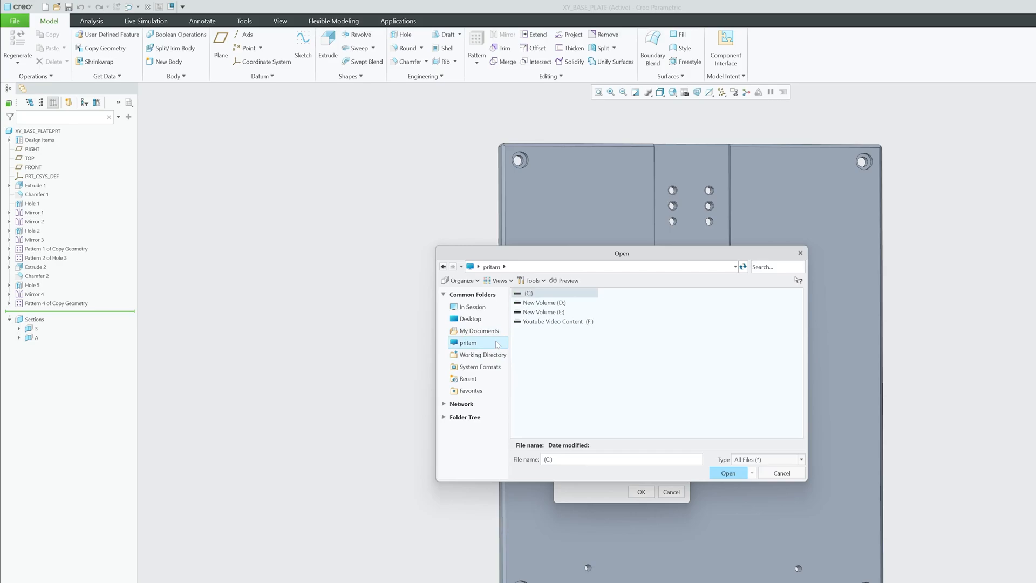
{"action": "double_click", "coordinate": [529, 294]}
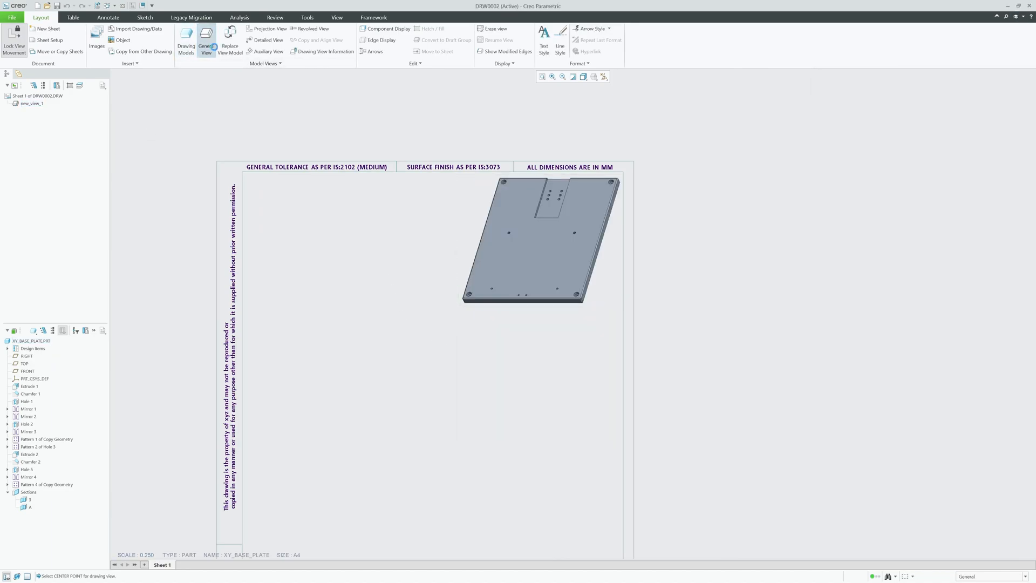
Step: Place a flat face view of the plate at the sheet's lower left with a standard orientation
{"action": "left_click", "coordinate": [324, 349]}
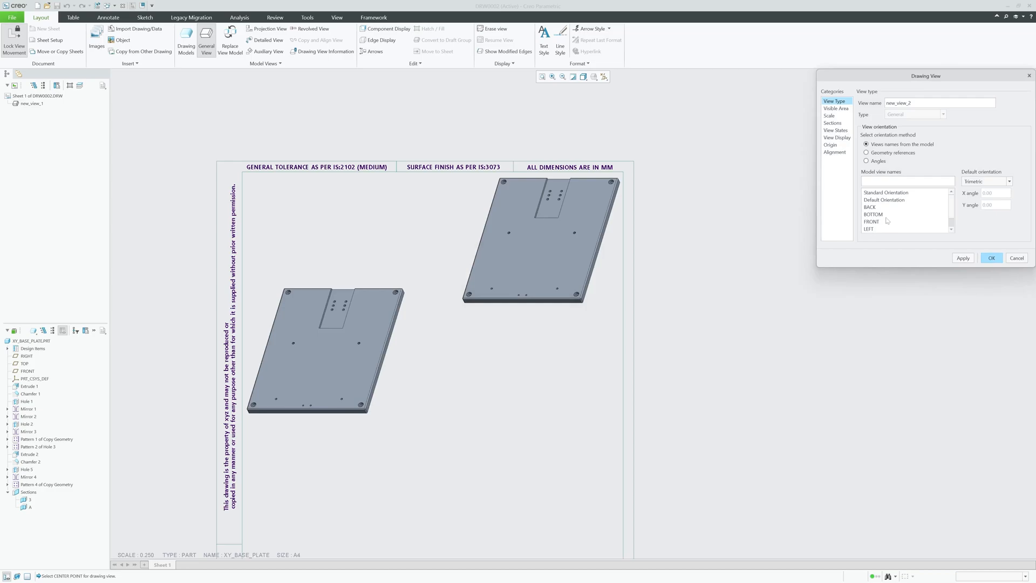
{"action": "left_click", "coordinate": [991, 258]}
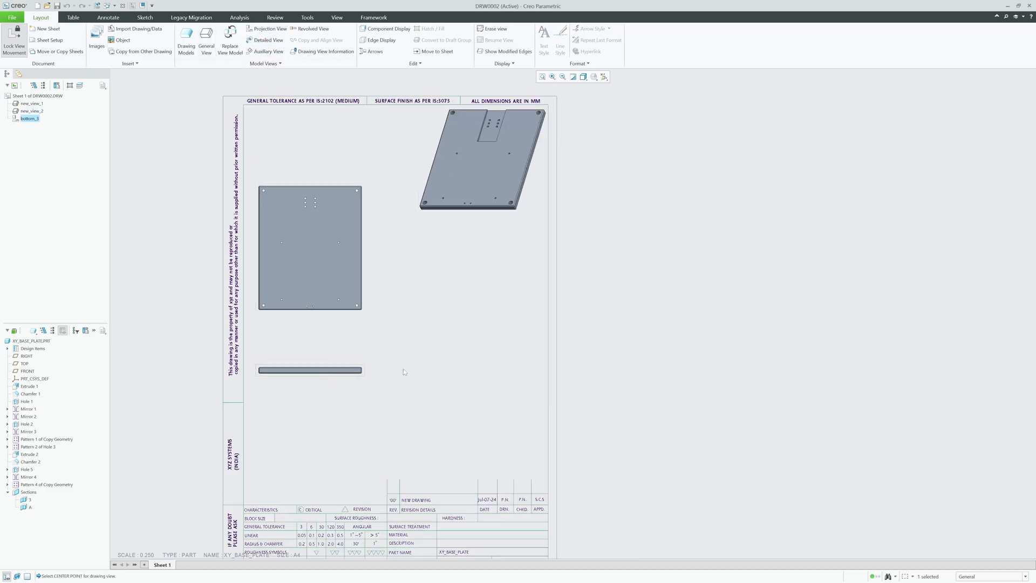
{"action": "mouse_move", "coordinate": [310, 371]}
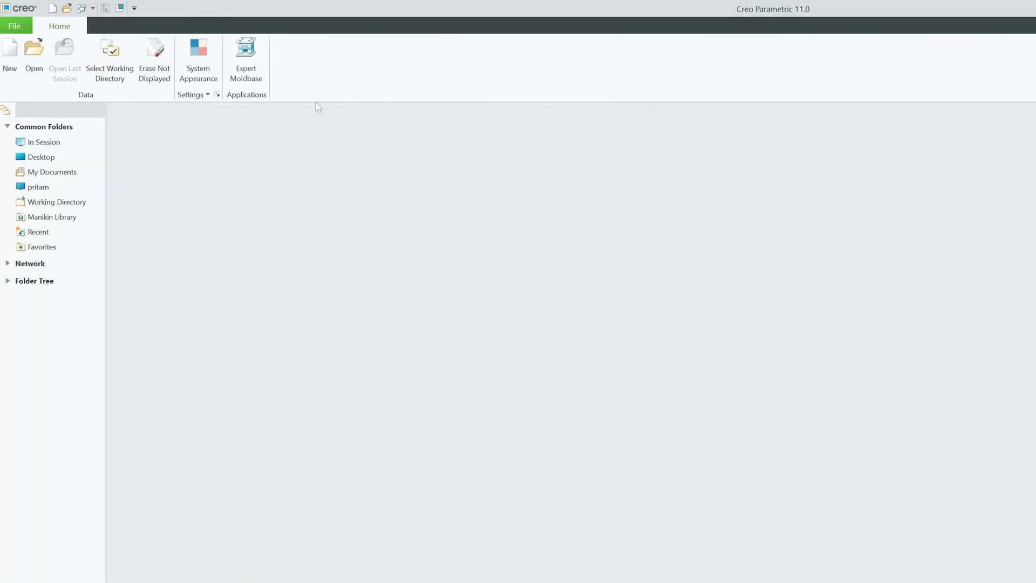
{"action": "left_click", "coordinate": [14, 26]}
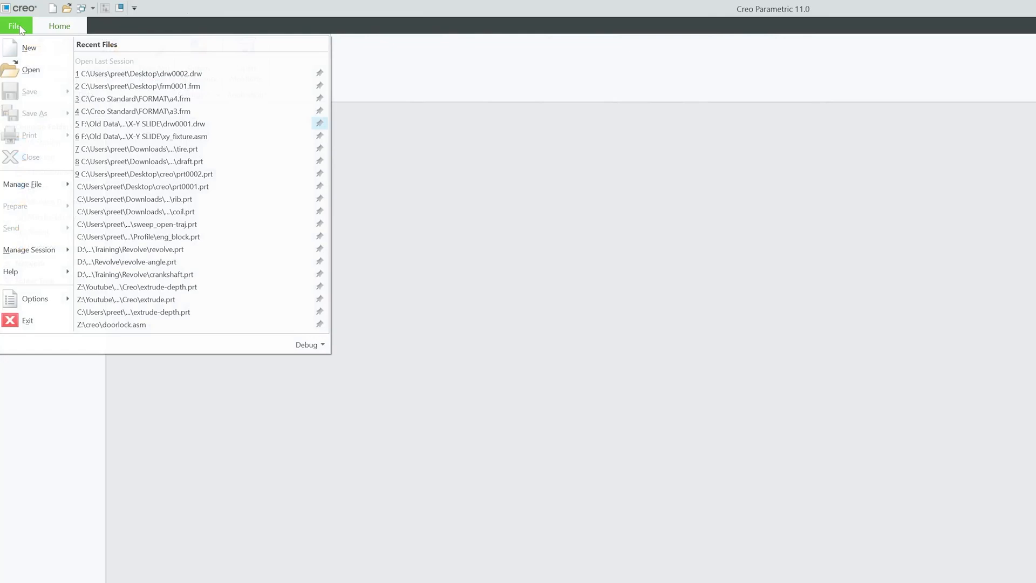
{"action": "mouse_move", "coordinate": [140, 73]}
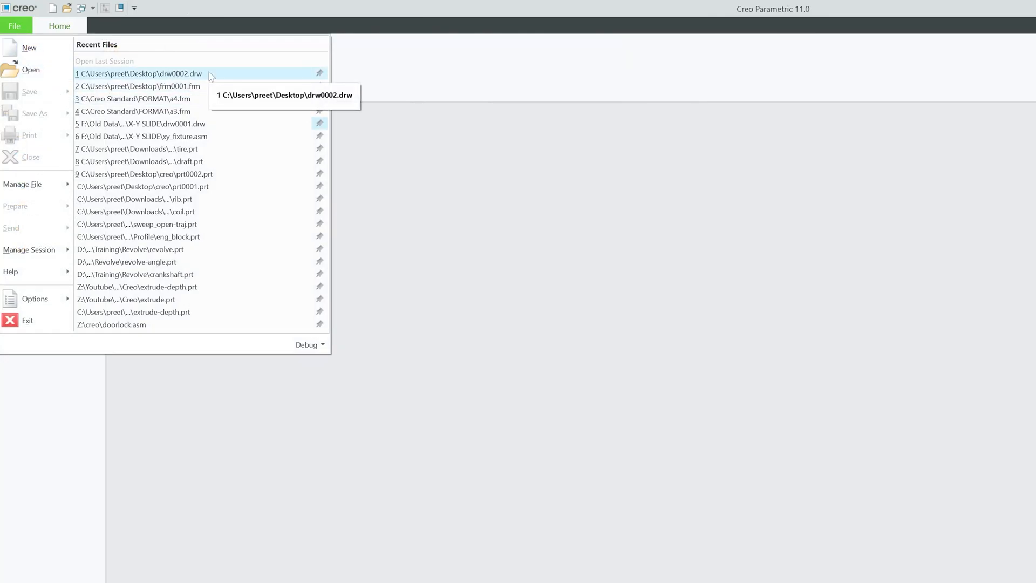
{"action": "left_click", "coordinate": [139, 73]}
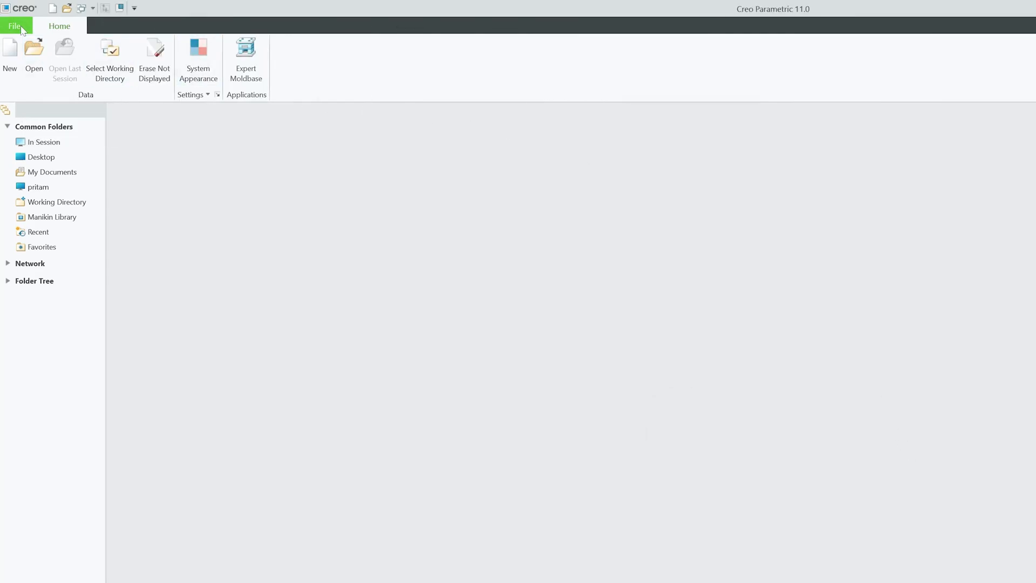
{"action": "left_click", "coordinate": [14, 26]}
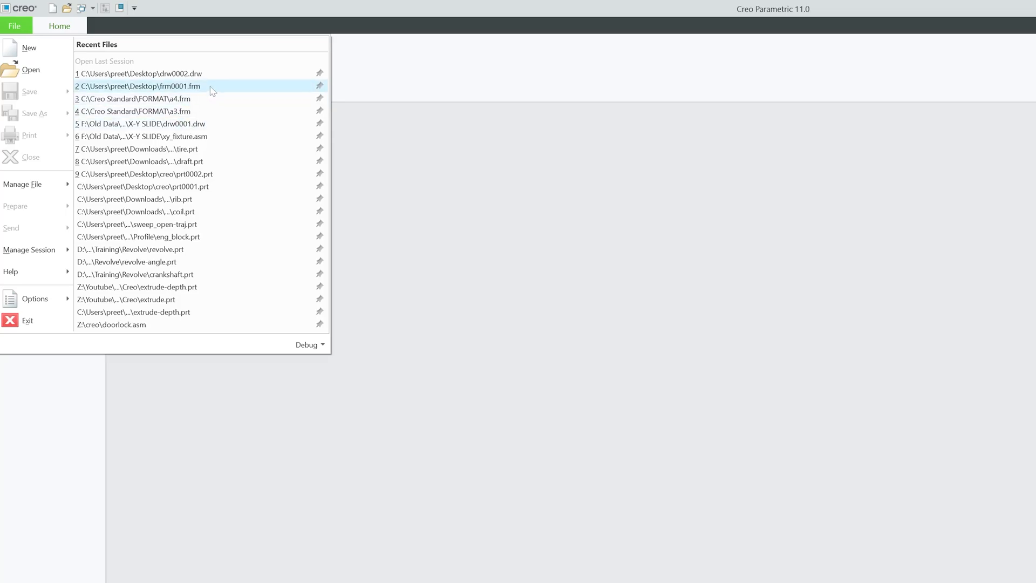
{"action": "mouse_move", "coordinate": [223, 90]}
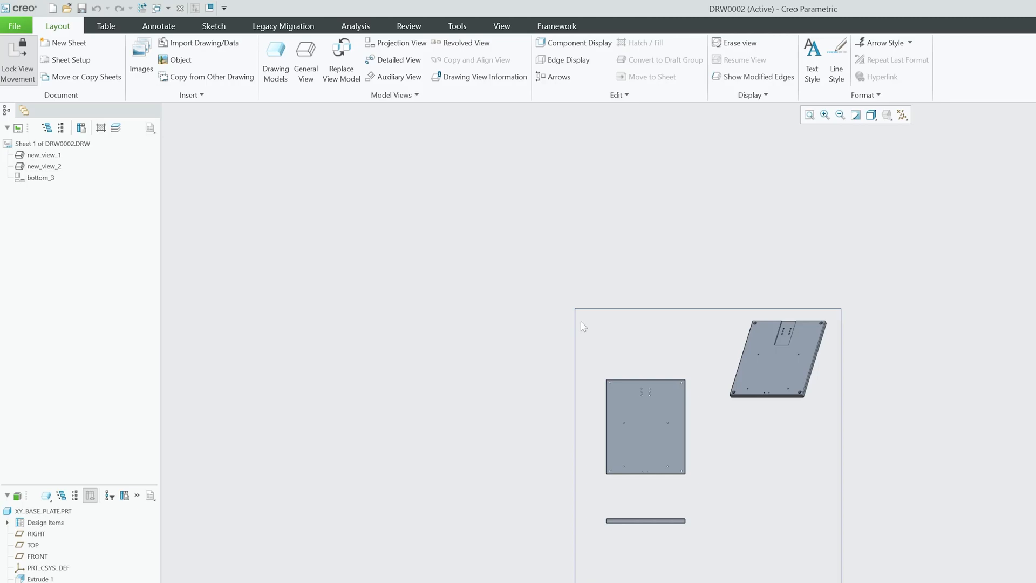
{"action": "mouse_move", "coordinate": [457, 227]}
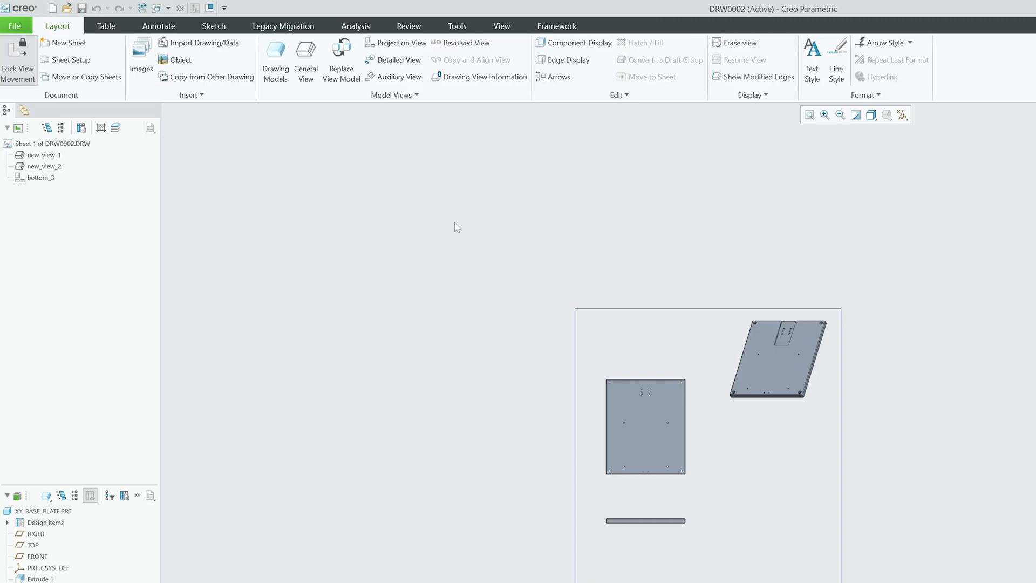
{"action": "left_click", "coordinate": [501, 26]}
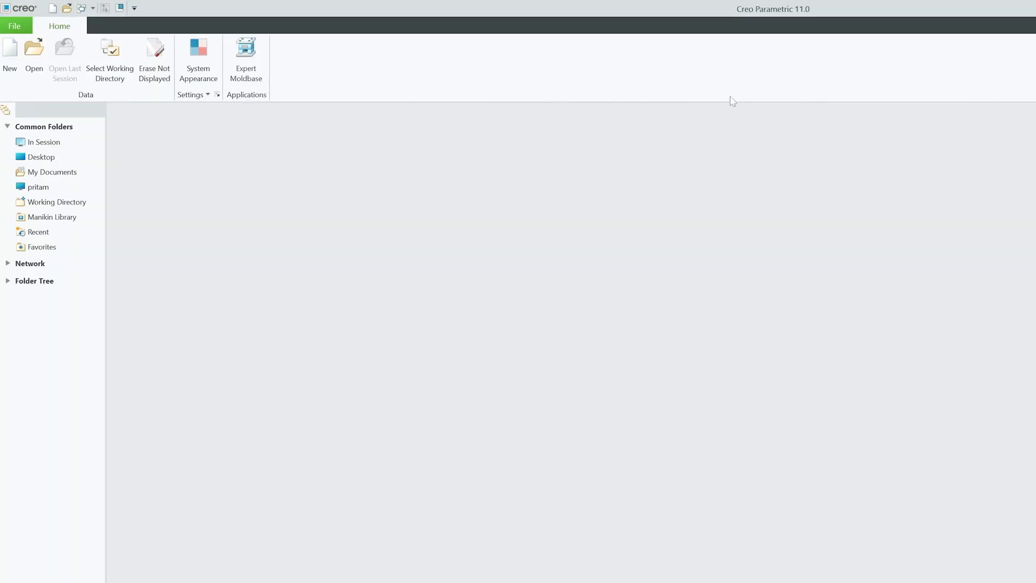
Step: Add a new configuration option named pro_format_dir in the Configuration Editor
{"action": "left_click", "coordinate": [154, 52]}
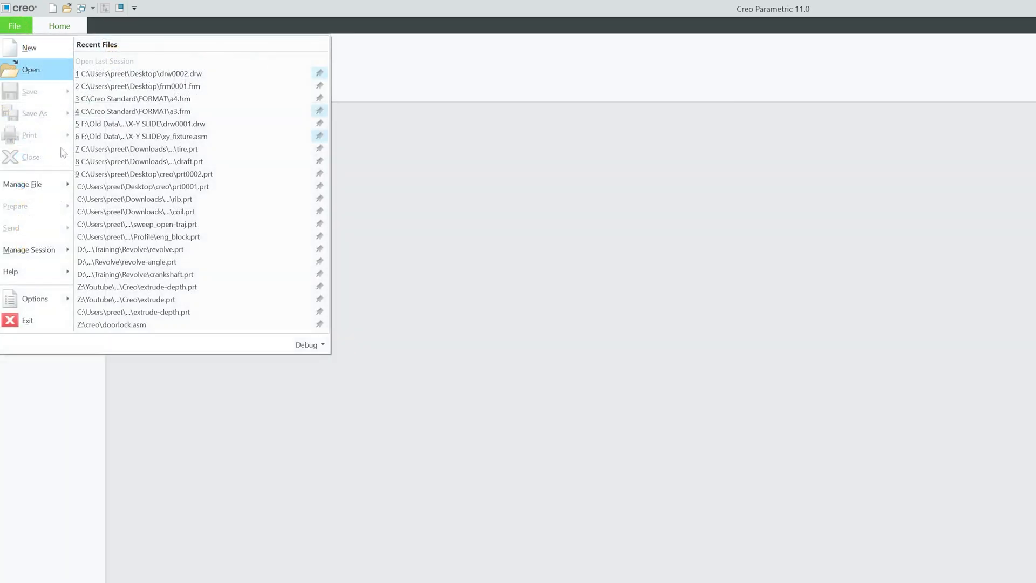
{"action": "left_click", "coordinate": [35, 300]}
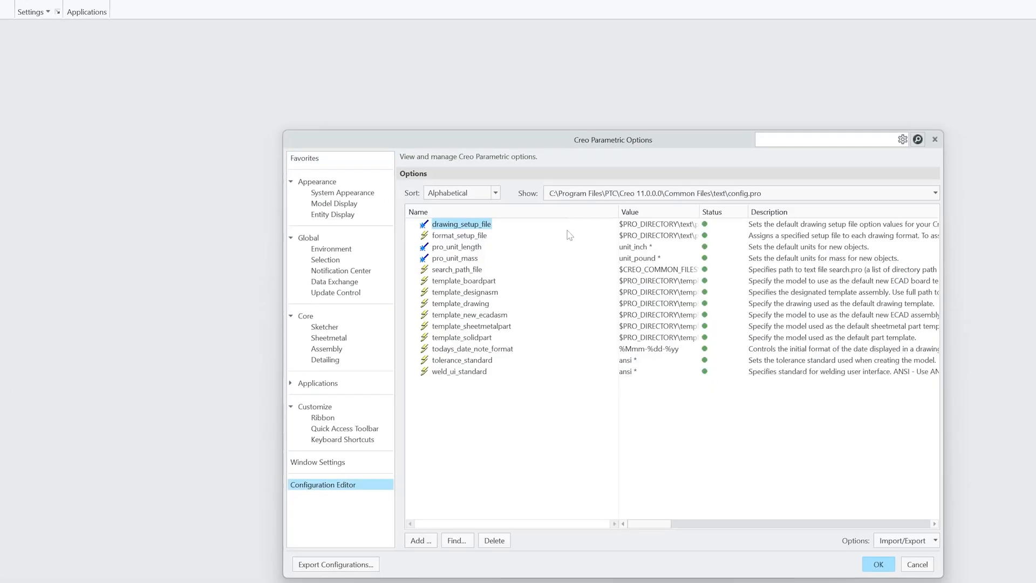
{"action": "left_click", "coordinate": [420, 539]}
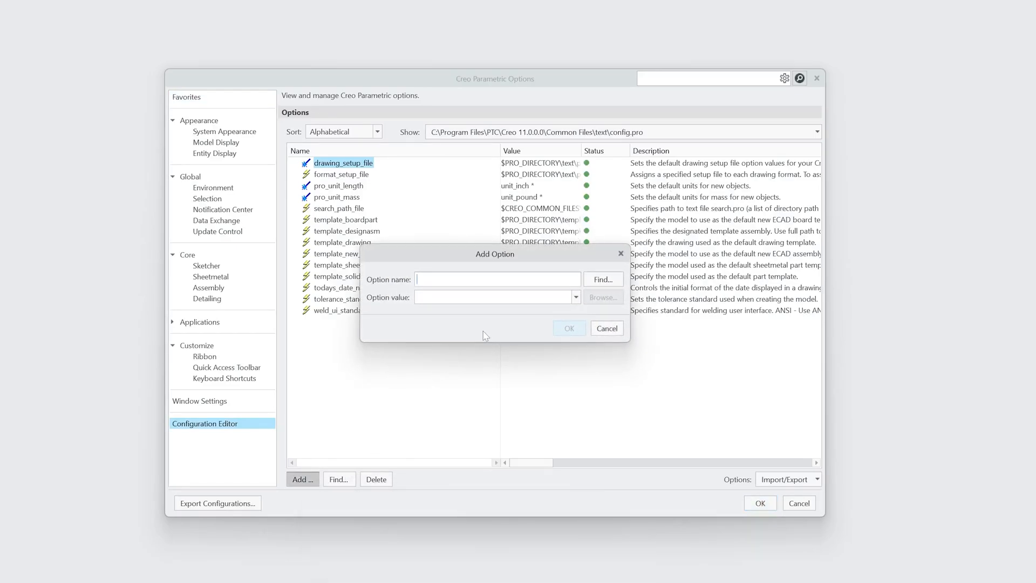
{"action": "type", "text": "pro_ansys_path"}
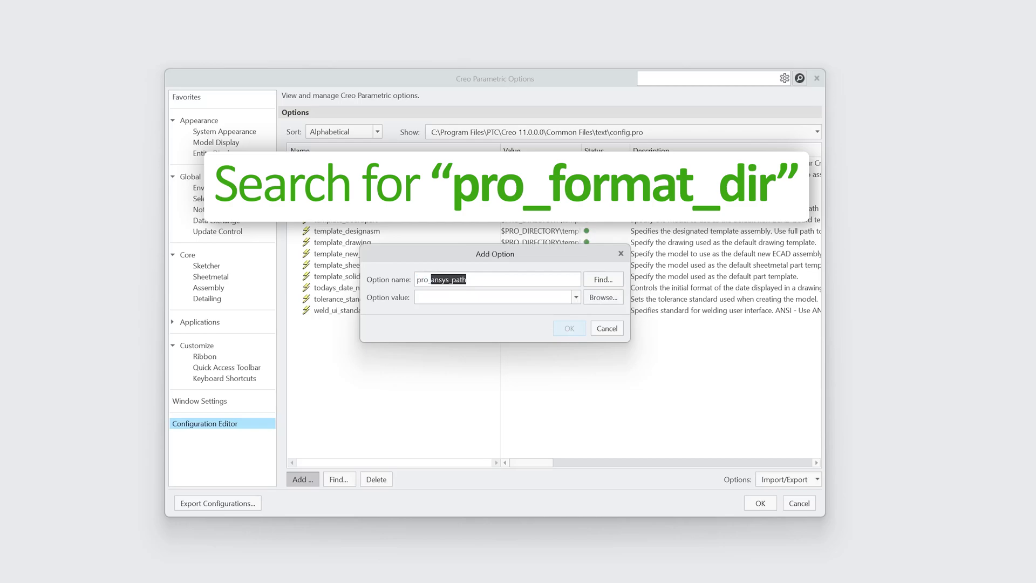
{"action": "type", "text": "pro_format_dir"}
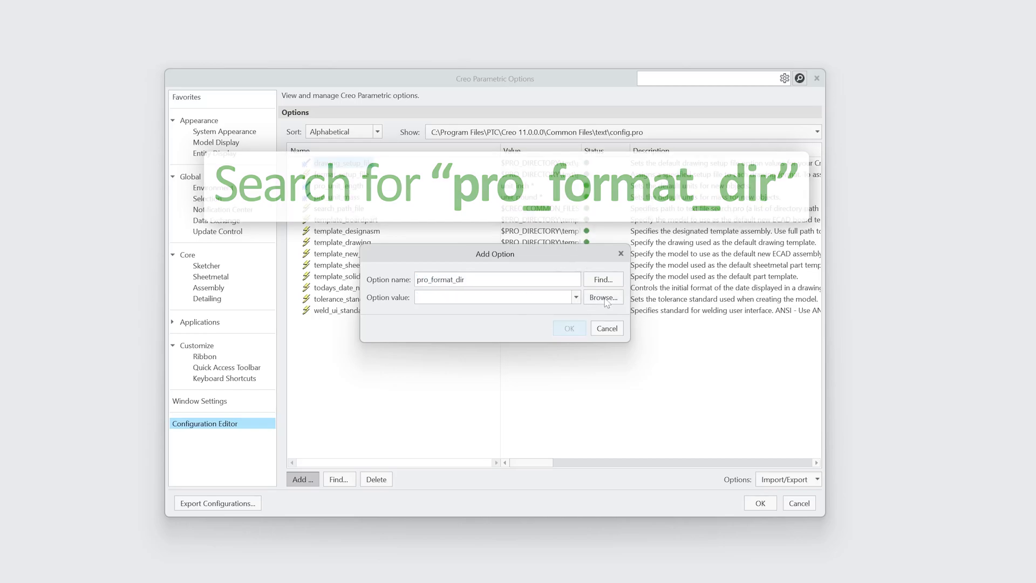
Step: Browse to the Creo Standard FORMAT folder and accept it as the option's directory
{"action": "left_click", "coordinate": [602, 297]}
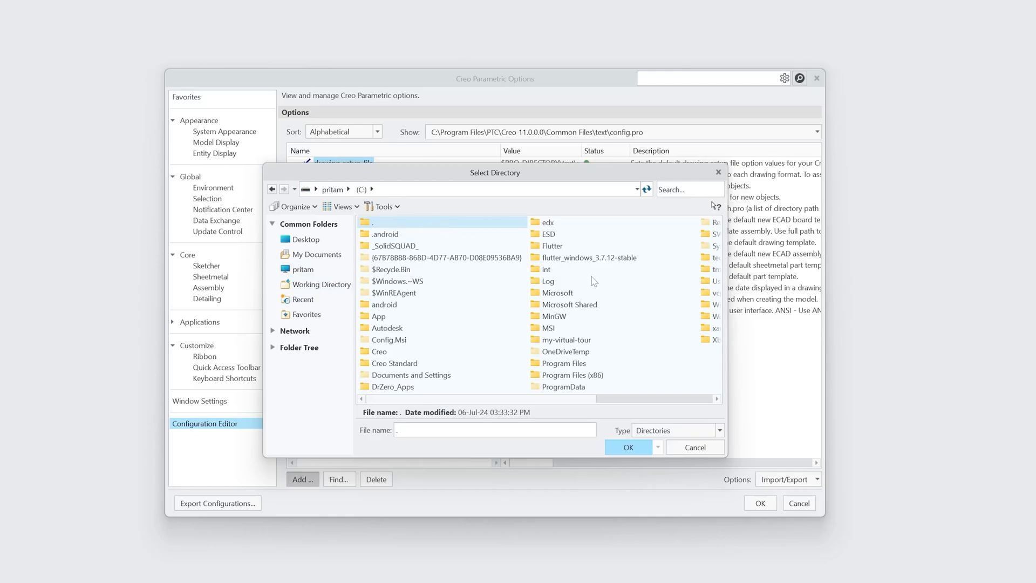
{"action": "left_click", "coordinate": [379, 351]}
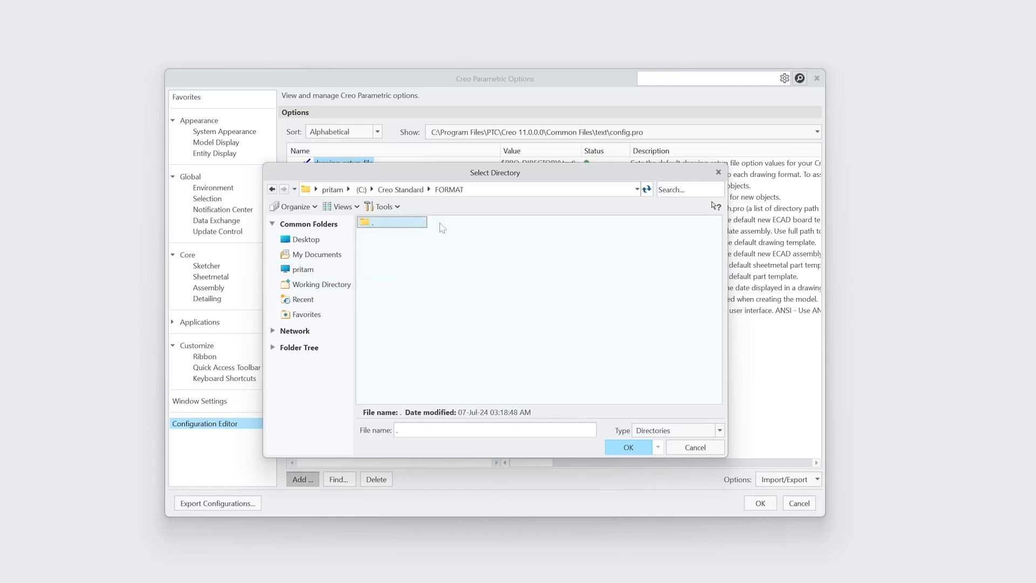
{"action": "left_click", "coordinate": [629, 447]}
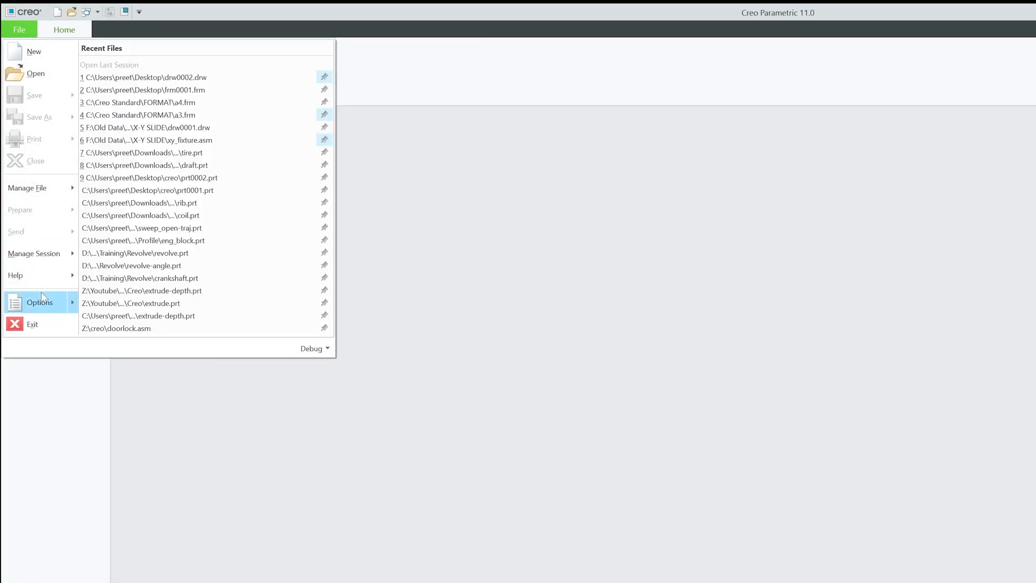
Step: Reopen recent drawing drw0002.drw and inspect its XY_BASE_PLATE title block
{"action": "left_click", "coordinate": [40, 303]}
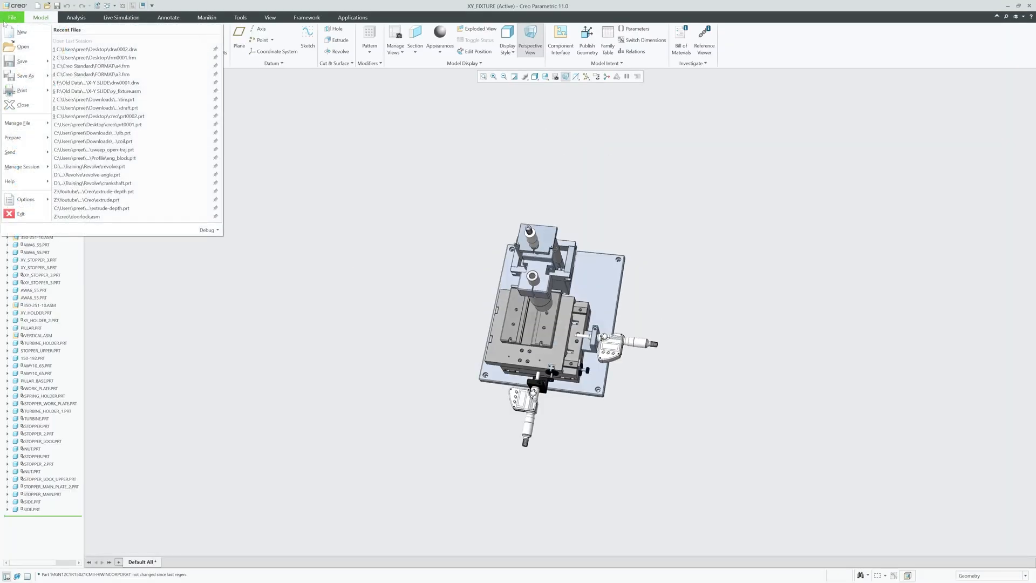
{"action": "left_click", "coordinate": [99, 49]}
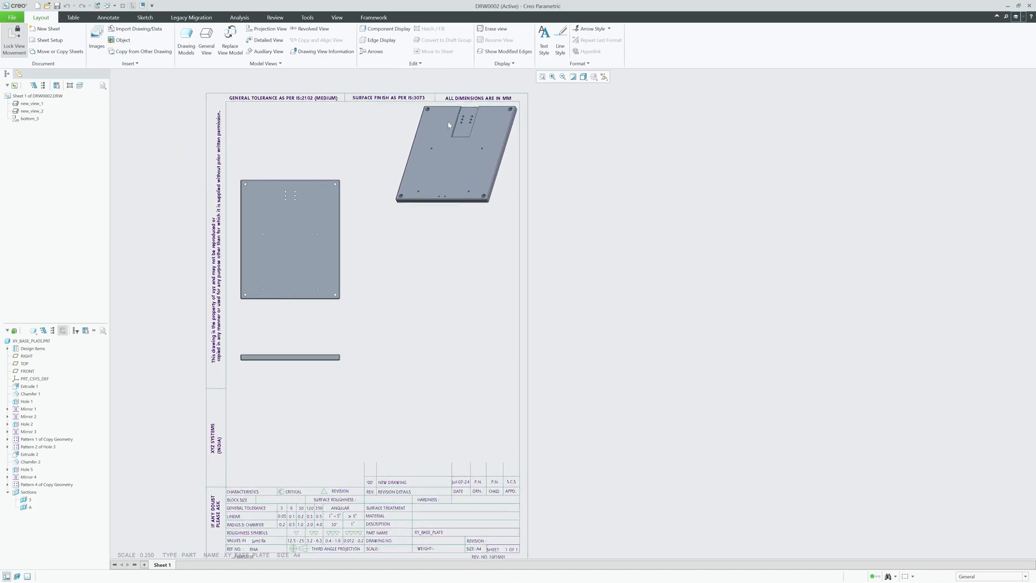
{"action": "scroll", "scroll_direction": "down", "scroll_amount": 3}
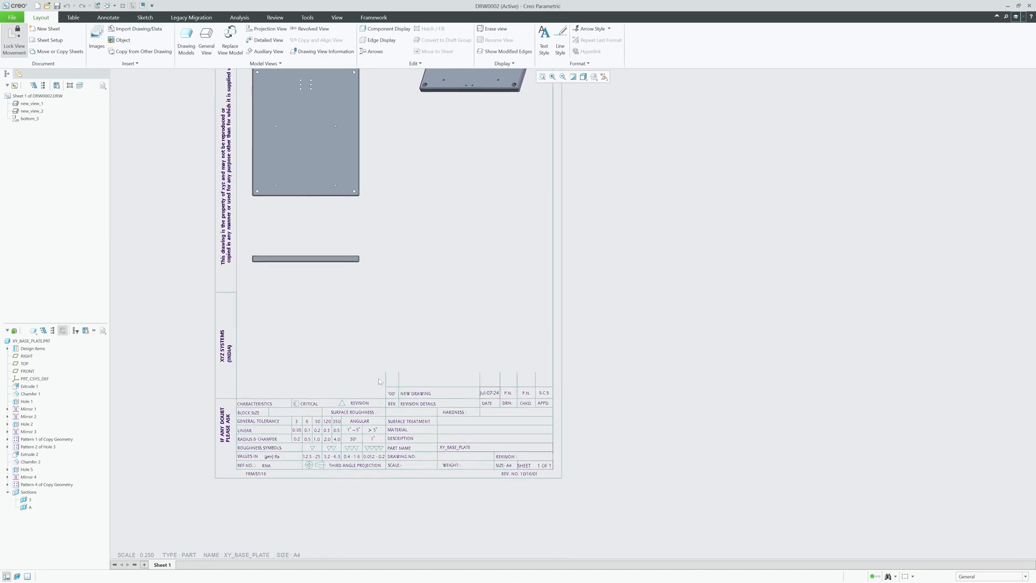